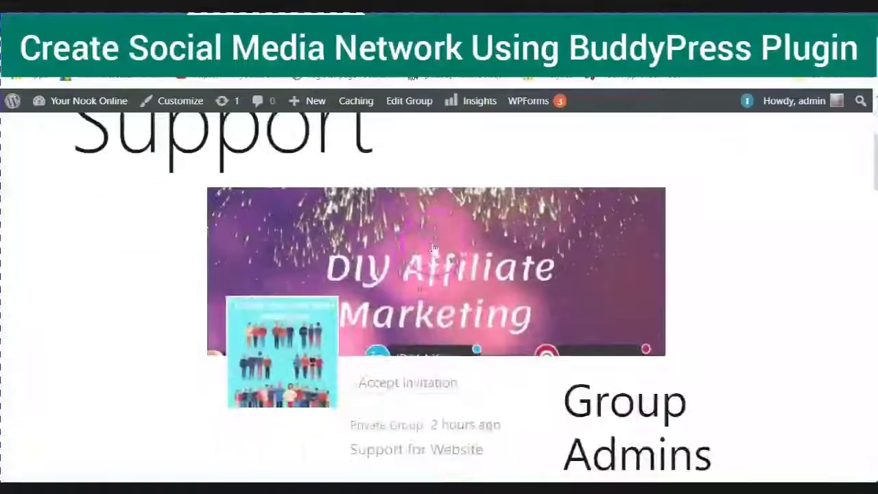
- Scroll through the current admin screen, reviewing its contents
{"action": "scroll", "scroll_direction": "down", "scroll_amount": 3}
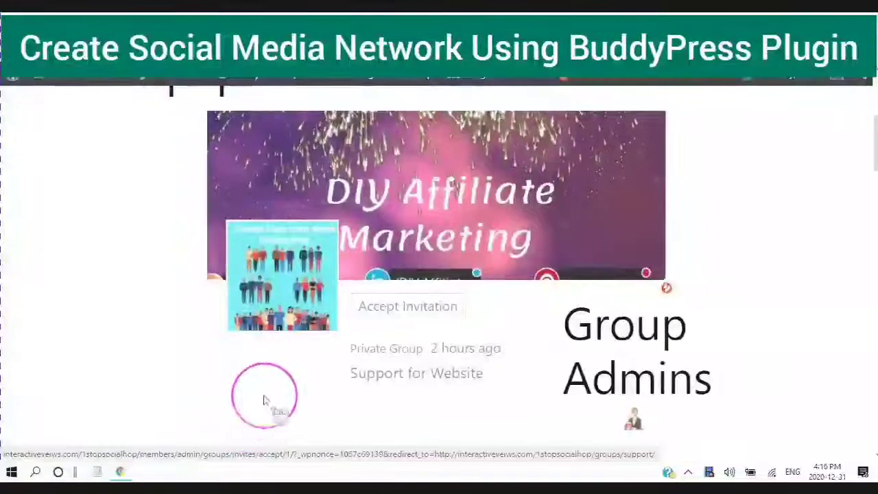
{"action": "left_click", "coordinate": [406, 306]}
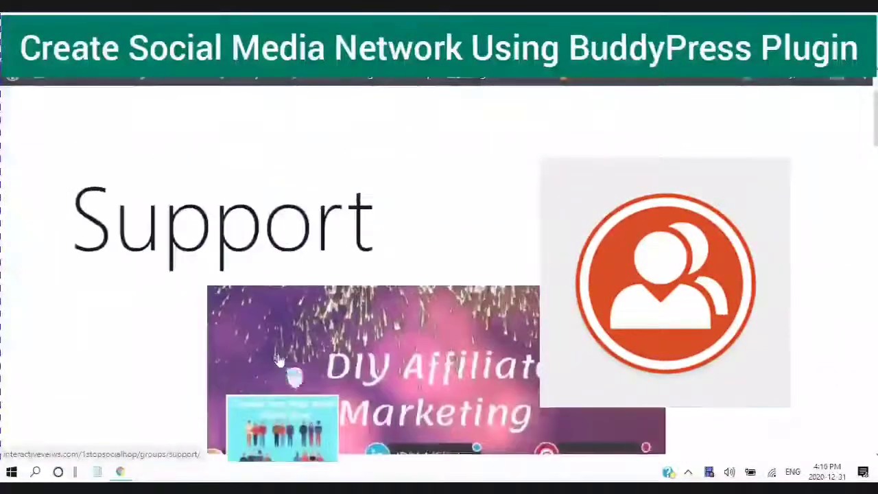
{"action": "scroll", "scroll_direction": "down", "scroll_amount": 3}
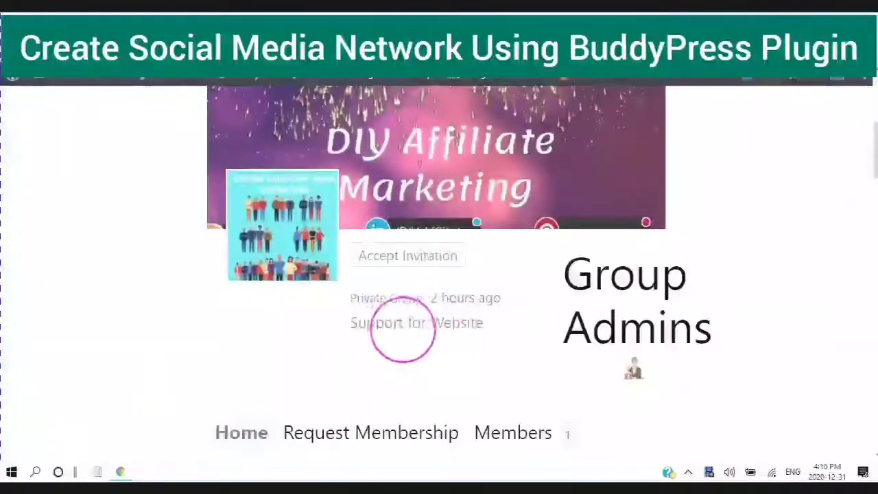
{"action": "scroll", "scroll_direction": "down", "scroll_amount": 3}
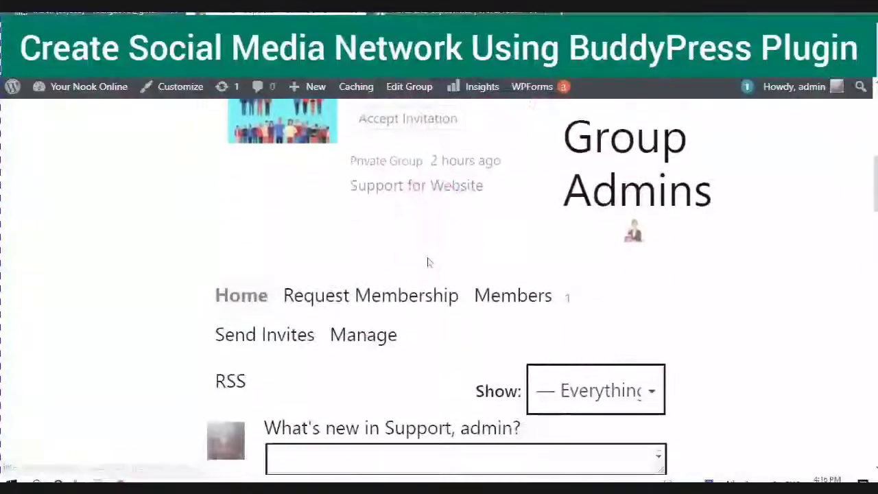
{"action": "scroll", "scroll_direction": "up", "scroll_amount": 3}
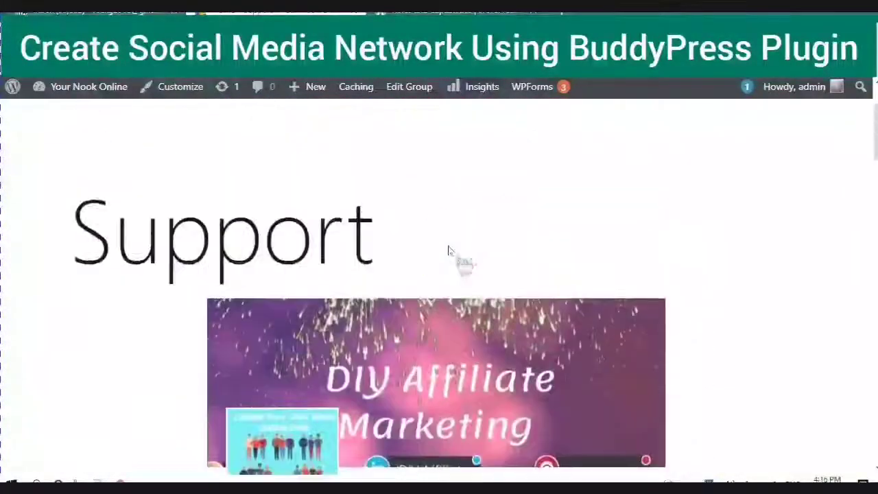
{"action": "scroll", "scroll_direction": "down", "scroll_amount": 3}
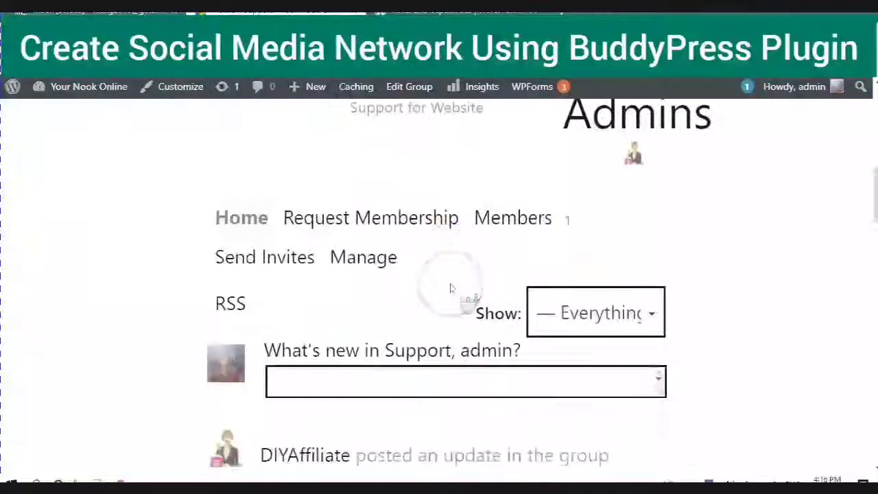
{"action": "scroll", "scroll_direction": "up", "scroll_amount": 3}
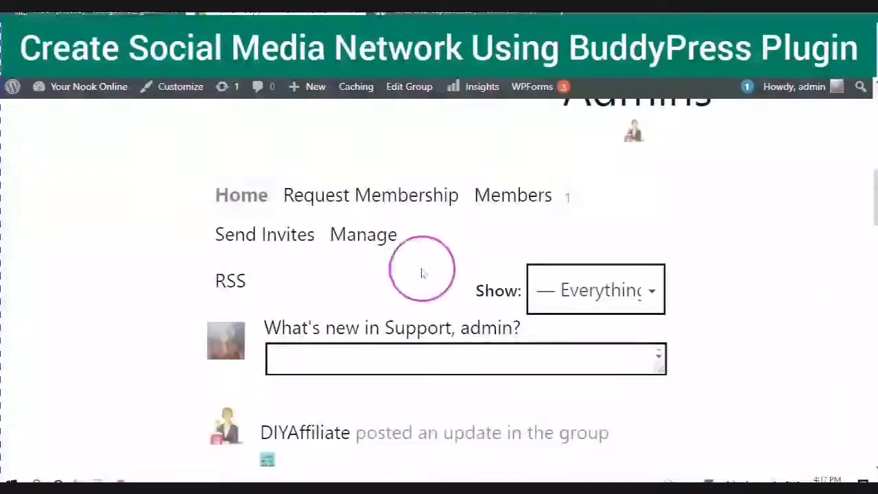
{"action": "scroll", "scroll_direction": "up", "scroll_amount": 3}
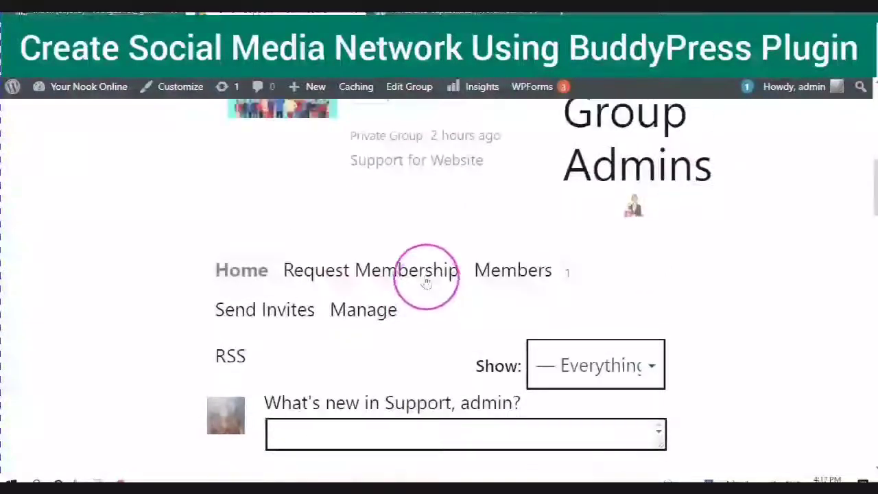
{"action": "scroll", "scroll_direction": "down", "scroll_amount": 3}
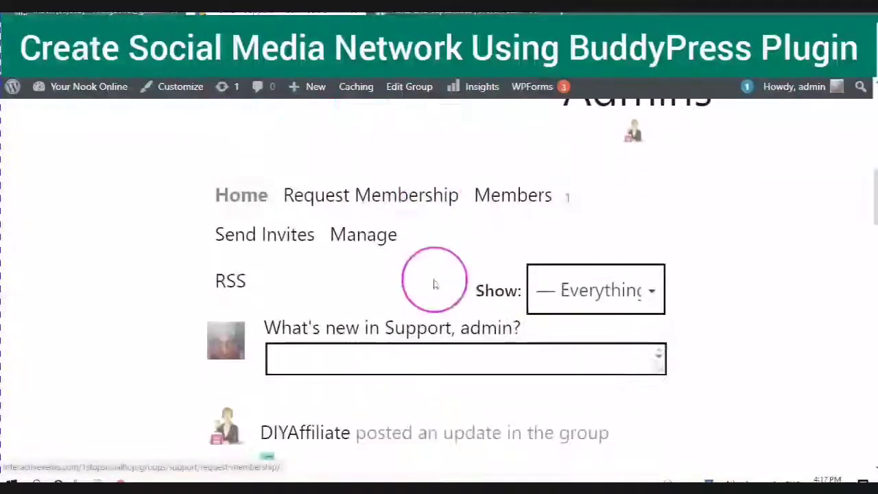
{"action": "scroll", "scroll_direction": "down", "scroll_amount": 3}
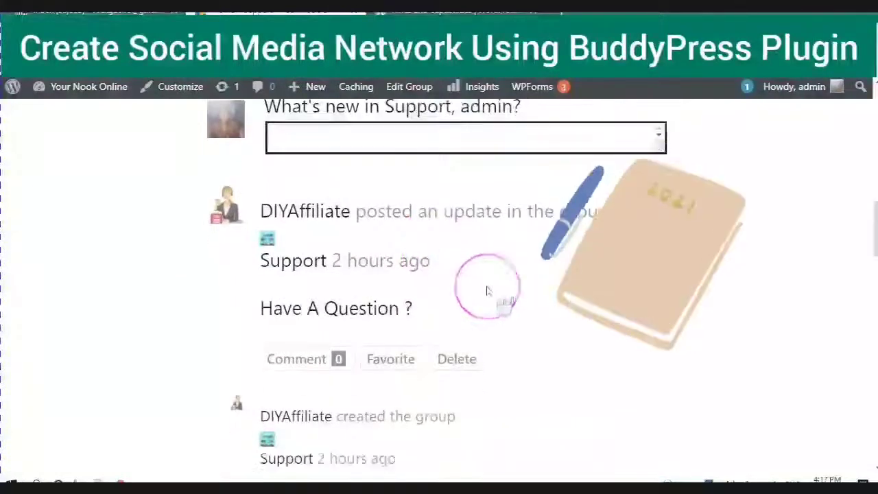
{"action": "scroll", "scroll_direction": "down", "scroll_amount": 3}
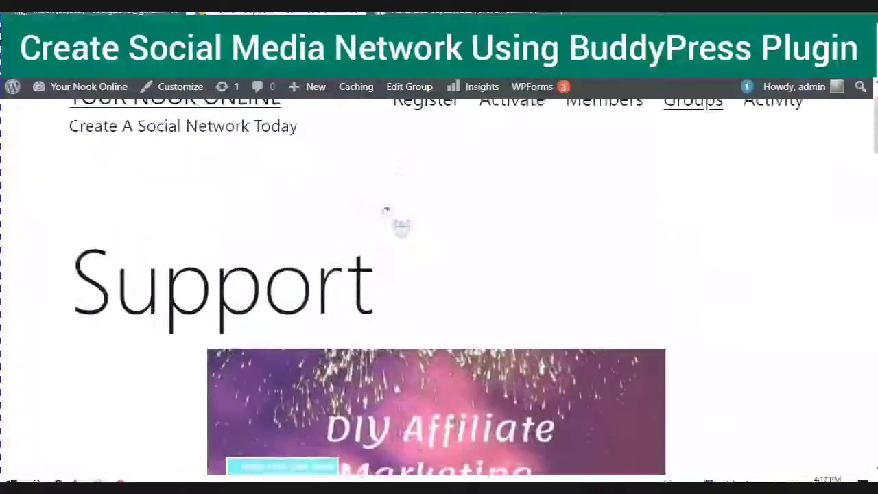
{"action": "scroll", "scroll_direction": "down", "scroll_amount": 3}
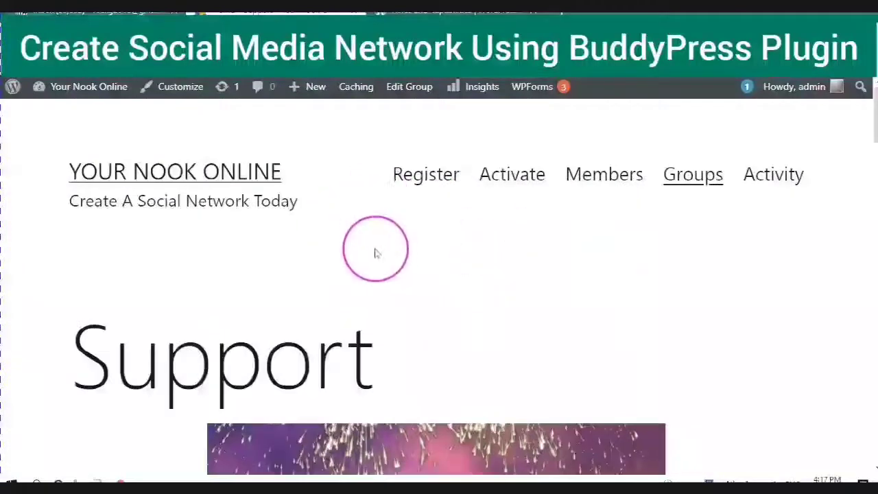
{"action": "scroll", "scroll_direction": "down", "scroll_amount": 3}
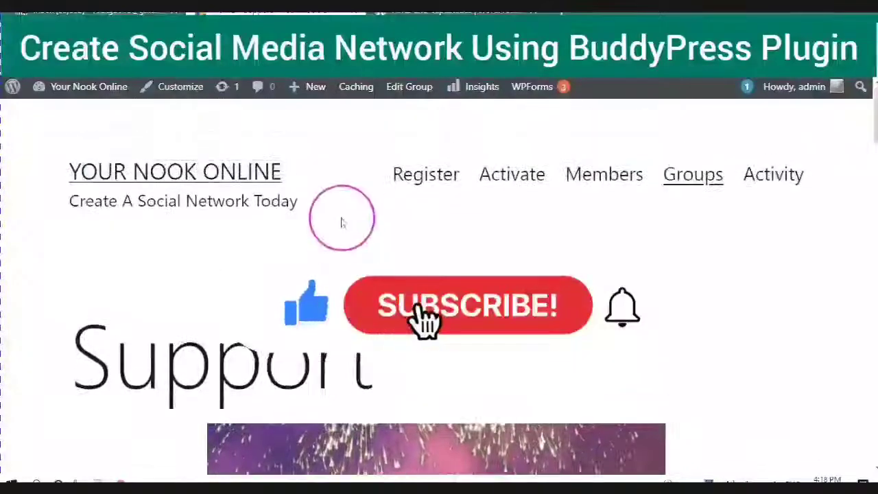
{"action": "scroll", "scroll_direction": "down", "scroll_amount": 3}
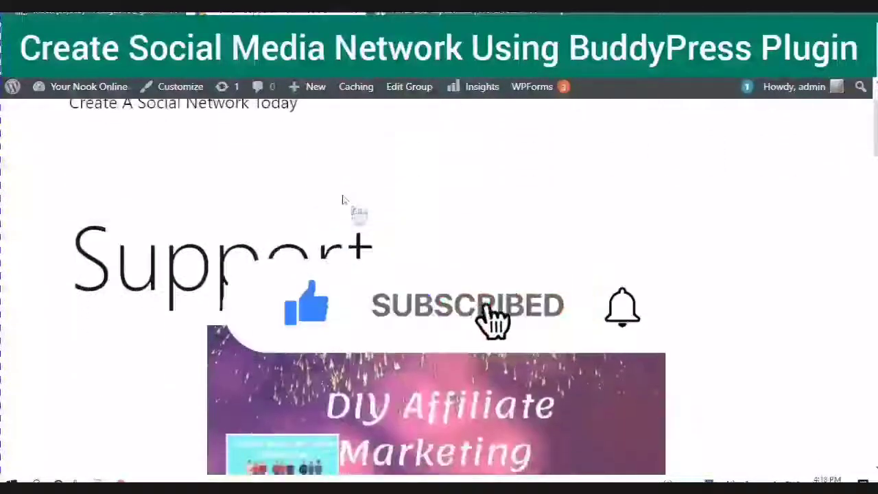
{"action": "scroll", "scroll_direction": "up", "scroll_amount": 3}
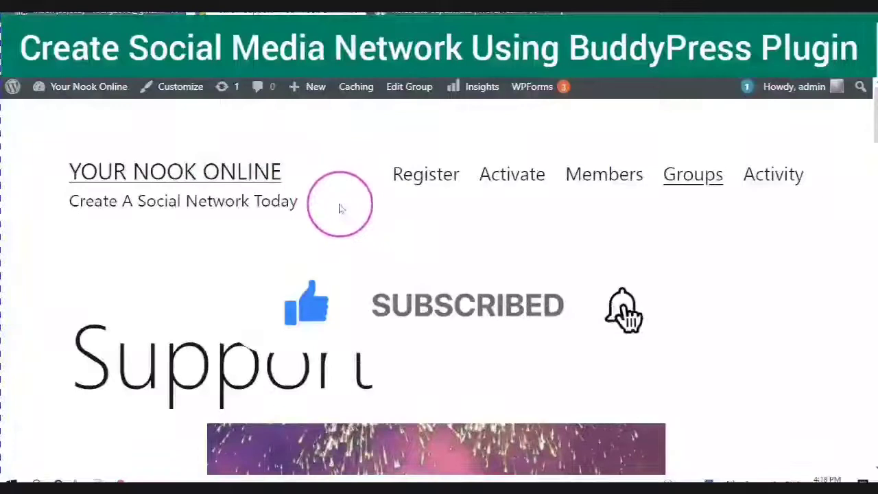
{"action": "scroll", "scroll_direction": "down", "scroll_amount": 3}
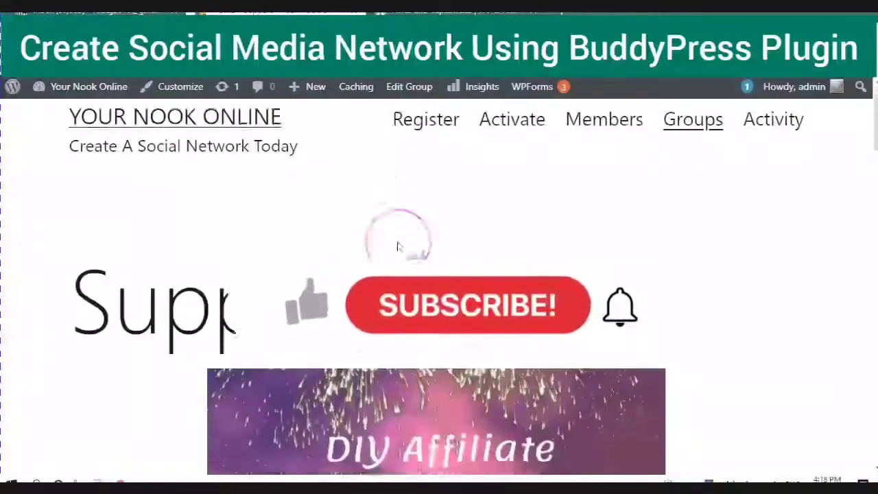
{"action": "scroll", "scroll_direction": "down", "scroll_amount": 3}
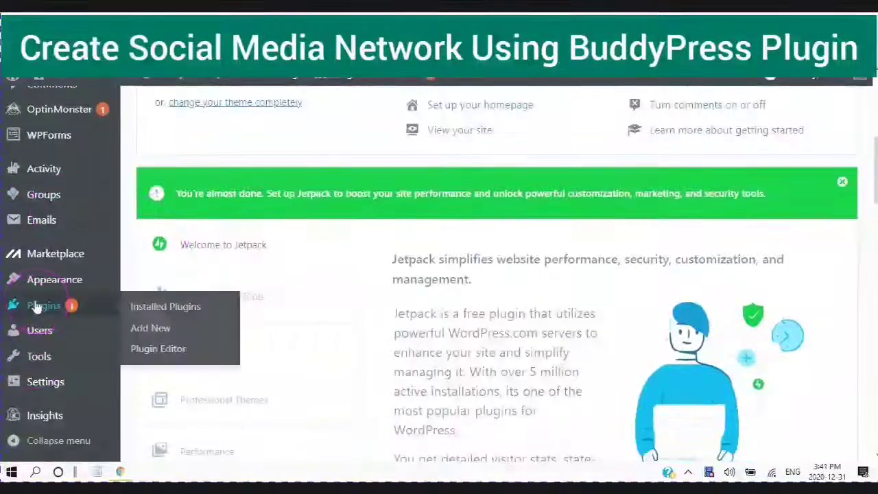
{"action": "mouse_move", "coordinate": [151, 328]}
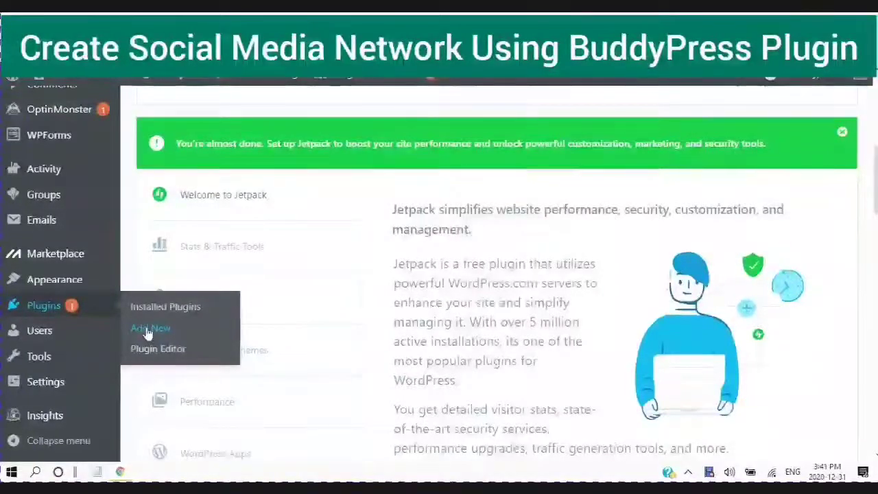
- Go to Plugins > Add New and find BuddyPress marked Active
{"action": "left_click", "coordinate": [149, 327]}
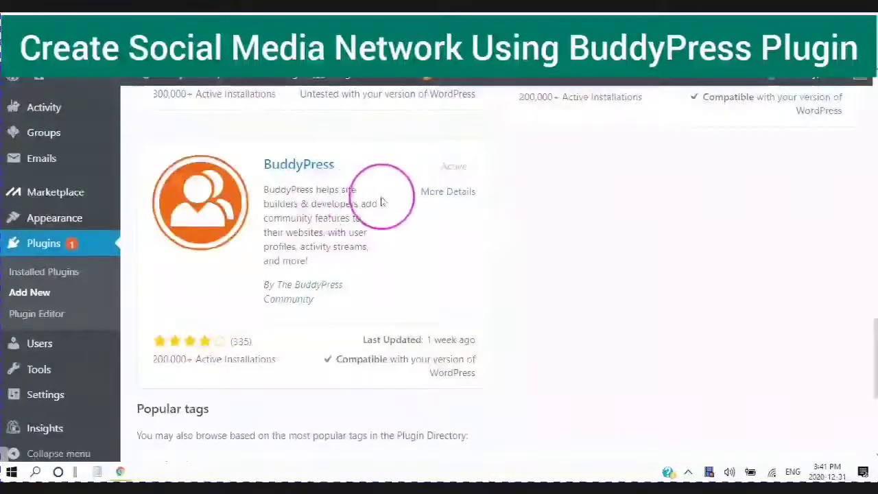
{"action": "scroll", "scroll_direction": "up", "scroll_amount": 3}
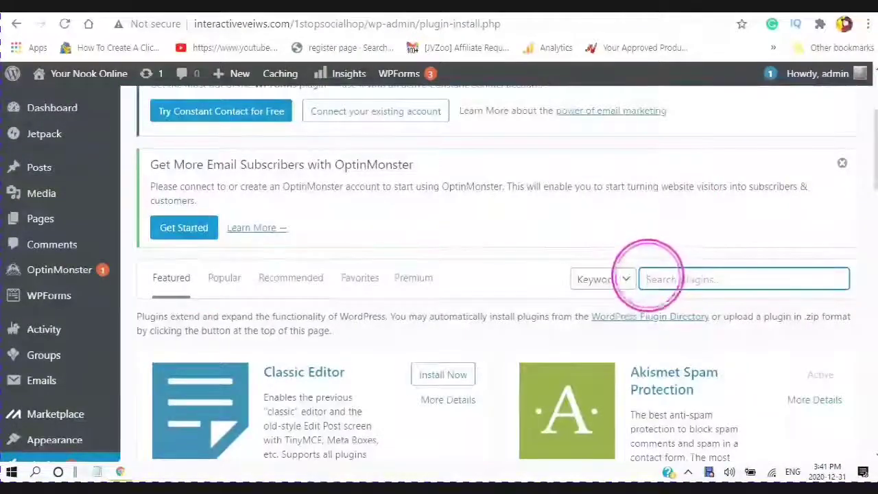
{"action": "type", "text": "h"}
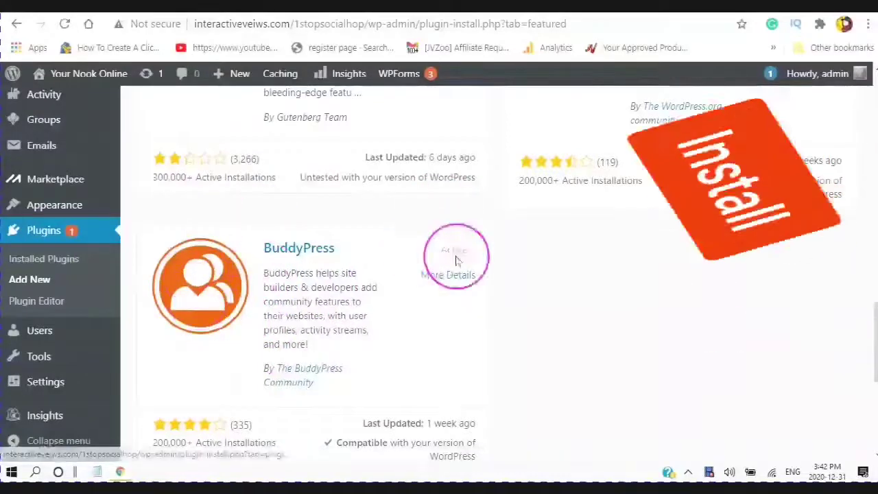
{"action": "scroll", "scroll_direction": "down", "scroll_amount": 3}
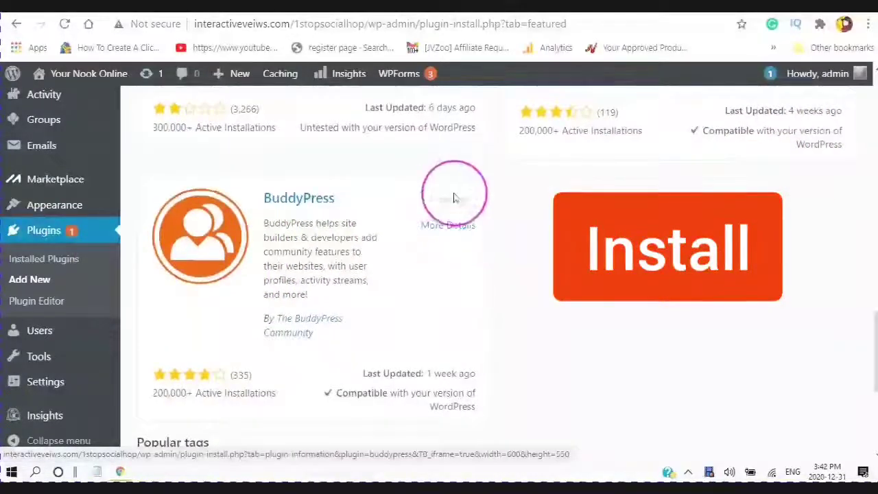
{"action": "left_click", "coordinate": [667, 246]}
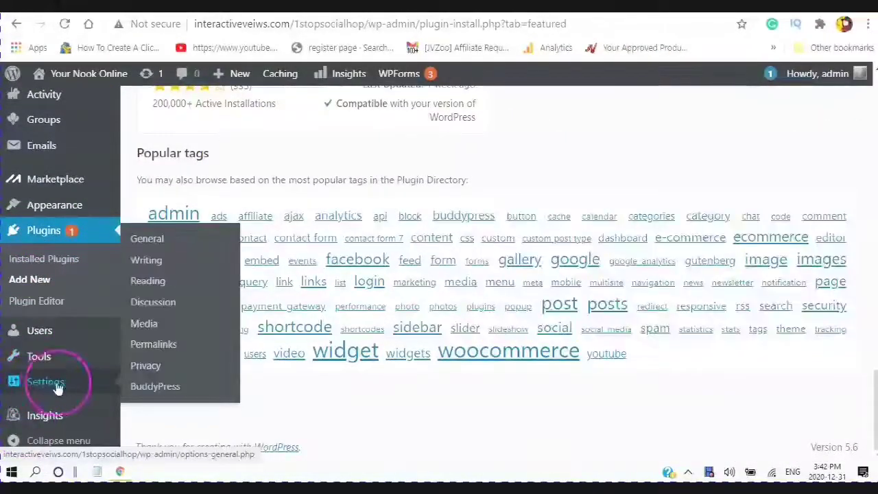
{"action": "left_click", "coordinate": [155, 386]}
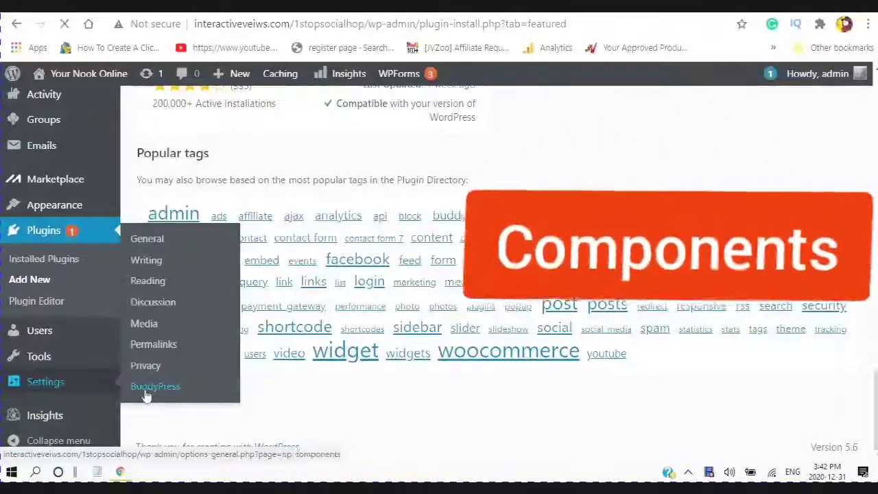
{"action": "left_click", "coordinate": [155, 385]}
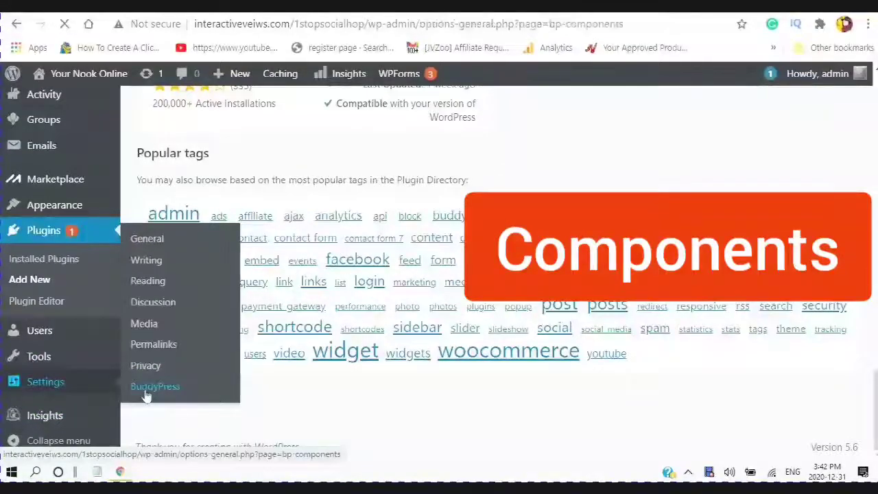
{"action": "left_click", "coordinate": [155, 386]}
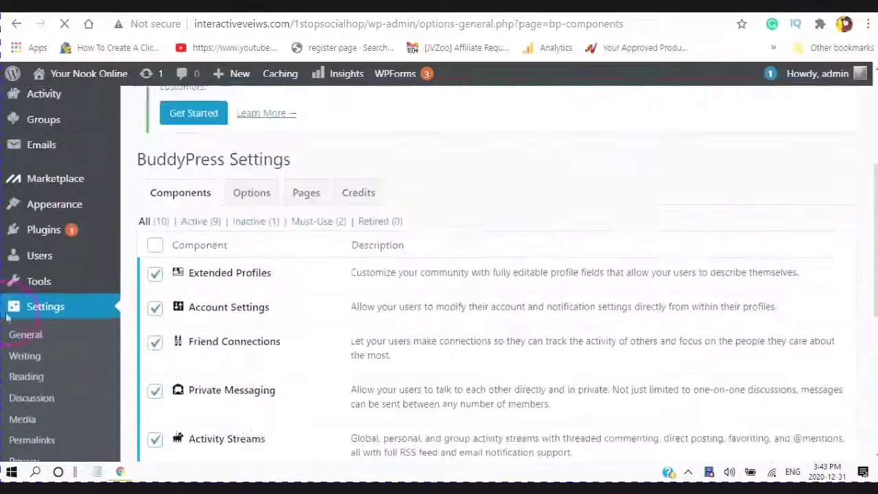
{"action": "scroll", "scroll_direction": "up", "scroll_amount": 3}
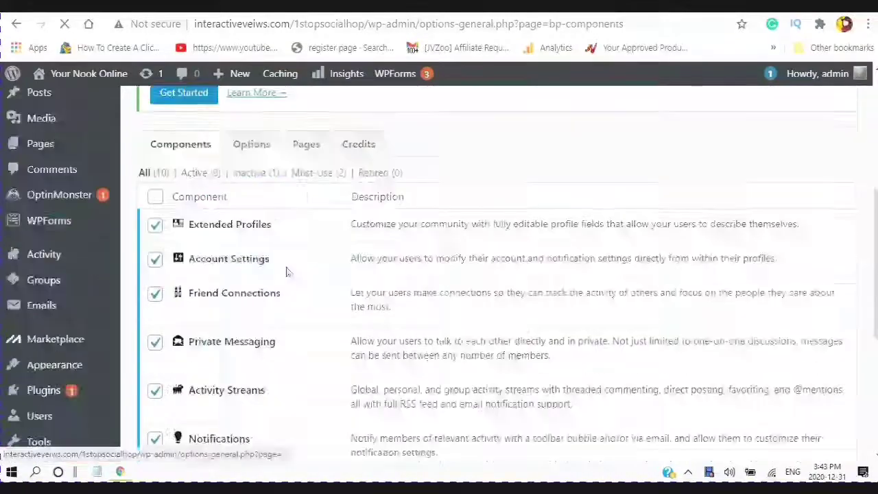
{"action": "scroll", "scroll_direction": "up", "scroll_amount": 3}
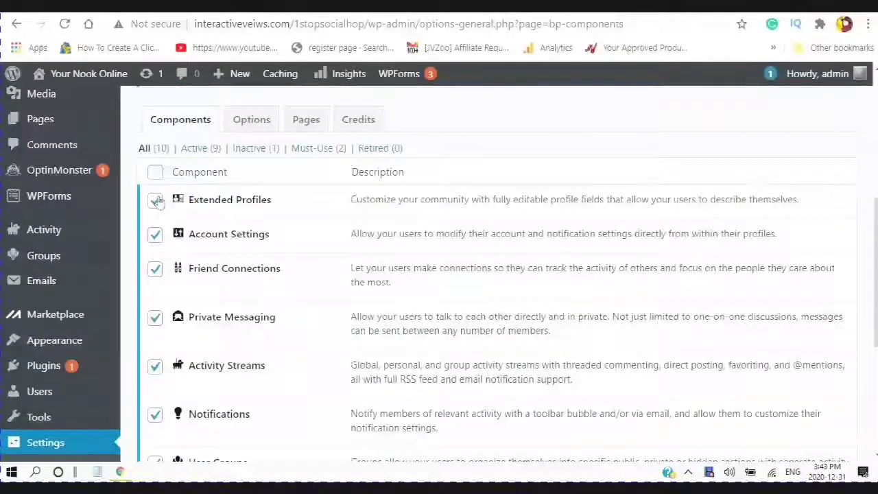
{"action": "left_click", "coordinate": [155, 200]}
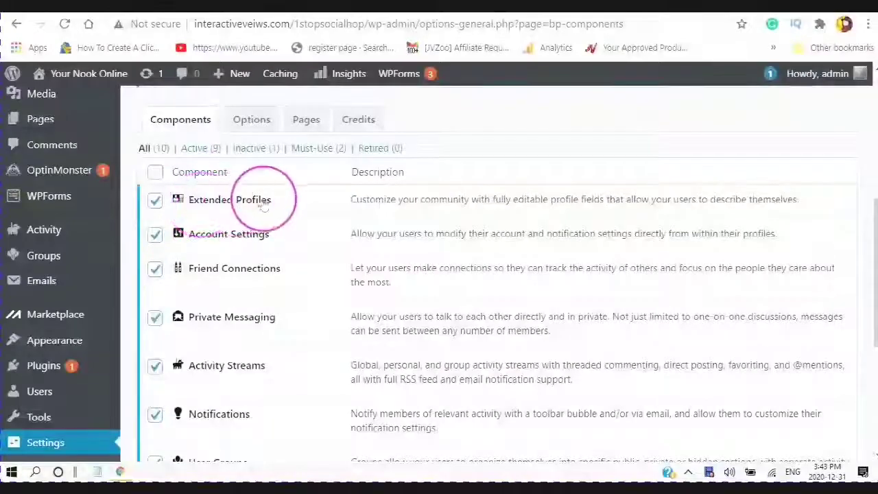
{"action": "scroll", "scroll_direction": "down", "scroll_amount": 3}
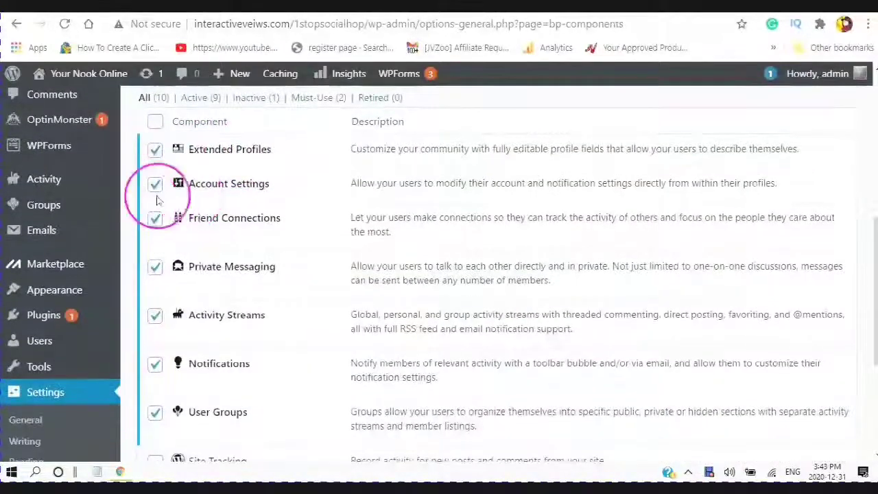
{"action": "scroll", "scroll_direction": "down", "scroll_amount": 3}
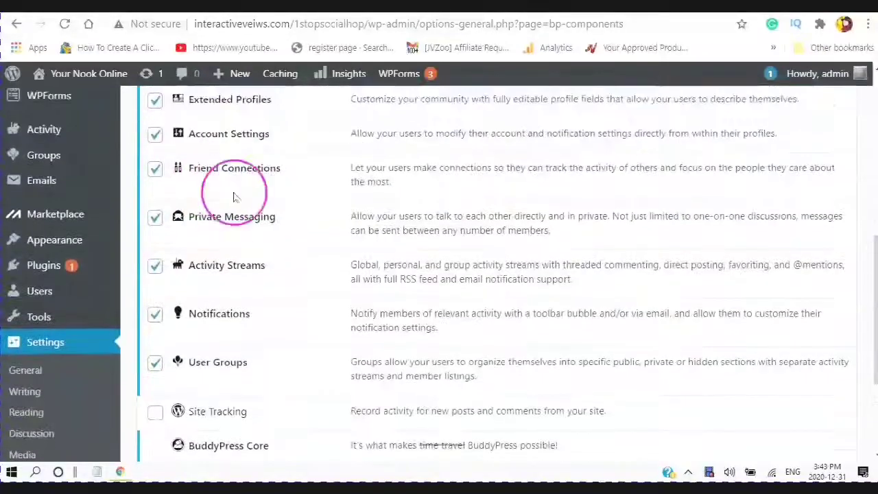
{"action": "mouse_move", "coordinate": [188, 195]}
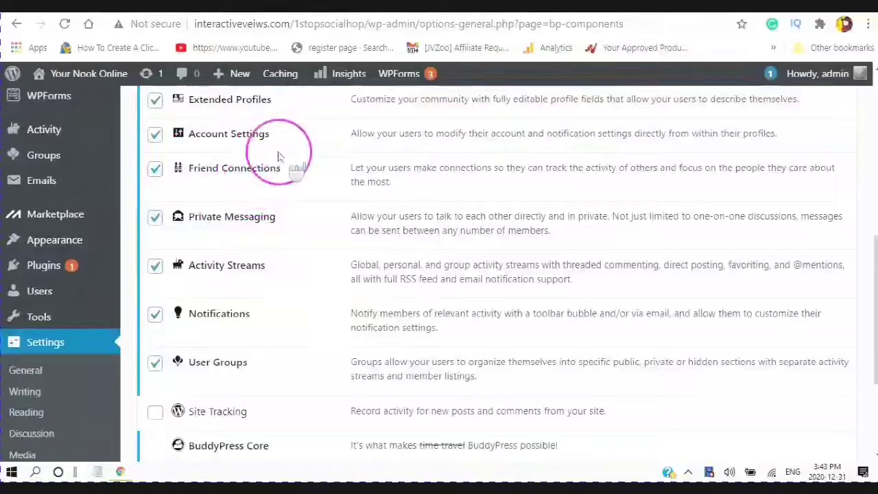
{"action": "scroll", "scroll_direction": "down", "scroll_amount": 3}
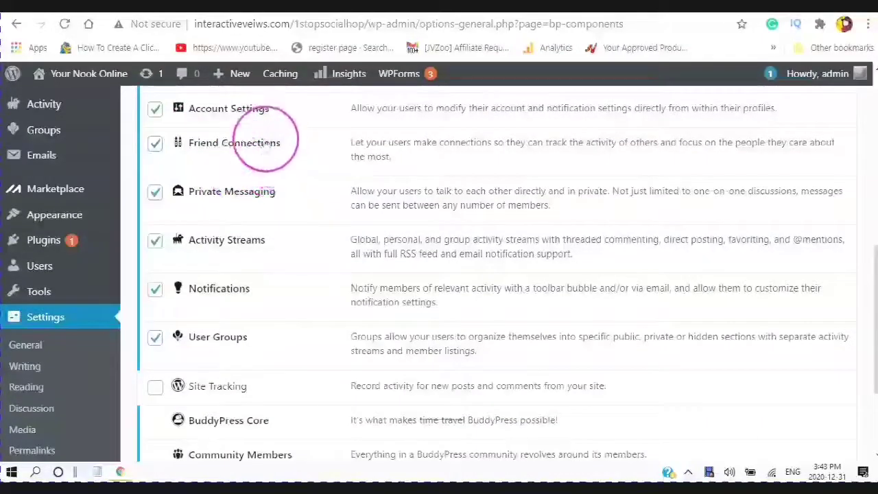
{"action": "scroll", "scroll_direction": "down", "scroll_amount": 3}
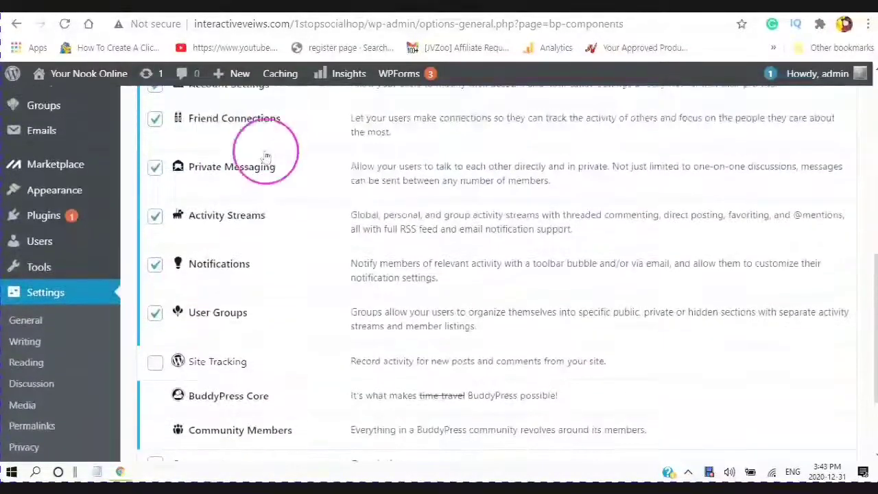
{"action": "scroll", "scroll_direction": "down", "scroll_amount": 3}
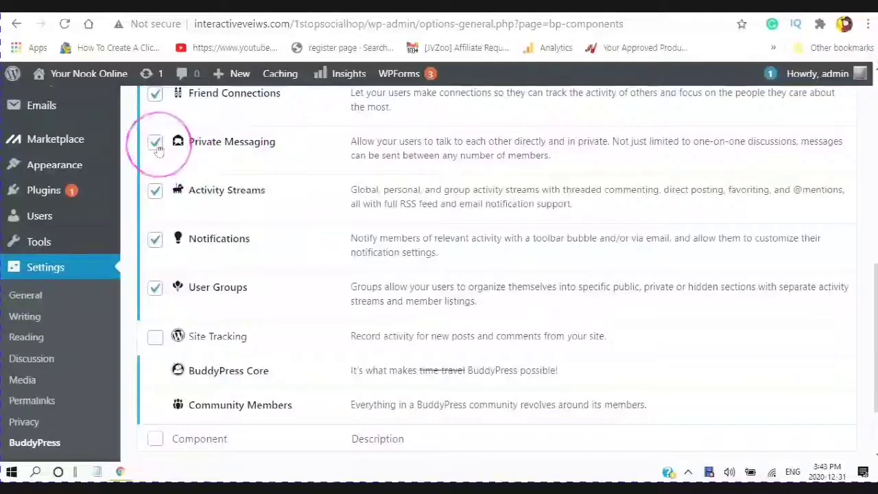
{"action": "scroll", "scroll_direction": "down", "scroll_amount": 3}
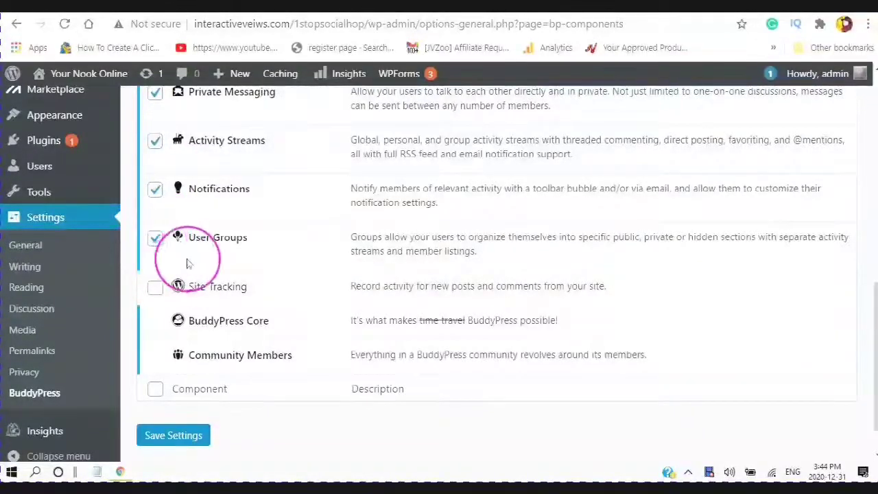
{"action": "scroll", "scroll_direction": "down", "scroll_amount": 3}
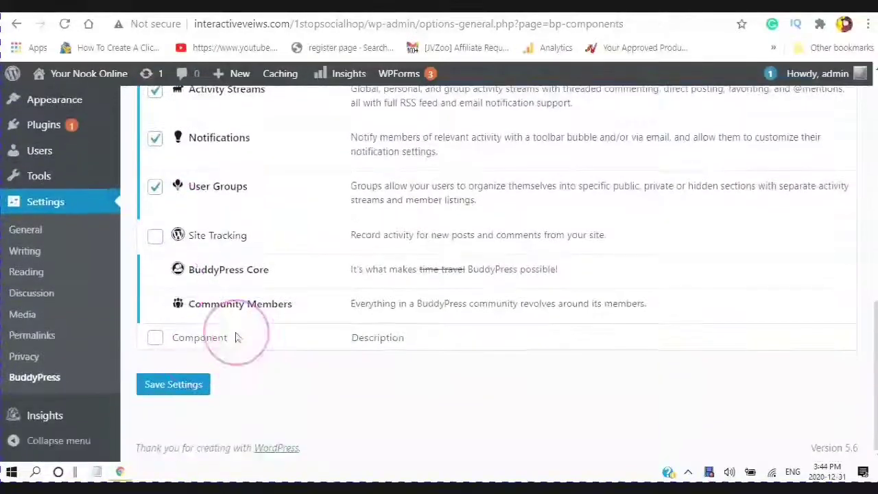
{"action": "mouse_move", "coordinate": [192, 295]}
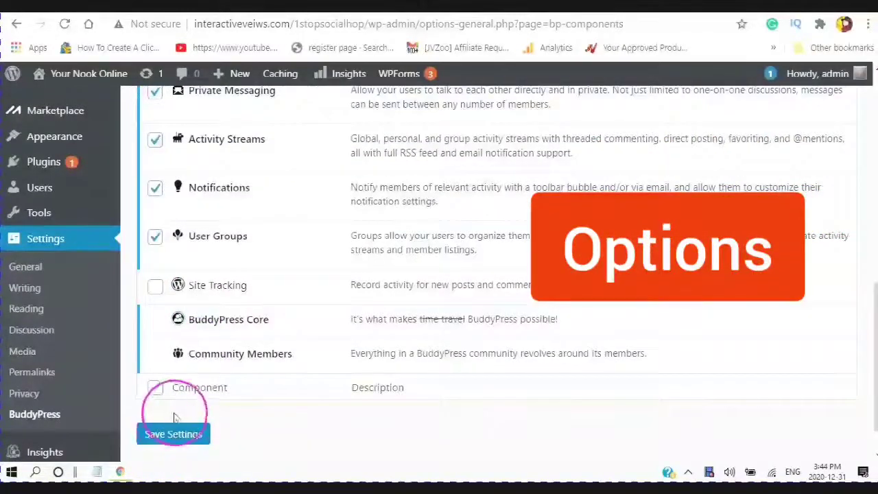
- Save the BuddyPress components, then review the enabled member, profile, group and activity options
{"action": "left_click", "coordinate": [172, 433]}
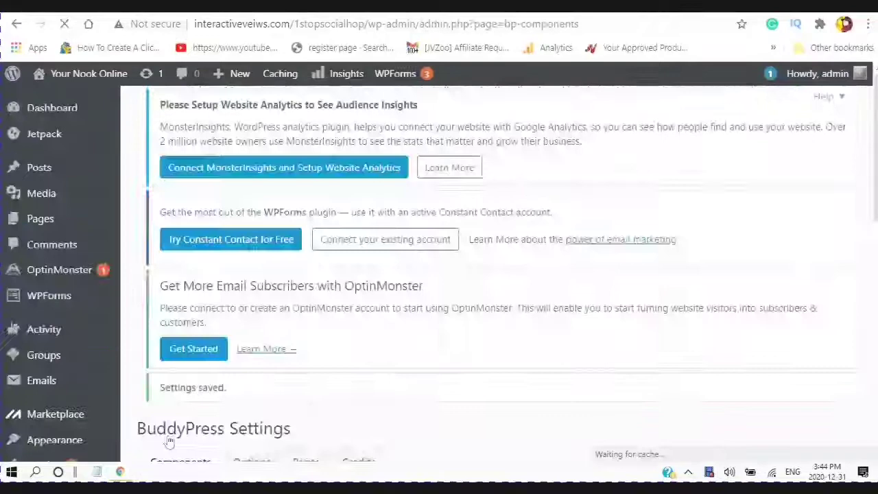
{"action": "scroll", "scroll_direction": "down", "scroll_amount": 3}
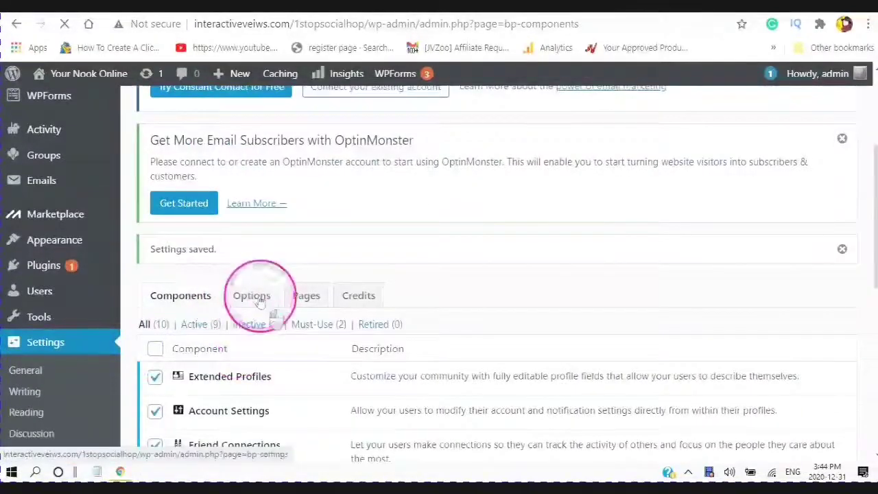
{"action": "left_click", "coordinate": [251, 295]}
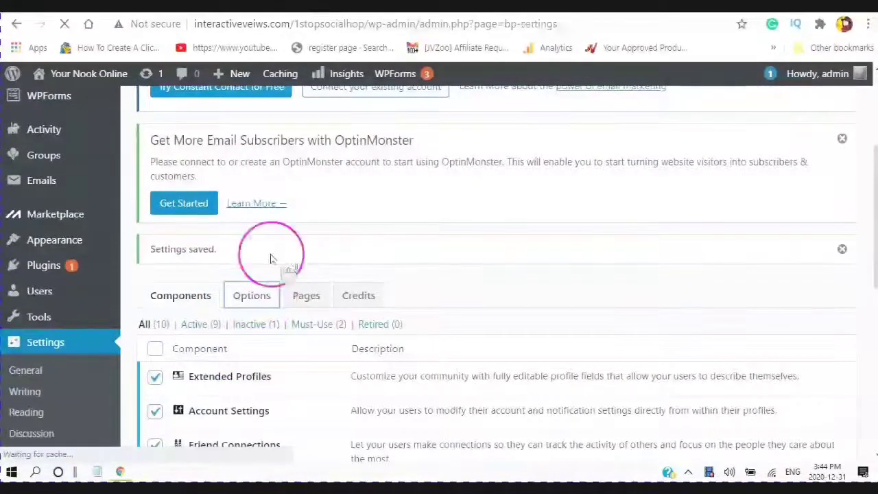
{"action": "mouse_move", "coordinate": [305, 222]}
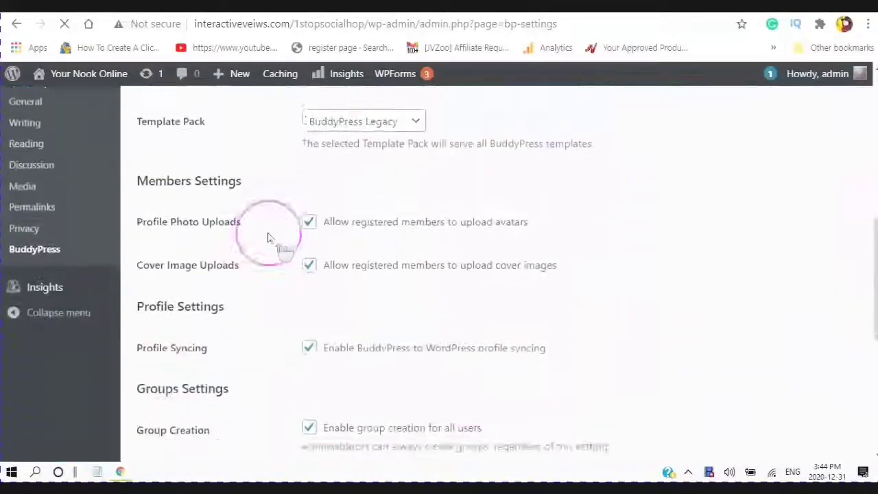
{"action": "scroll", "scroll_direction": "up", "scroll_amount": 3}
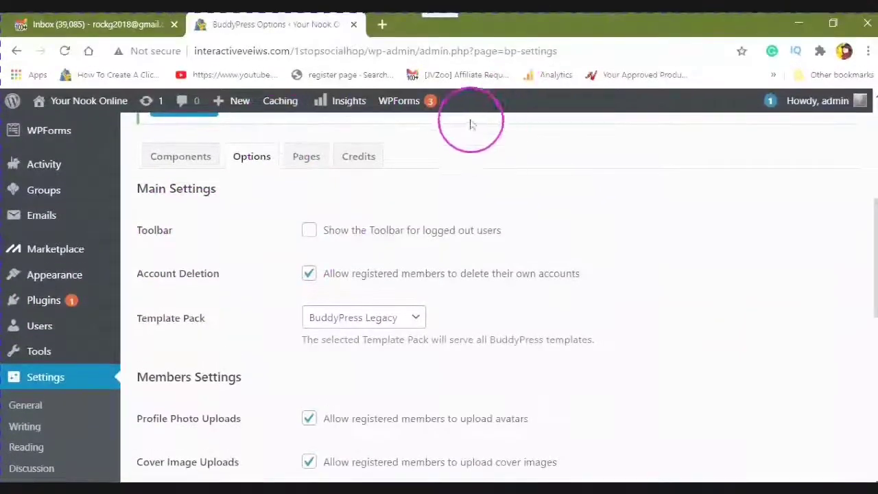
{"action": "mouse_move", "coordinate": [381, 245]}
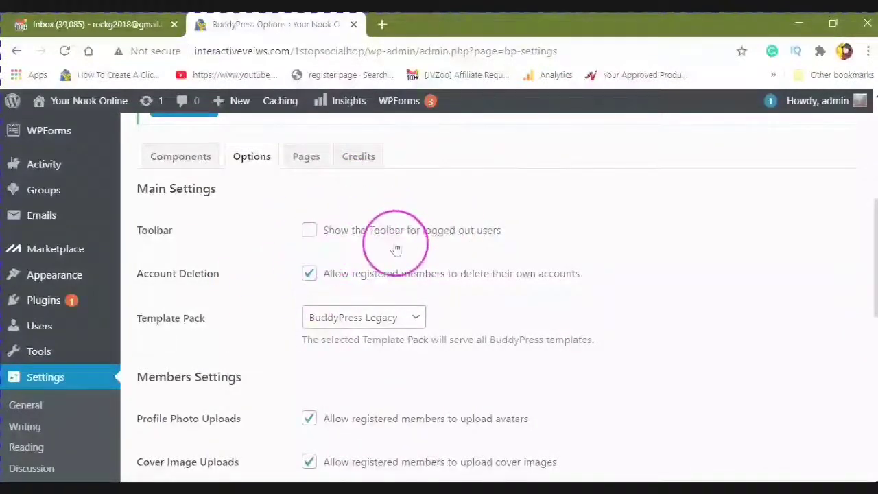
{"action": "scroll", "scroll_direction": "down", "scroll_amount": 3}
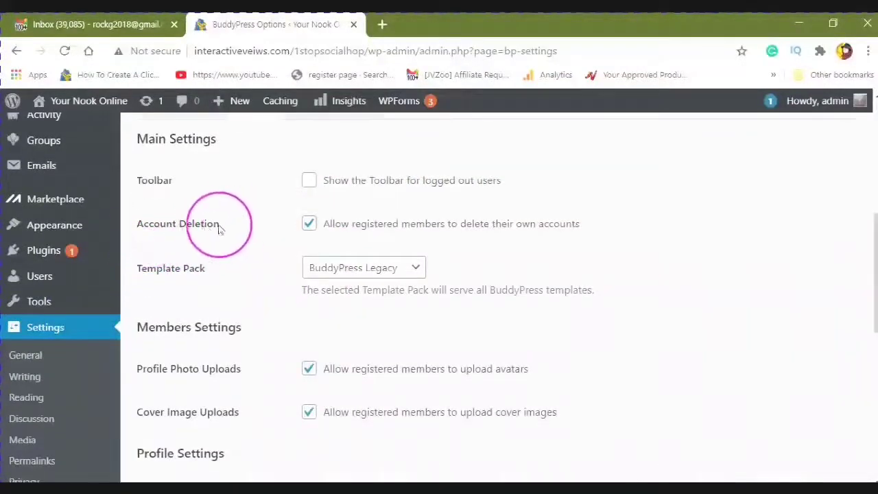
{"action": "mouse_move", "coordinate": [460, 212]}
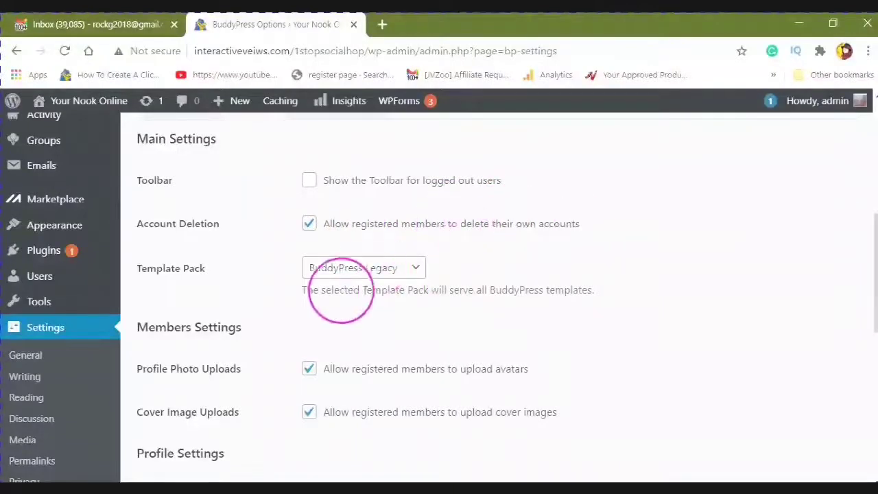
{"action": "scroll", "scroll_direction": "down", "scroll_amount": 3}
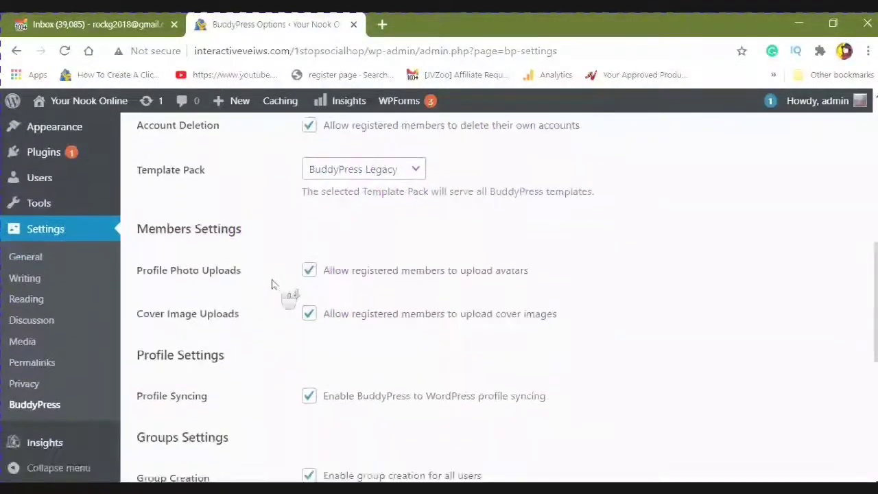
{"action": "scroll", "scroll_direction": "down", "scroll_amount": 3}
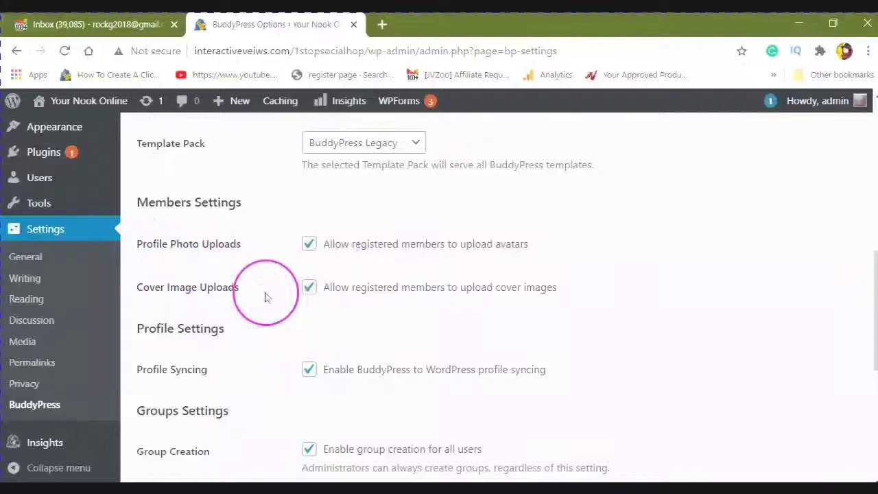
{"action": "scroll", "scroll_direction": "down", "scroll_amount": 3}
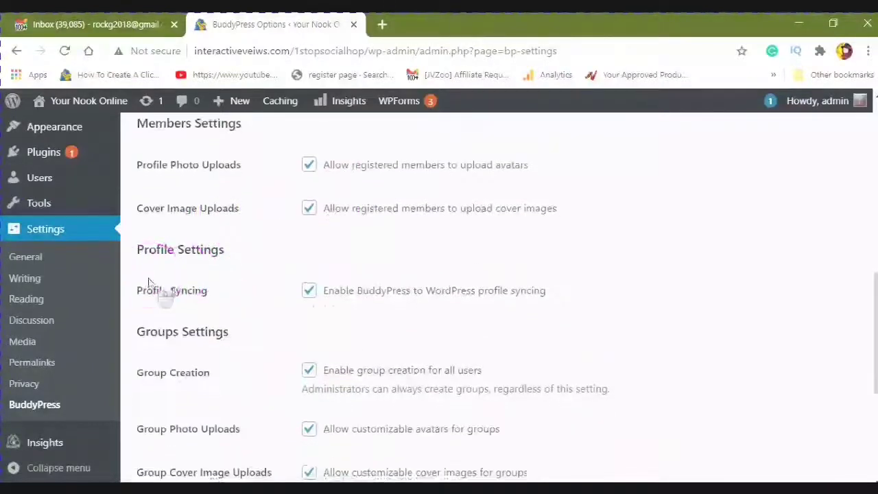
{"action": "scroll", "scroll_direction": "down", "scroll_amount": 3}
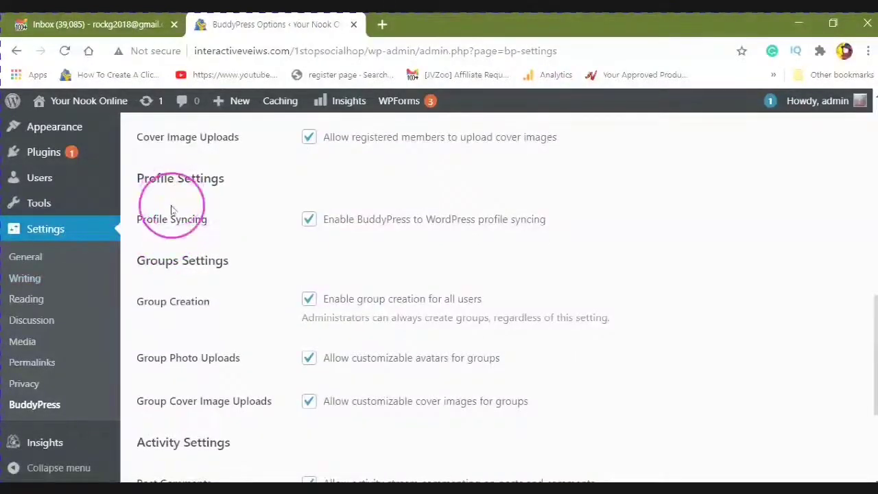
{"action": "mouse_move", "coordinate": [171, 267]}
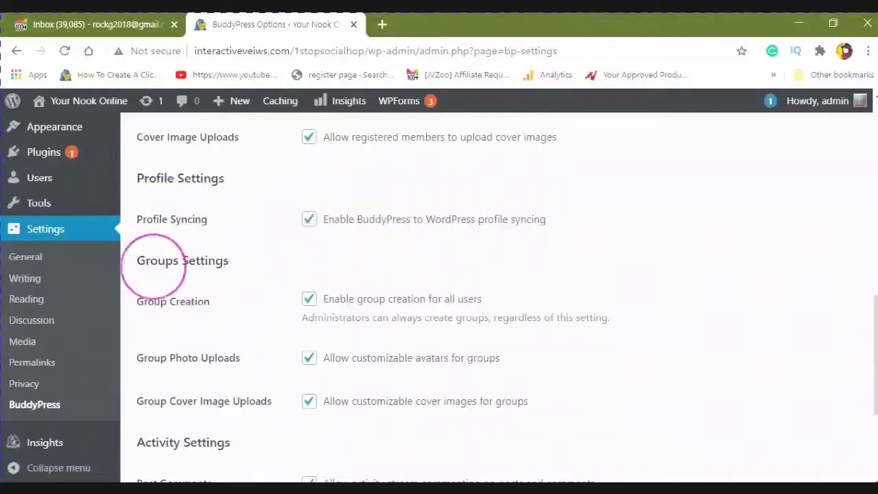
{"action": "scroll", "scroll_direction": "down", "scroll_amount": 3}
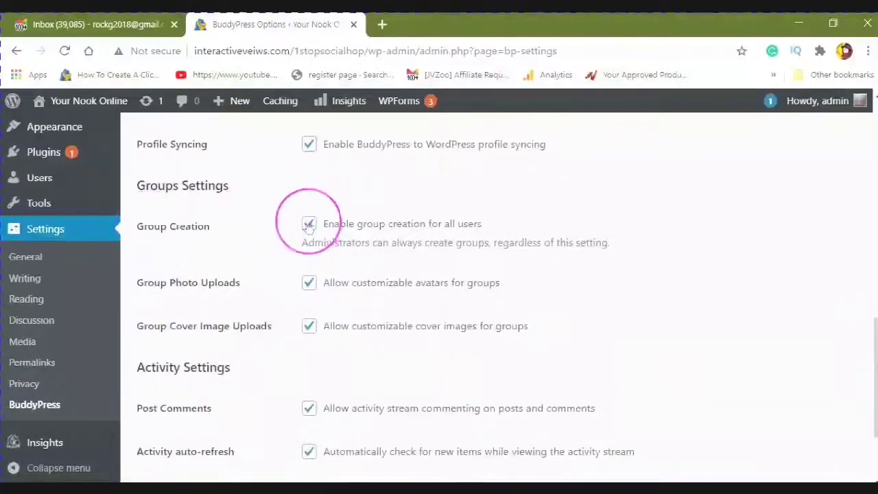
{"action": "scroll", "scroll_direction": "down", "scroll_amount": 3}
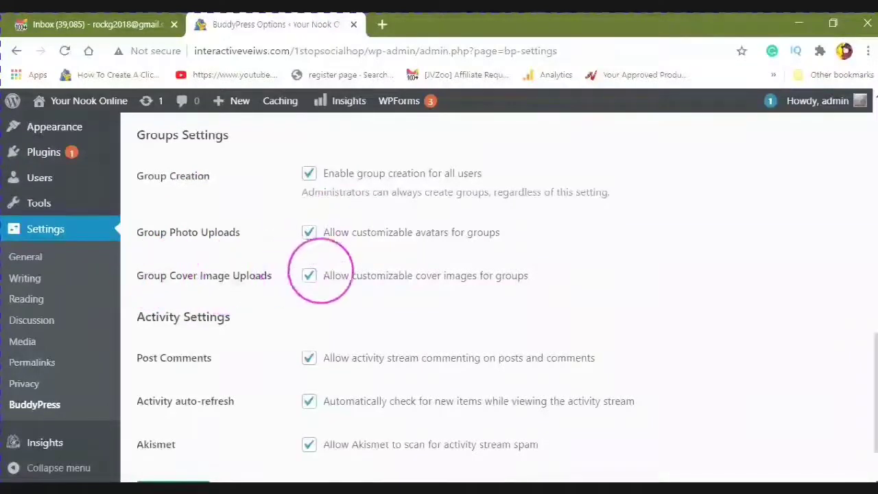
{"action": "scroll", "scroll_direction": "down", "scroll_amount": 3}
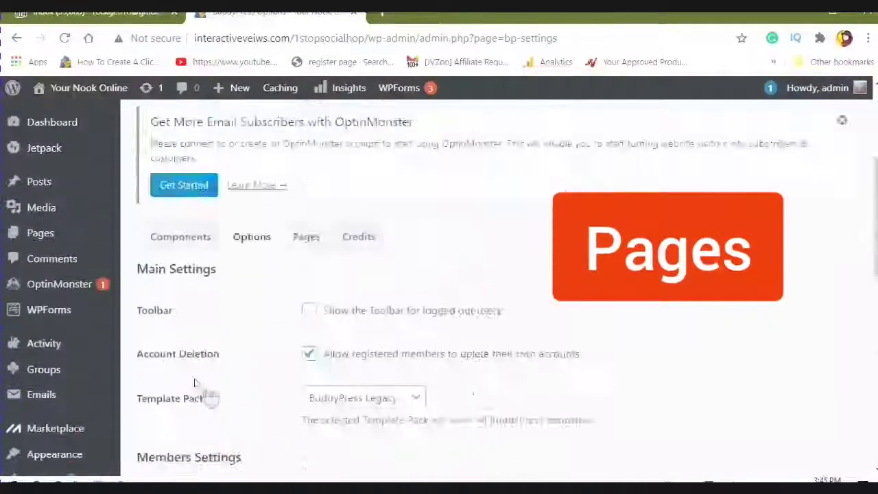
- Review the BuddyPress Pages dropdowns for Members, Activity, Groups, Register and Activate
{"action": "left_click", "coordinate": [305, 268]}
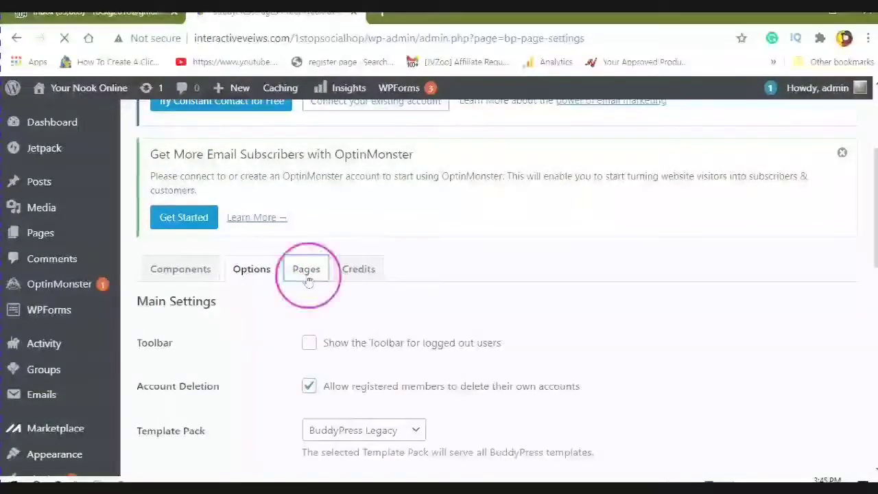
{"action": "left_click", "coordinate": [306, 268]}
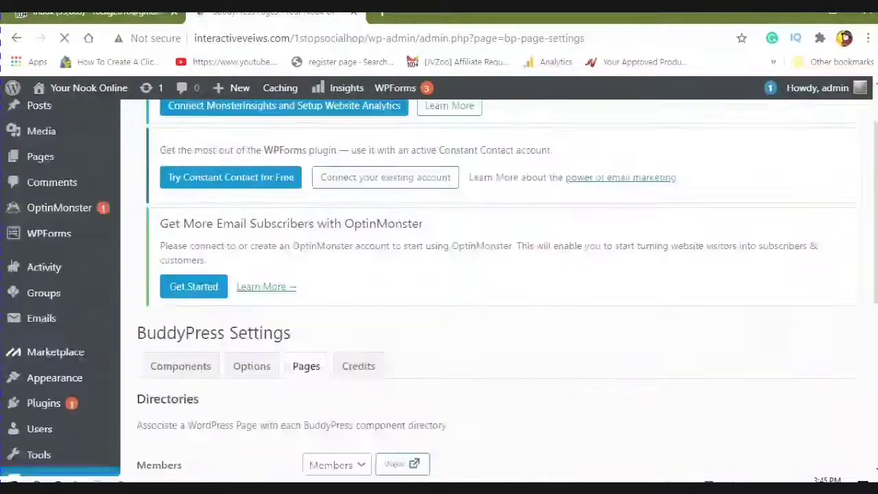
{"action": "scroll", "scroll_direction": "down", "scroll_amount": 3}
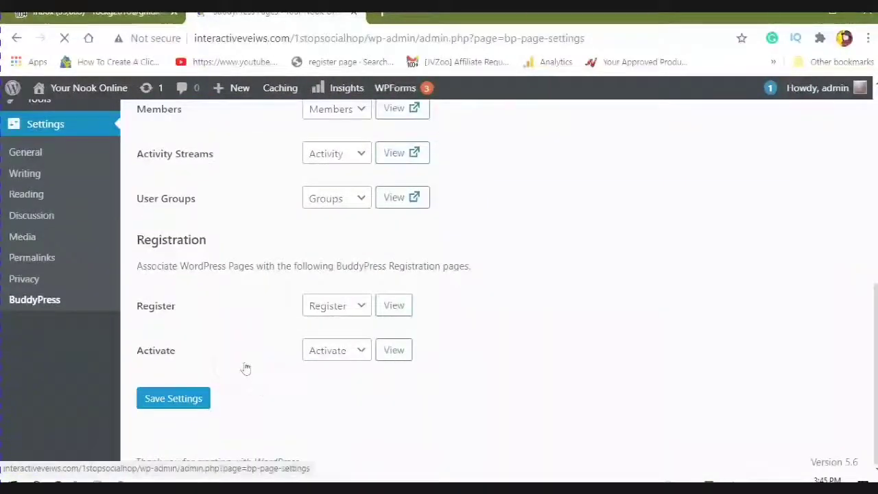
{"action": "scroll", "scroll_direction": "up", "scroll_amount": 3}
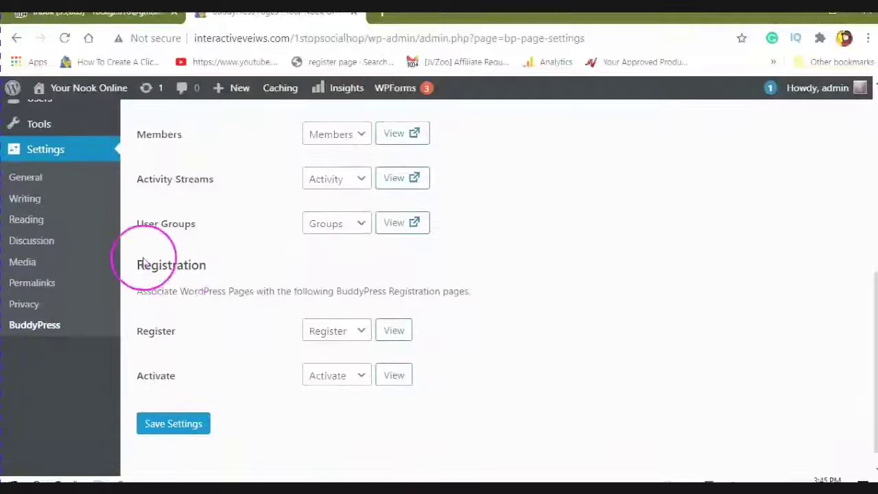
{"action": "scroll", "scroll_direction": "up", "scroll_amount": 3}
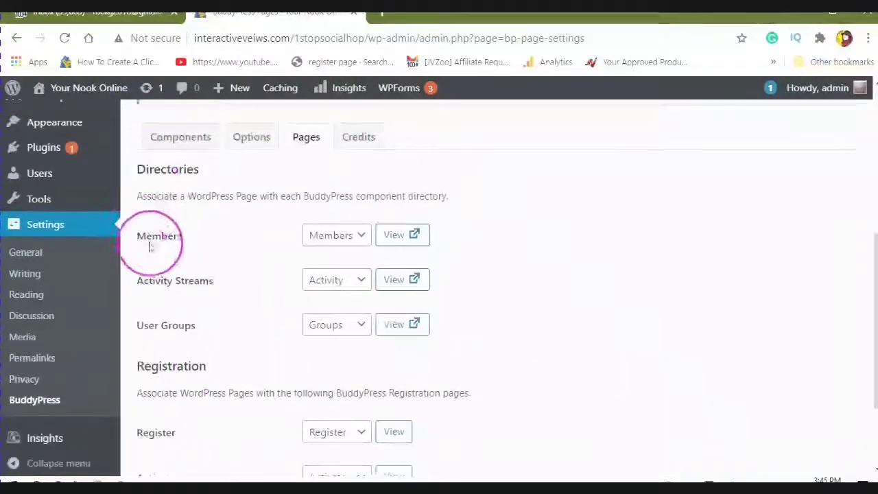
{"action": "scroll", "scroll_direction": "down", "scroll_amount": 3}
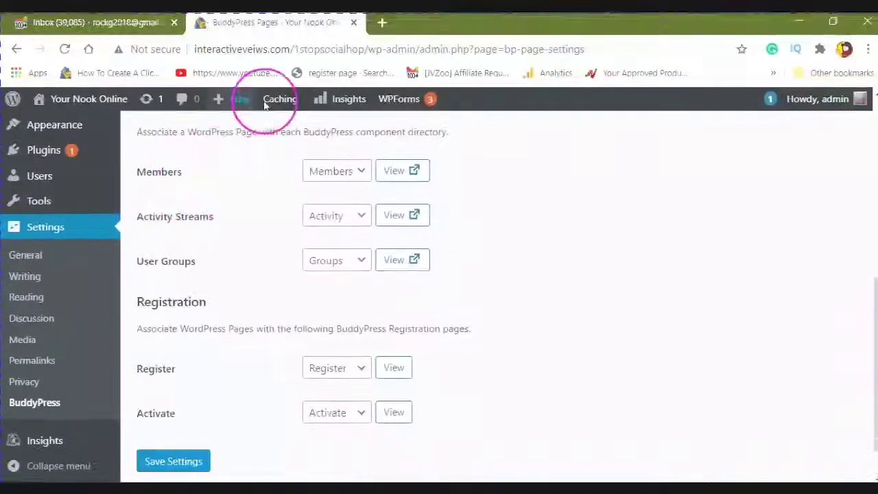
{"action": "scroll", "scroll_direction": "up", "scroll_amount": 3}
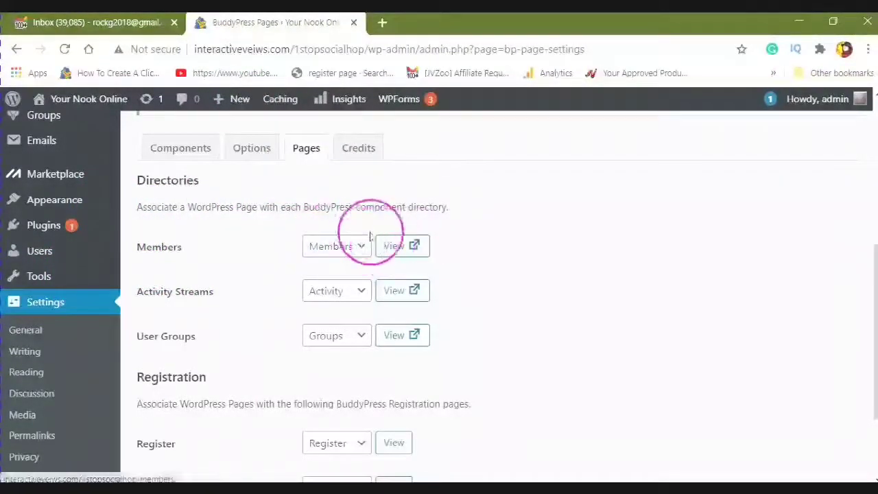
{"action": "mouse_move", "coordinate": [228, 219]}
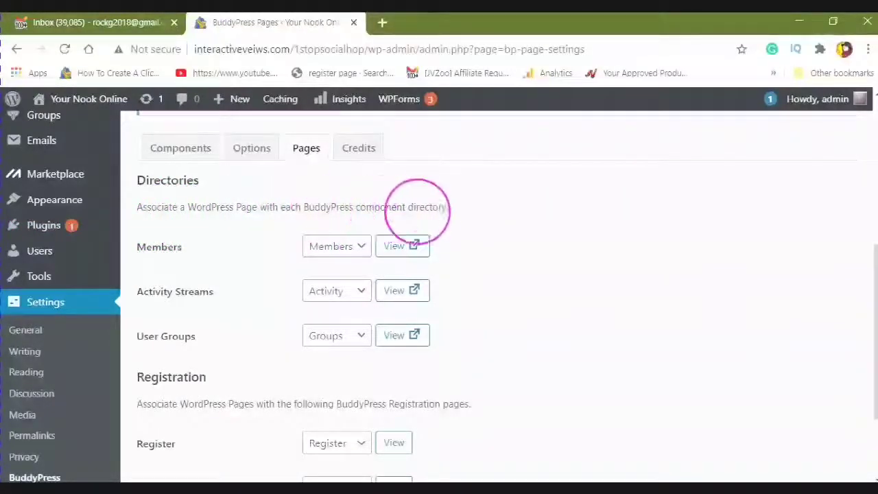
{"action": "scroll", "scroll_direction": "down", "scroll_amount": 3}
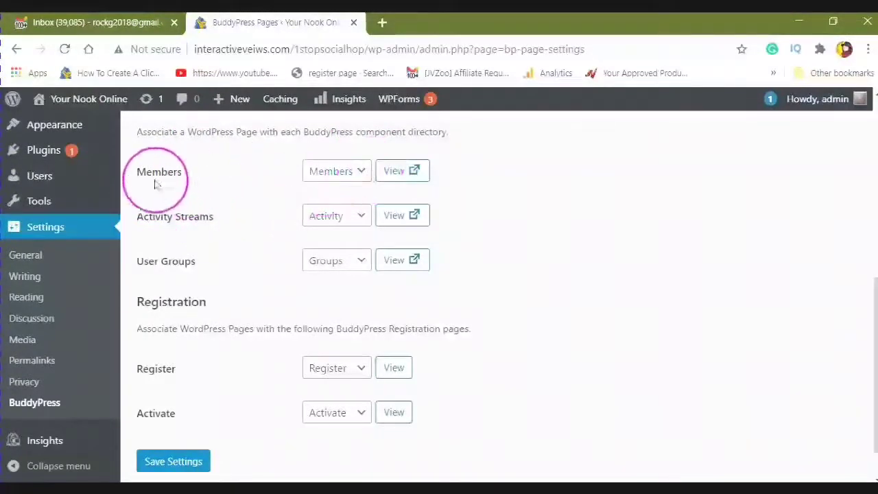
{"action": "mouse_move", "coordinate": [170, 247]}
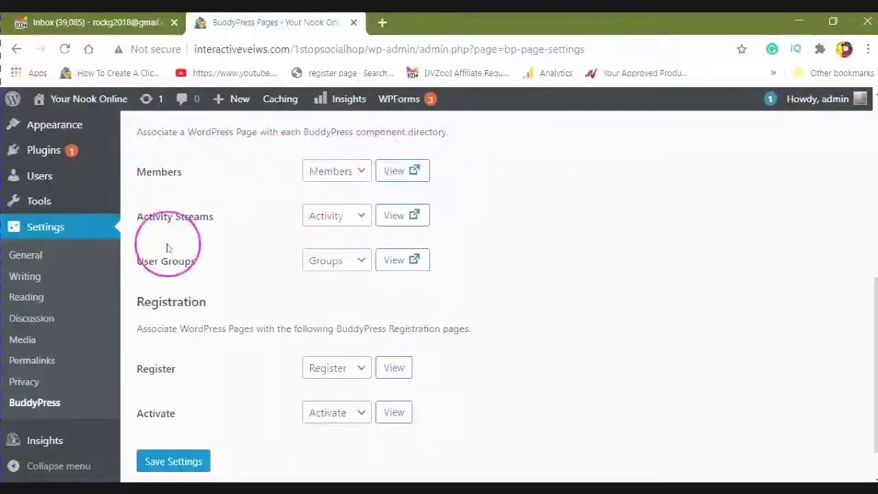
{"action": "mouse_move", "coordinate": [336, 247]}
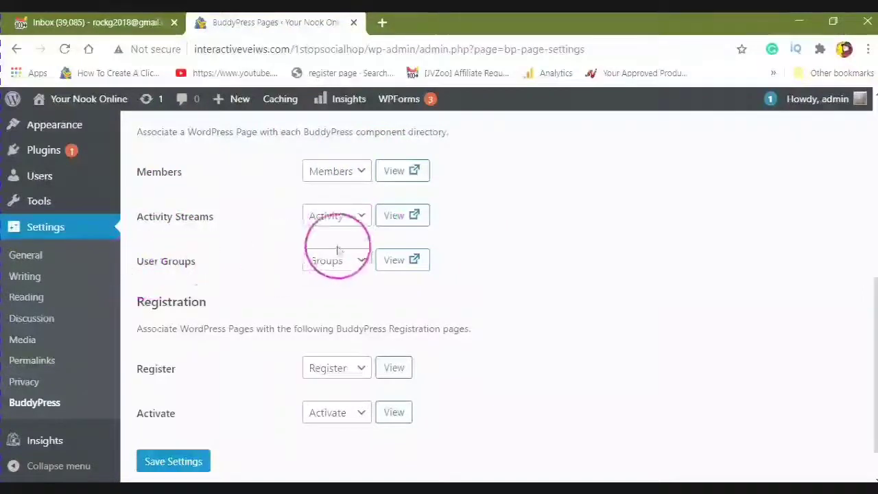
{"action": "scroll", "scroll_direction": "down", "scroll_amount": 3}
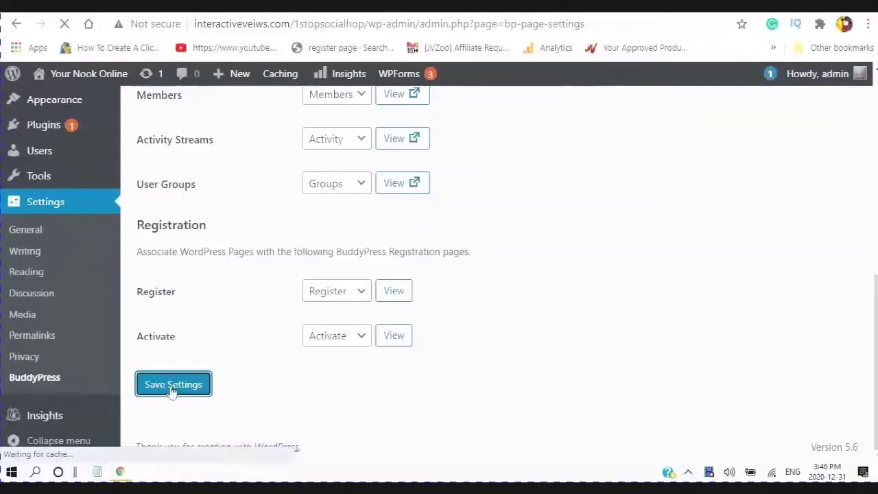
- Save the BuddyPress page assignments and confirm the 'Settings saved' notice
{"action": "left_click", "coordinate": [173, 384]}
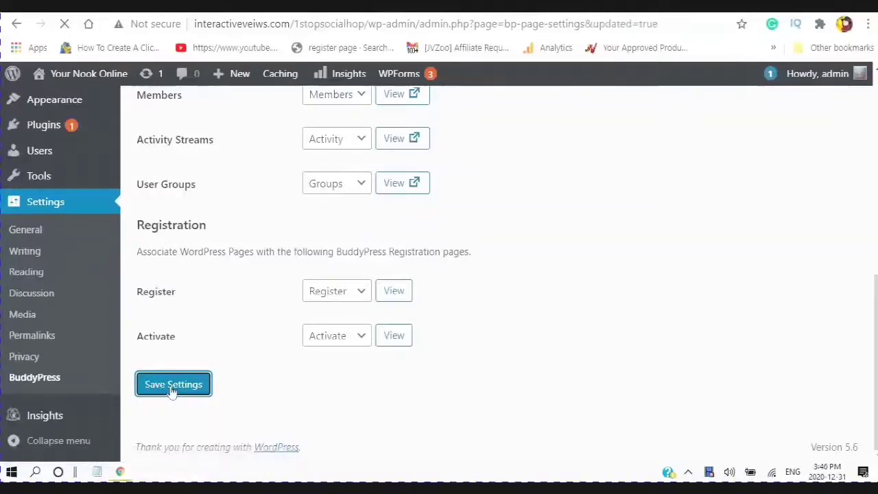
{"action": "left_click", "coordinate": [173, 384]}
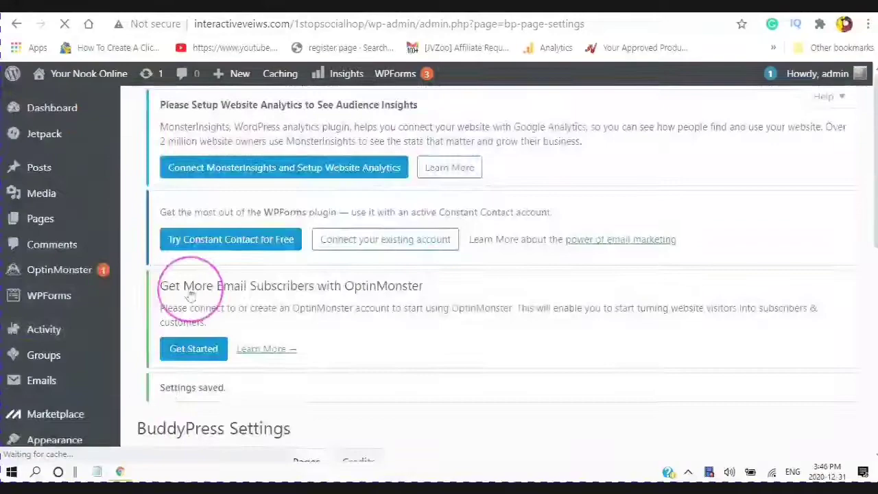
{"action": "scroll", "scroll_direction": "down", "scroll_amount": 3}
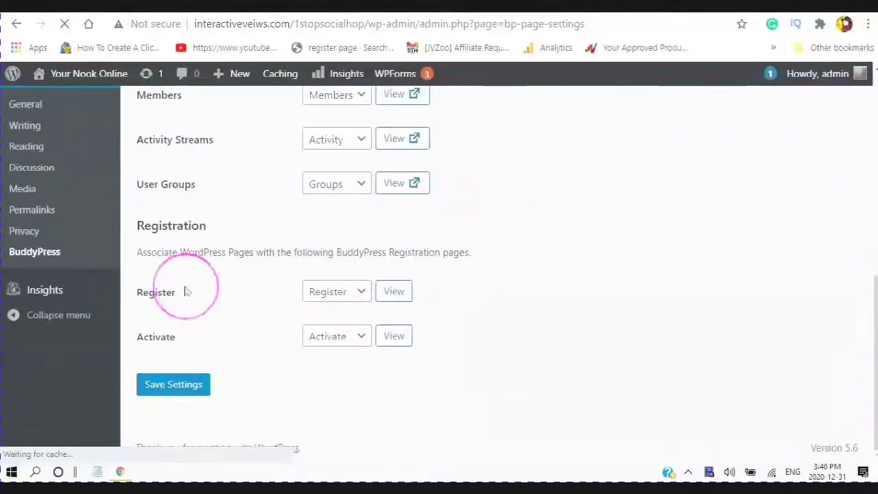
{"action": "scroll", "scroll_direction": "down", "scroll_amount": 3}
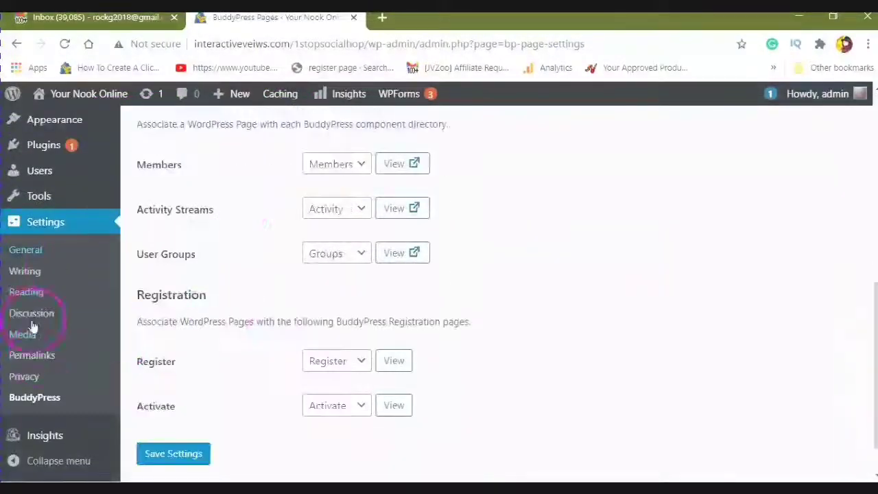
{"action": "left_click", "coordinate": [173, 454]}
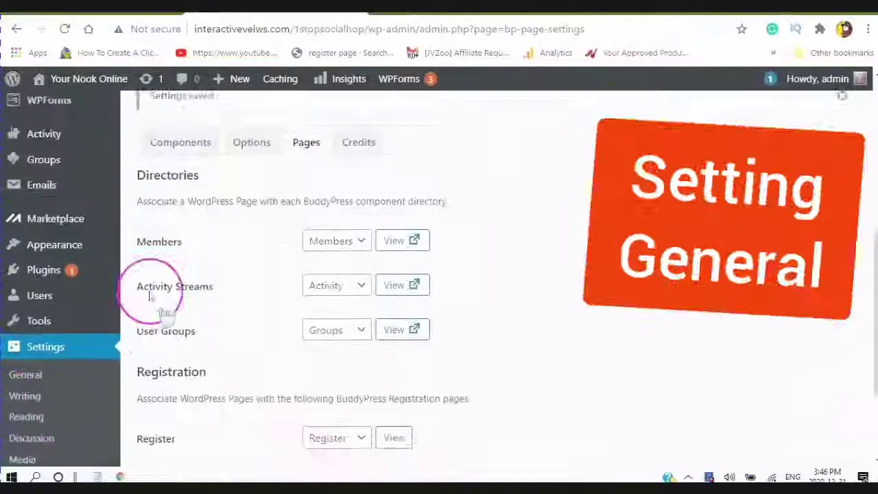
{"action": "scroll", "scroll_direction": "down", "scroll_amount": 3}
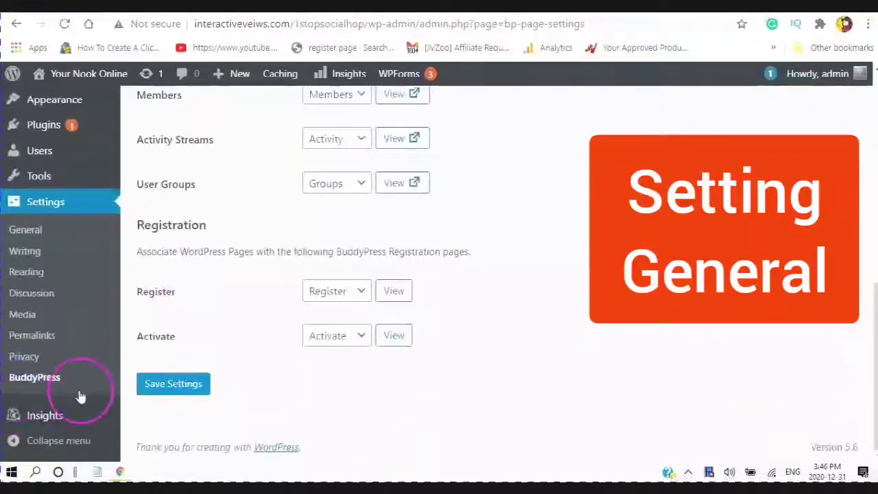
{"action": "mouse_move", "coordinate": [45, 201]}
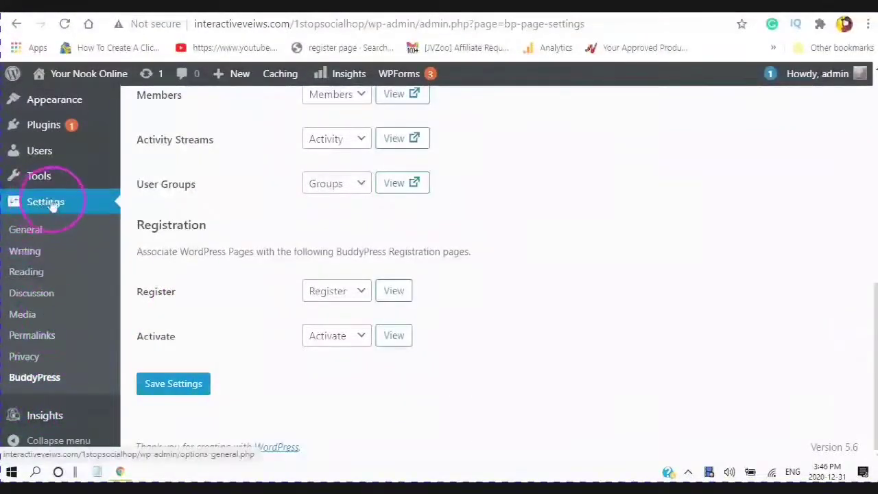
- Open General Settings with 'Anyone can register' checked and Subscriber as default role
{"action": "left_click", "coordinate": [26, 230]}
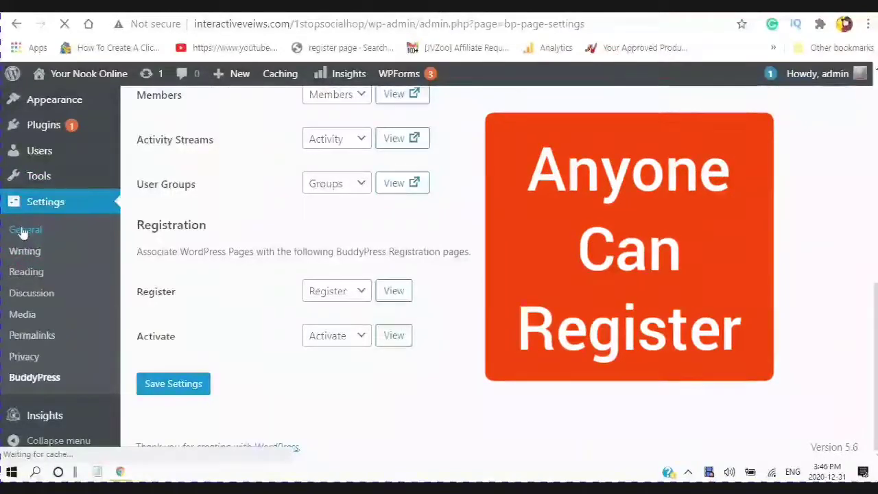
{"action": "left_click", "coordinate": [25, 229]}
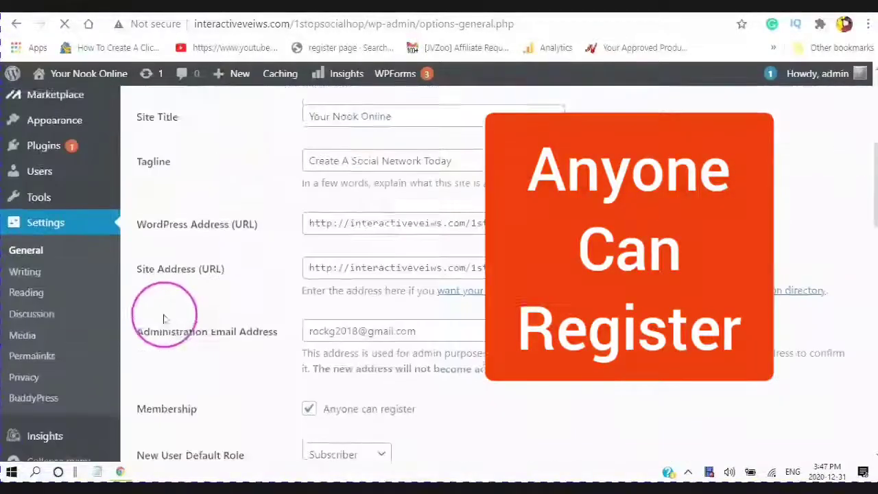
{"action": "scroll", "scroll_direction": "down", "scroll_amount": 3}
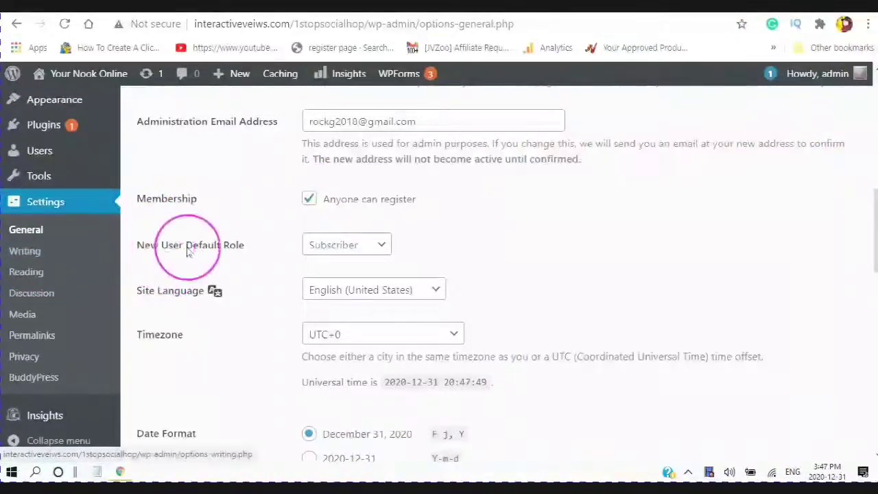
{"action": "scroll", "scroll_direction": "down", "scroll_amount": 3}
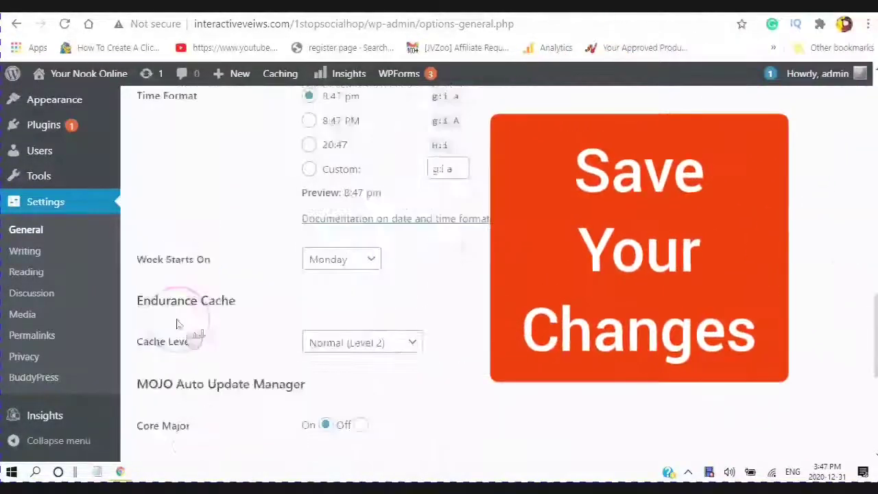
{"action": "scroll", "scroll_direction": "down", "scroll_amount": 3}
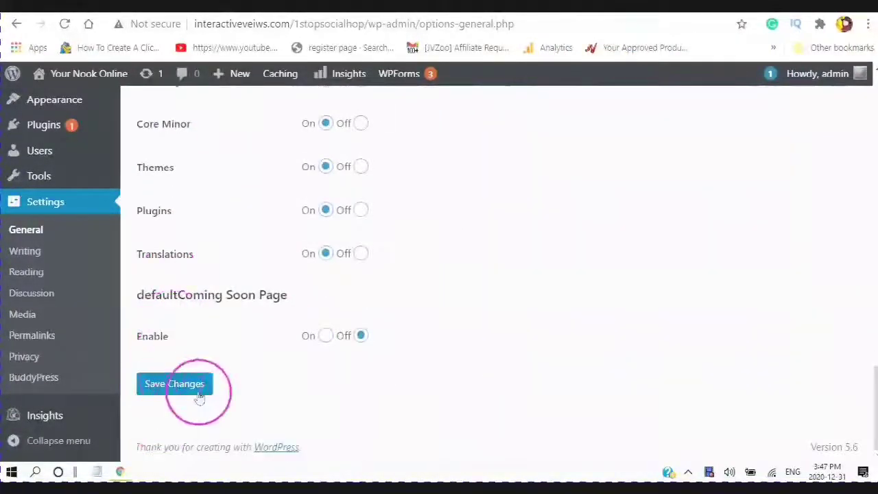
- Save General Settings and confirm the 'Settings saved' notice
{"action": "left_click", "coordinate": [174, 383]}
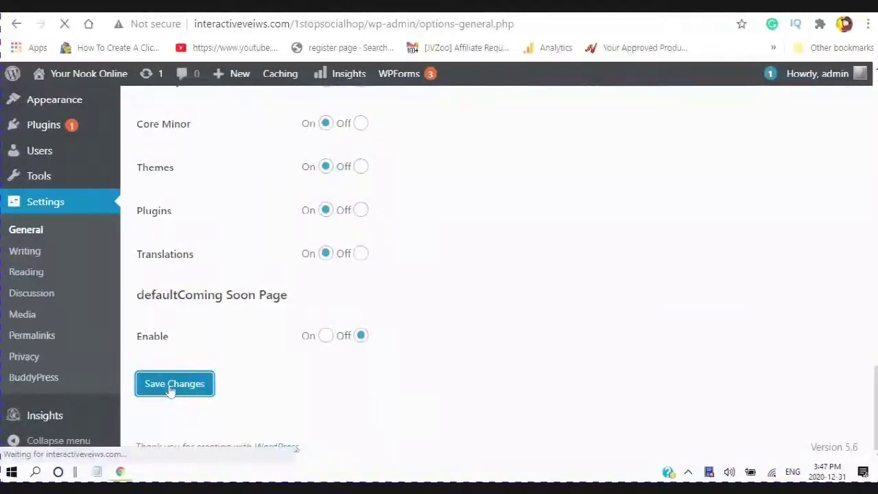
{"action": "left_click", "coordinate": [174, 383]}
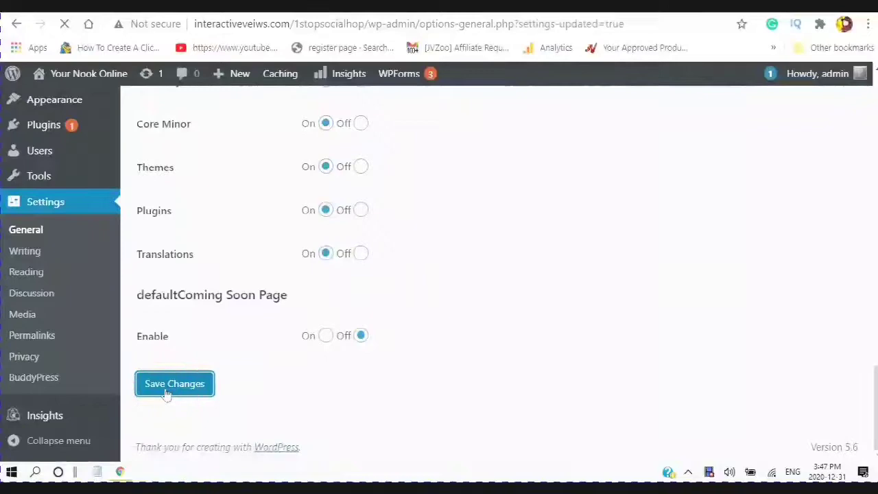
{"action": "left_click", "coordinate": [174, 384]}
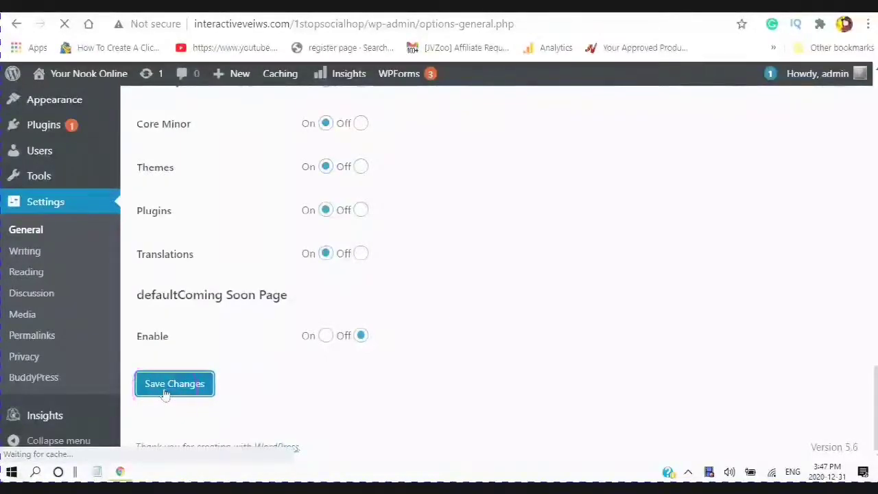
{"action": "left_click", "coordinate": [174, 383]}
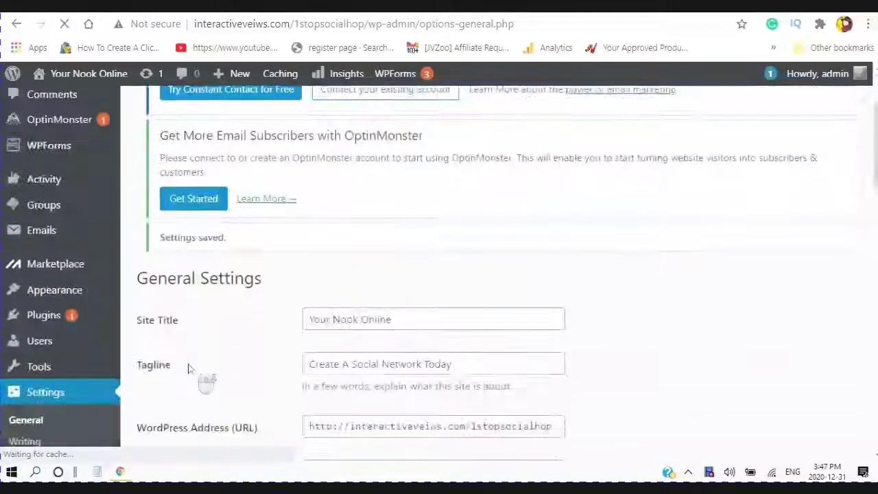
{"action": "scroll", "scroll_direction": "down", "scroll_amount": 3}
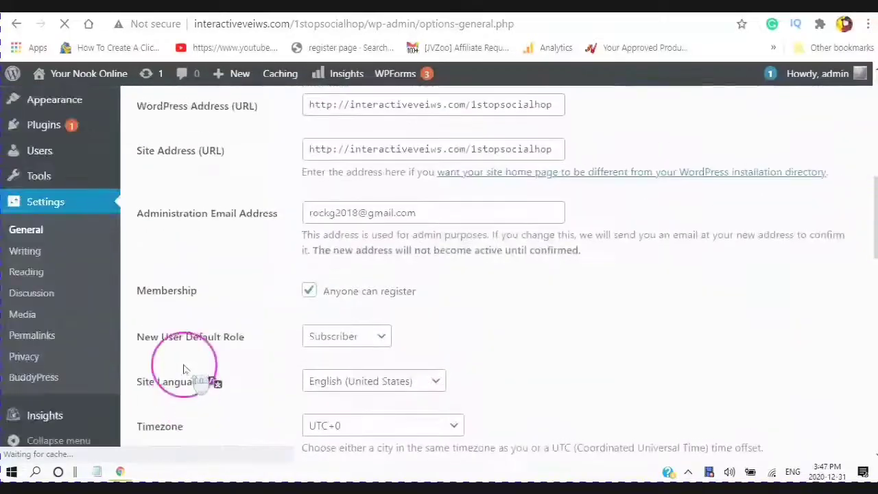
{"action": "scroll", "scroll_direction": "down", "scroll_amount": 3}
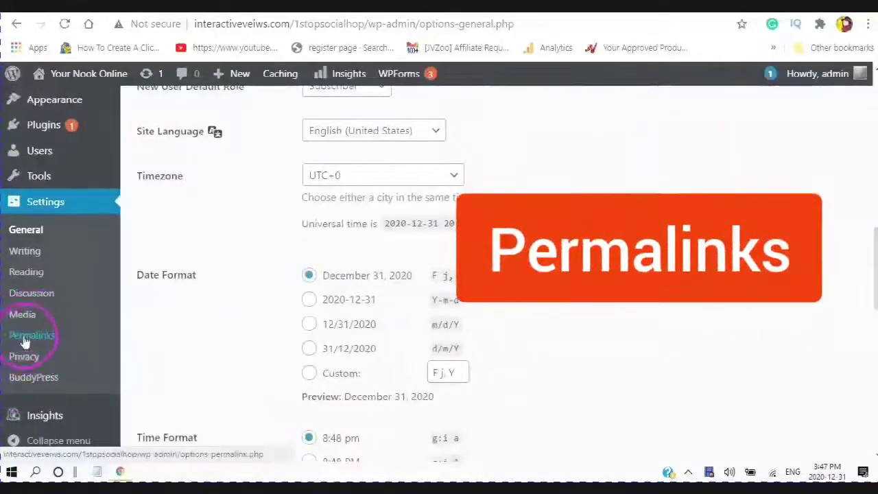
- Switch permalinks to the 'Post name' structure and save the change
{"action": "left_click", "coordinate": [32, 335]}
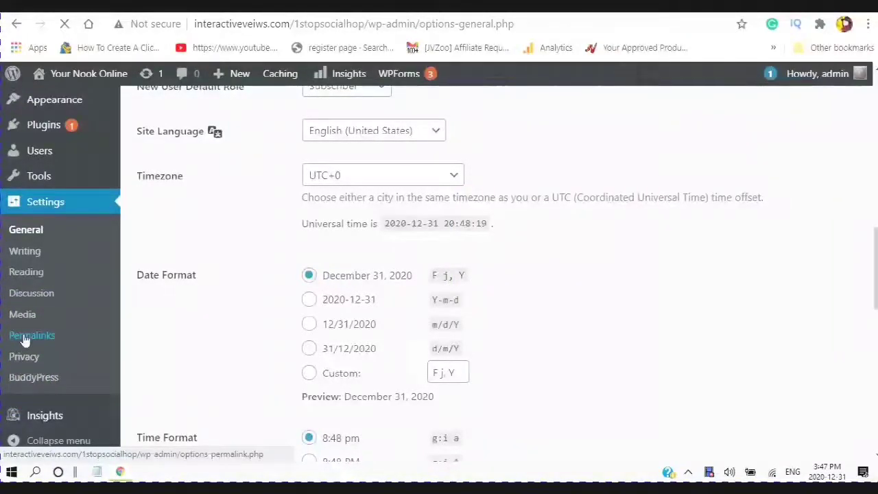
{"action": "left_click", "coordinate": [33, 335]}
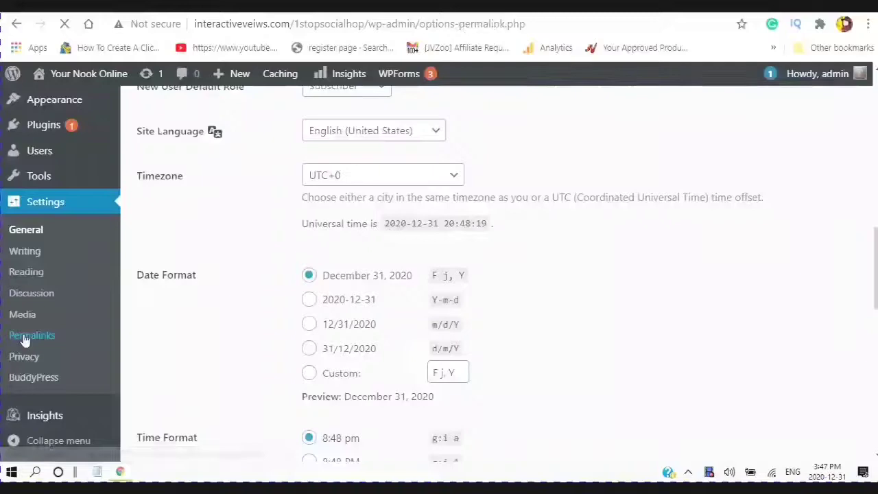
{"action": "left_click", "coordinate": [32, 335]}
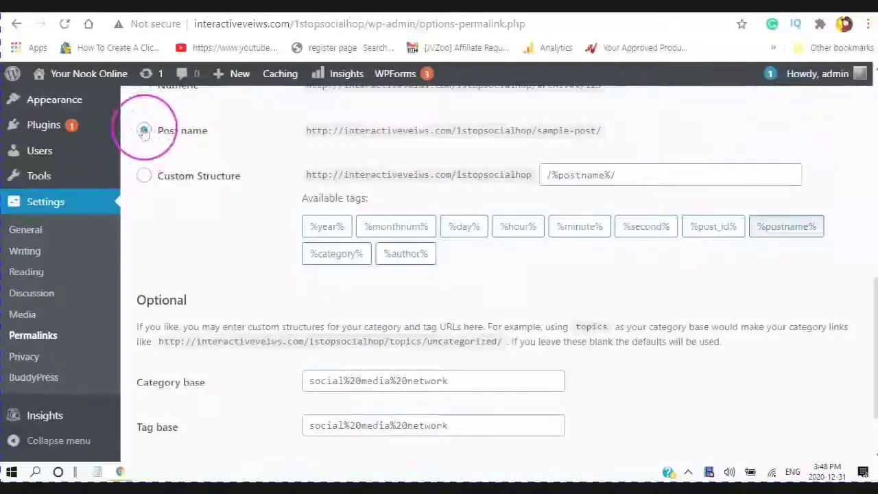
{"action": "left_click", "coordinate": [144, 131]}
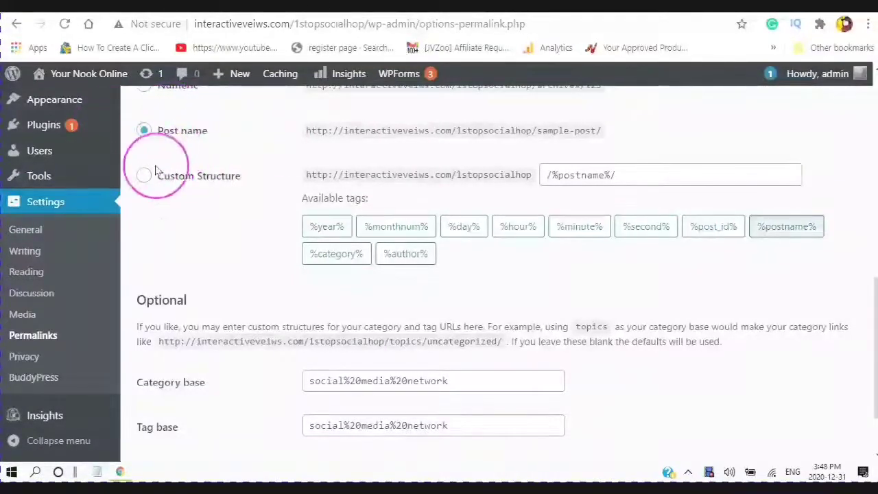
{"action": "scroll", "scroll_direction": "down", "scroll_amount": 3}
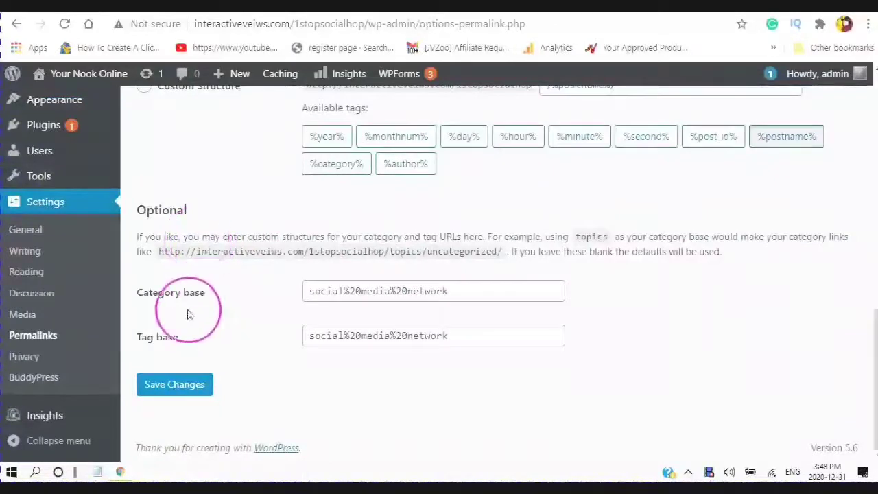
{"action": "mouse_move", "coordinate": [312, 275]}
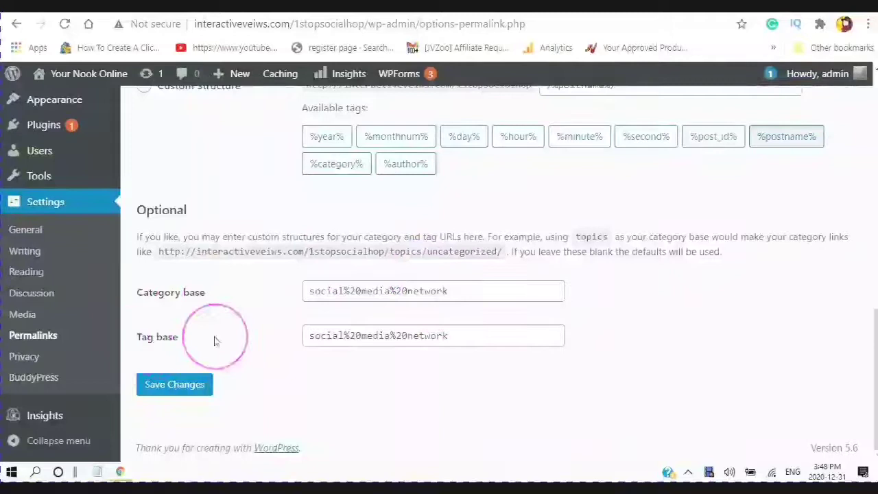
{"action": "left_click", "coordinate": [174, 384]}
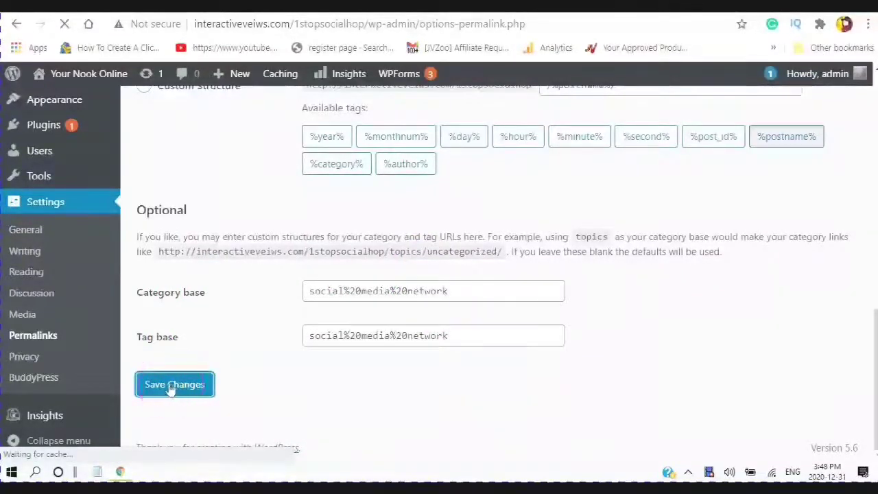
{"action": "left_click", "coordinate": [175, 384]}
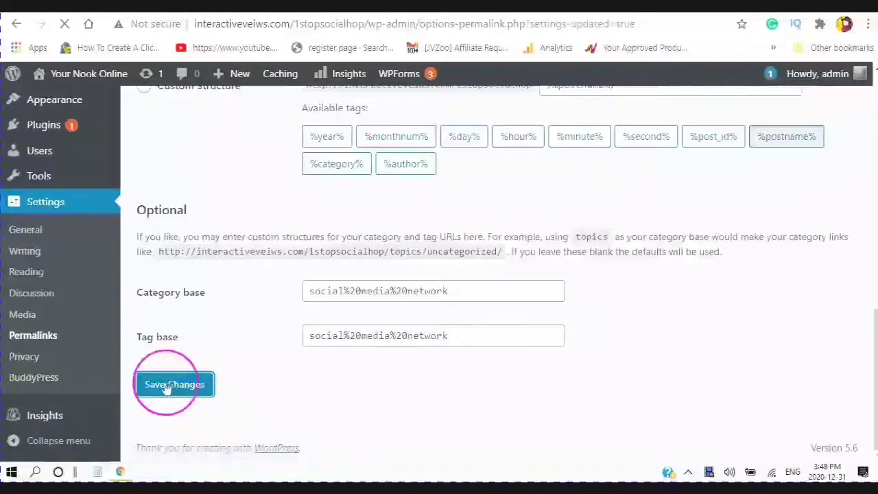
{"action": "left_click", "coordinate": [175, 383]}
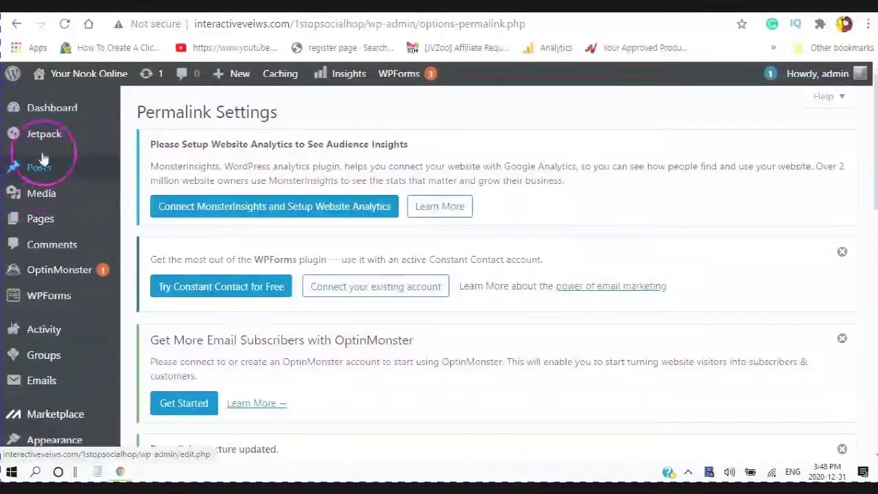
{"action": "mouse_move", "coordinate": [40, 168]}
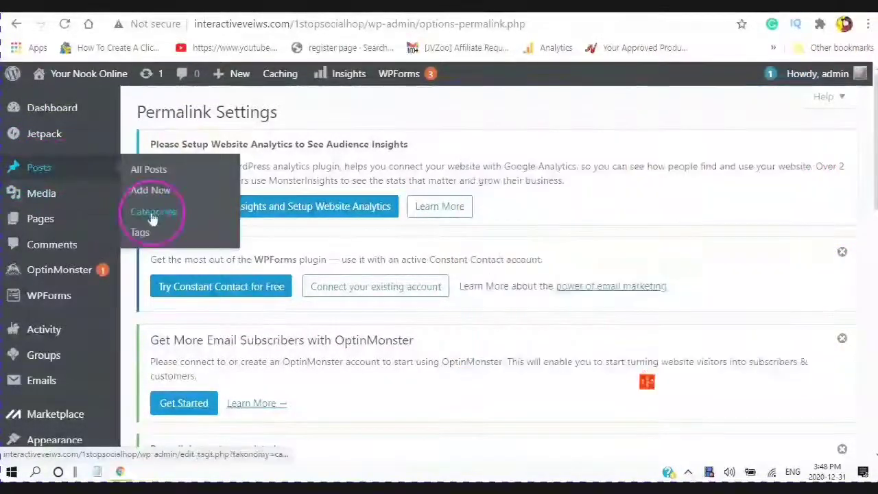
- Open Posts > Categories, showing the existing Social Media Network category
{"action": "left_click", "coordinate": [153, 211]}
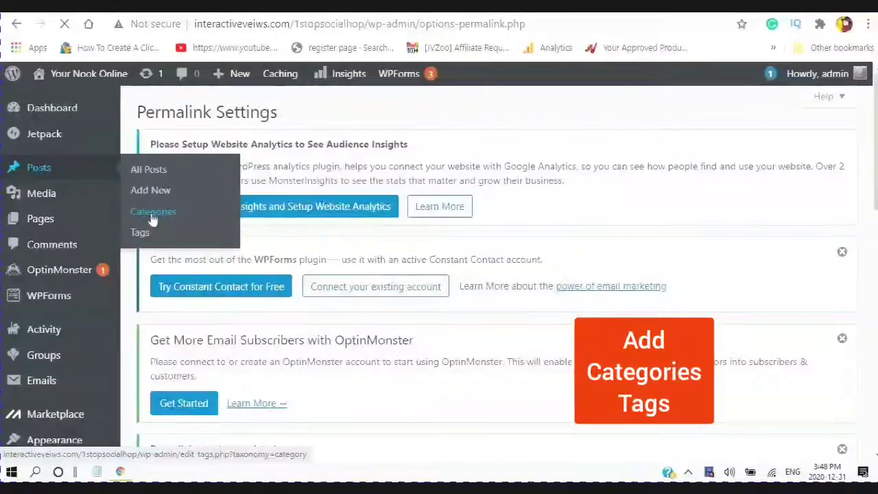
{"action": "left_click", "coordinate": [153, 211]}
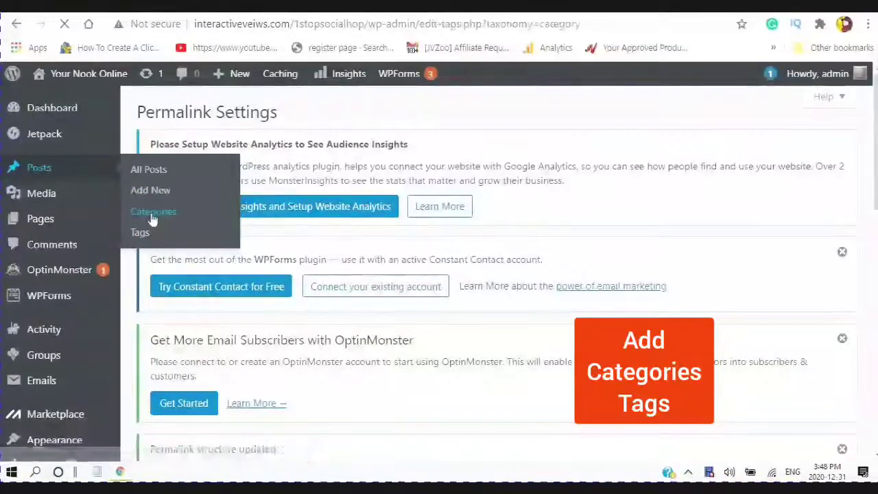
{"action": "left_click", "coordinate": [153, 211]}
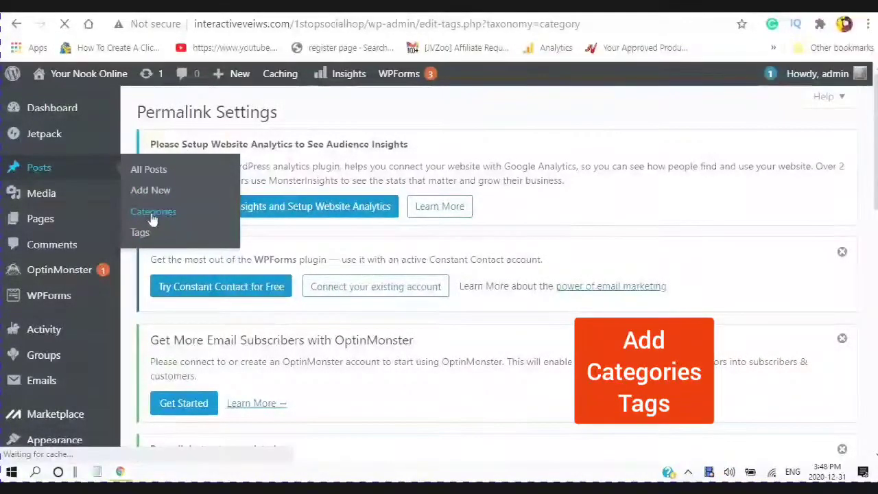
{"action": "left_click", "coordinate": [153, 211]}
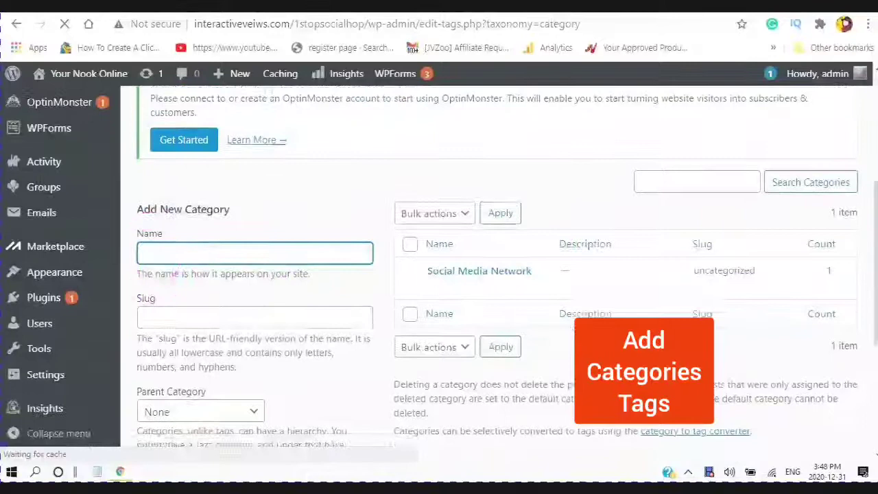
{"action": "scroll", "scroll_direction": "down", "scroll_amount": 3}
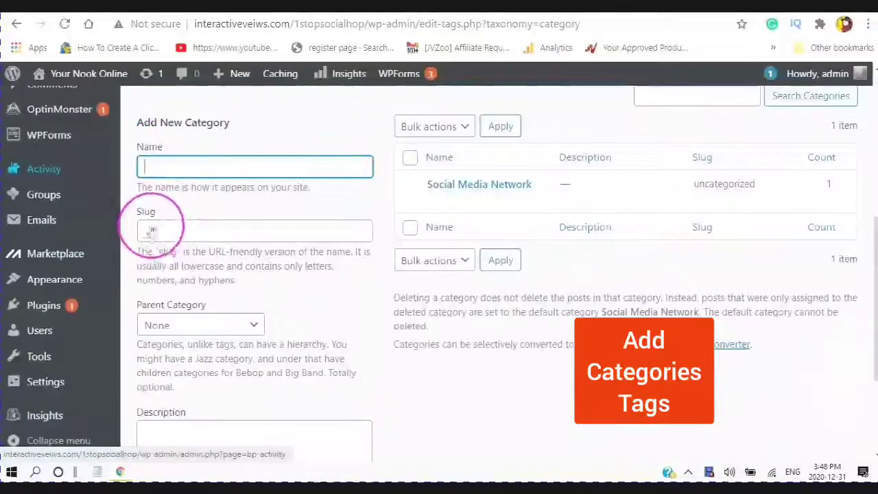
{"action": "scroll", "scroll_direction": "down", "scroll_amount": 3}
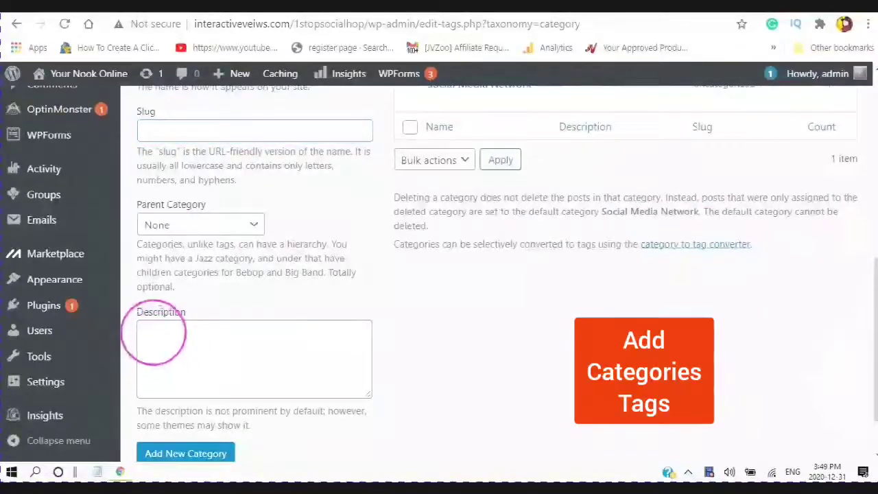
{"action": "scroll", "scroll_direction": "up", "scroll_amount": 3}
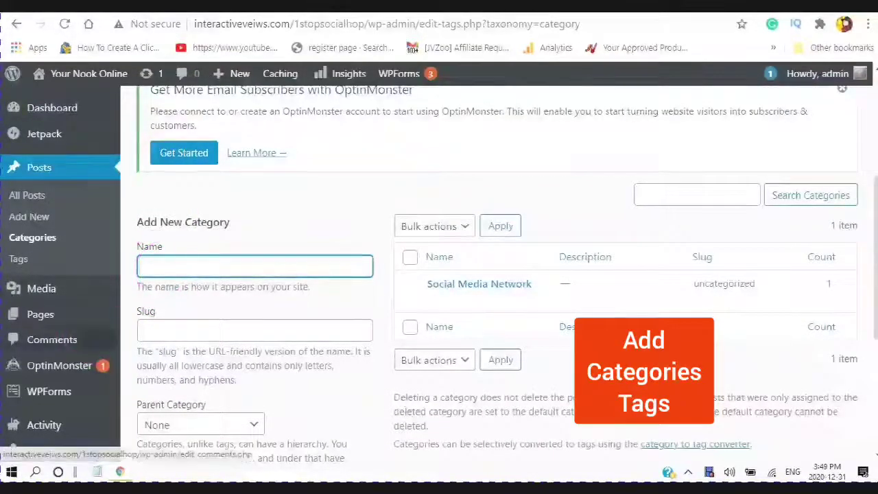
- Add a 'Social Media Website' category with a matching description
{"action": "type", "text": "Social"}
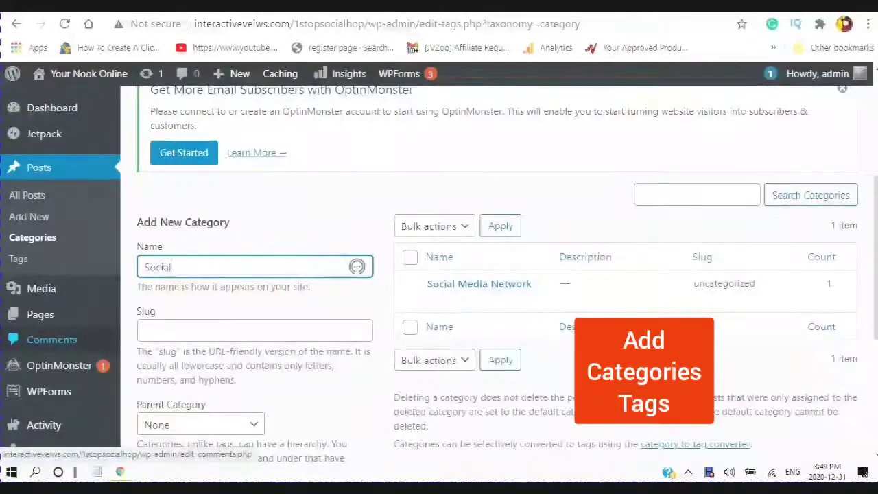
{"action": "type", "text": "Media"}
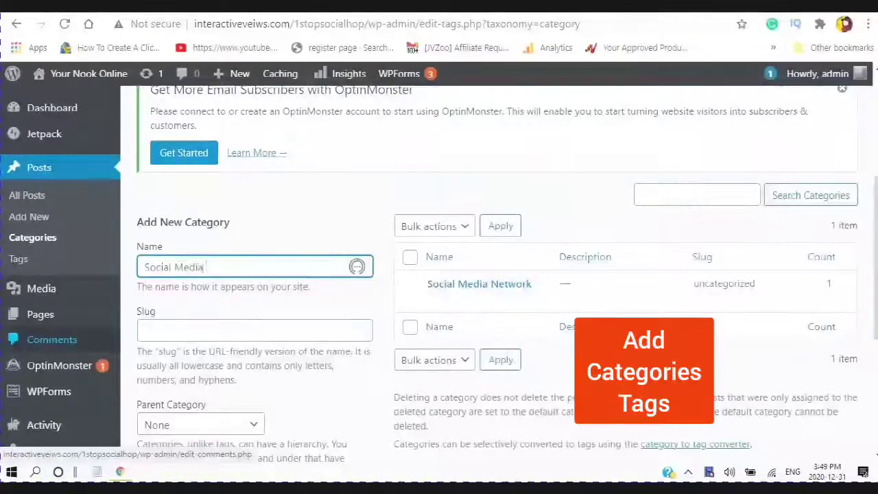
{"action": "type", "text": "Website"}
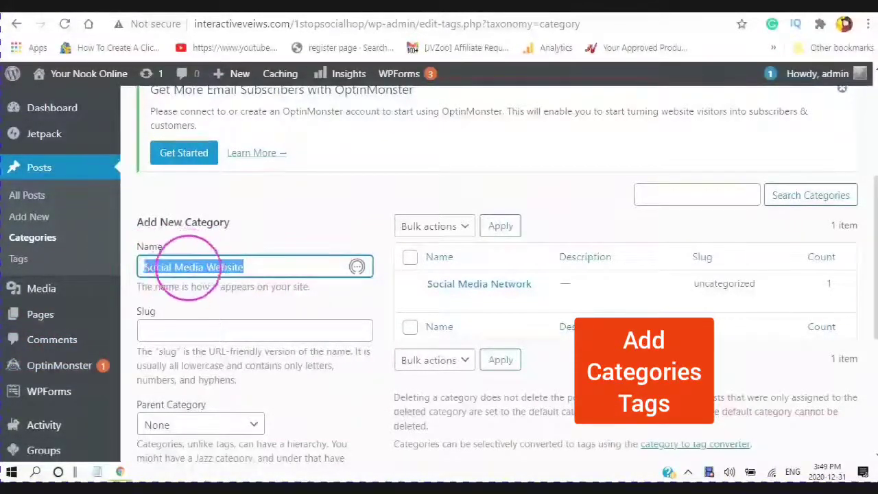
{"action": "scroll", "scroll_direction": "down", "scroll_amount": 3}
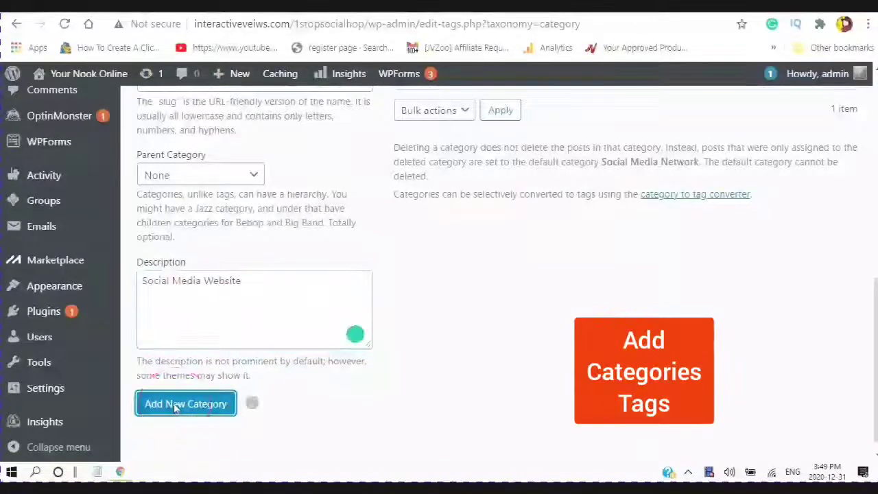
{"action": "left_click", "coordinate": [186, 403]}
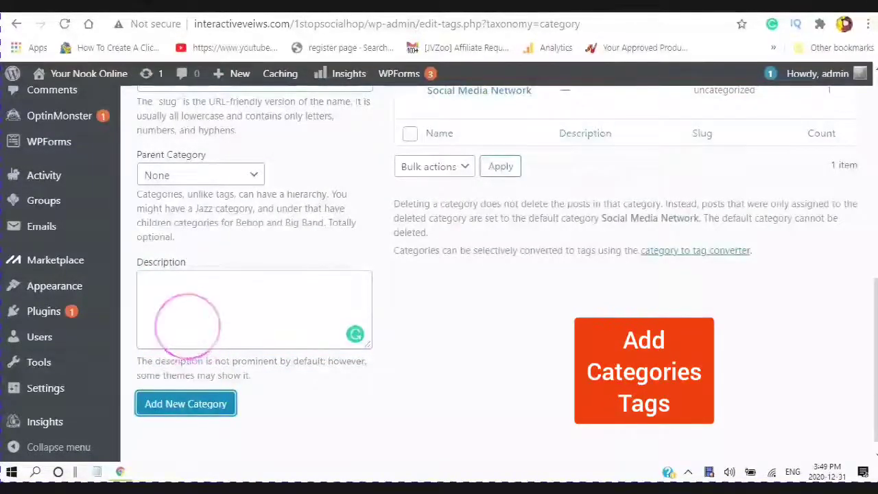
- Quick-edit Social Media Network, changing its slug to social_media_network
{"action": "scroll", "scroll_direction": "up", "scroll_amount": 3}
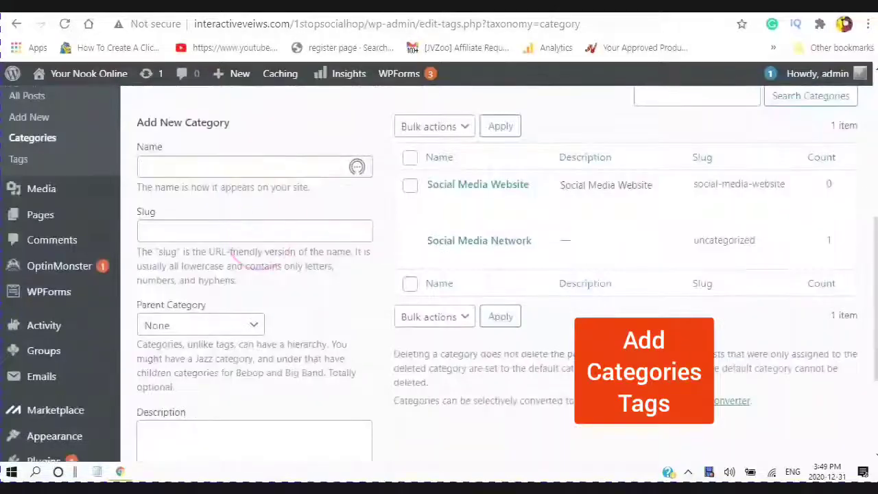
{"action": "scroll", "scroll_direction": "down", "scroll_amount": 3}
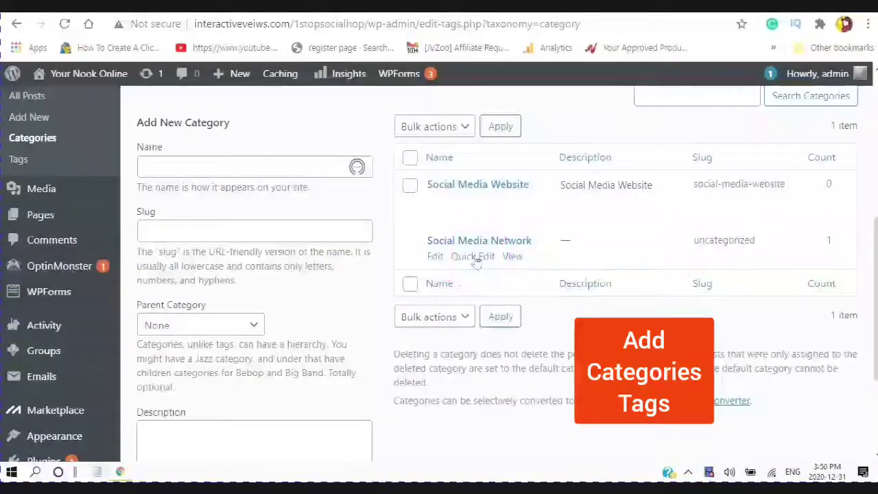
{"action": "left_click", "coordinate": [473, 256]}
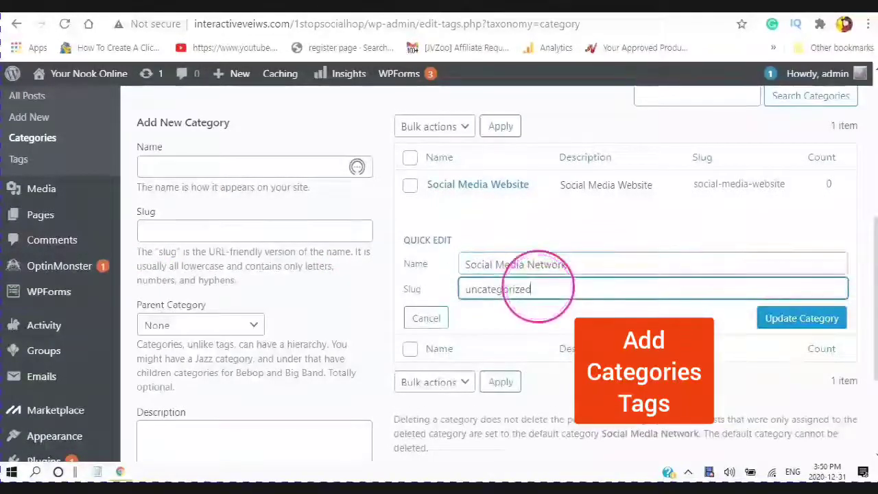
{"action": "type", "text": "social media"}
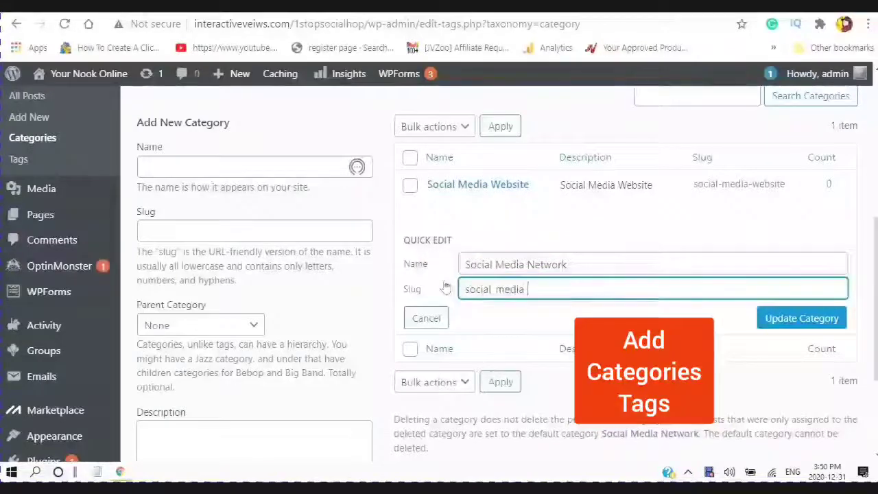
{"action": "left_click", "coordinate": [801, 317]}
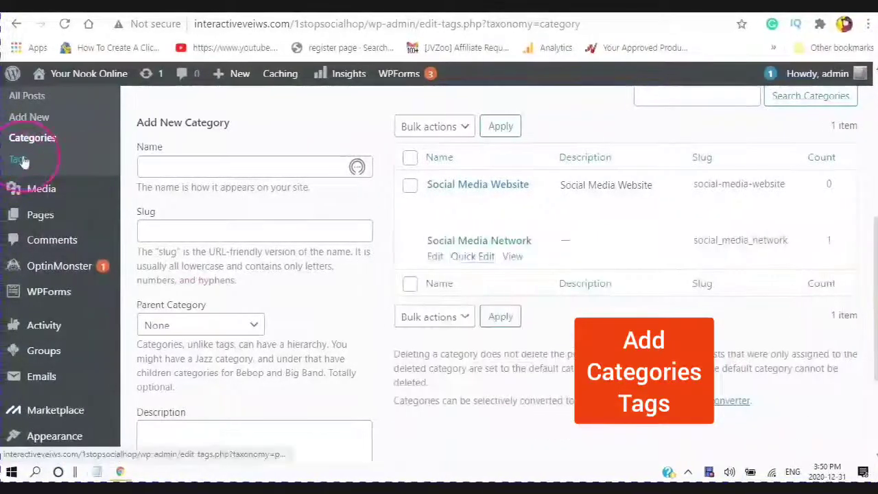
- Under Posts > Tags, add a 'social media website' tag with a matching description
{"action": "left_click", "coordinate": [19, 160]}
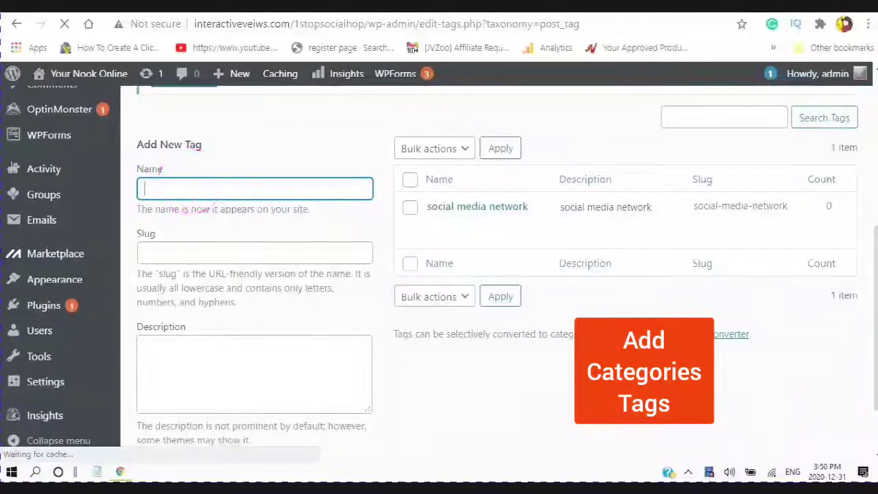
{"action": "type", "text": "social"}
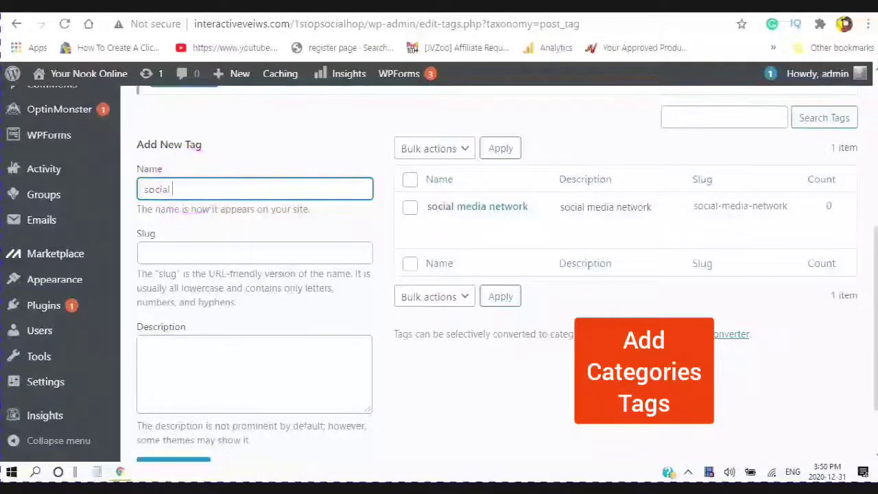
{"action": "type", "text": "media"}
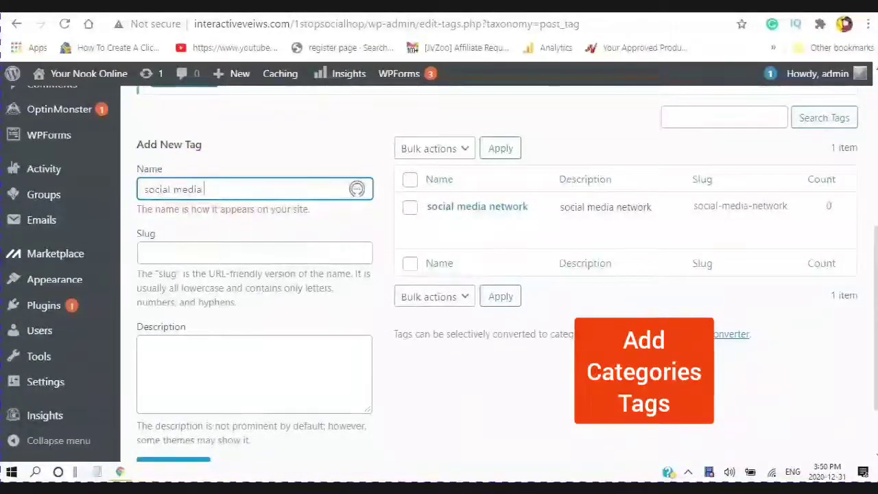
{"action": "type", "text": "website"}
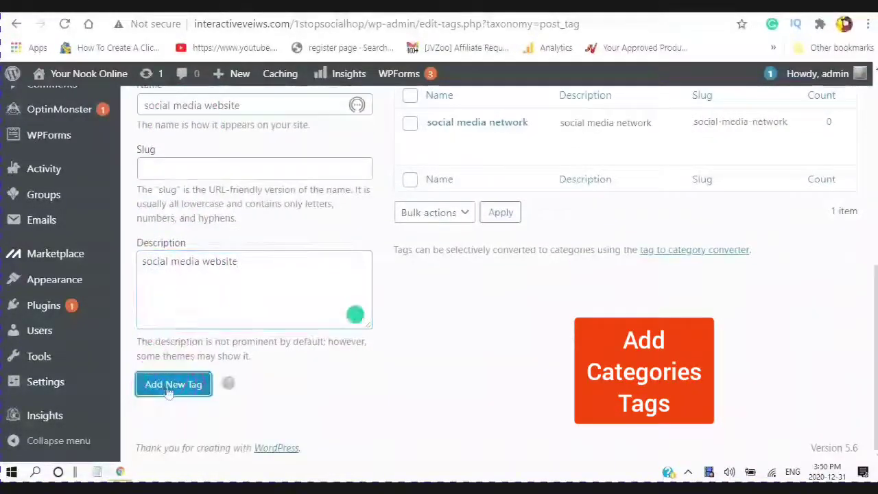
{"action": "left_click", "coordinate": [172, 384]}
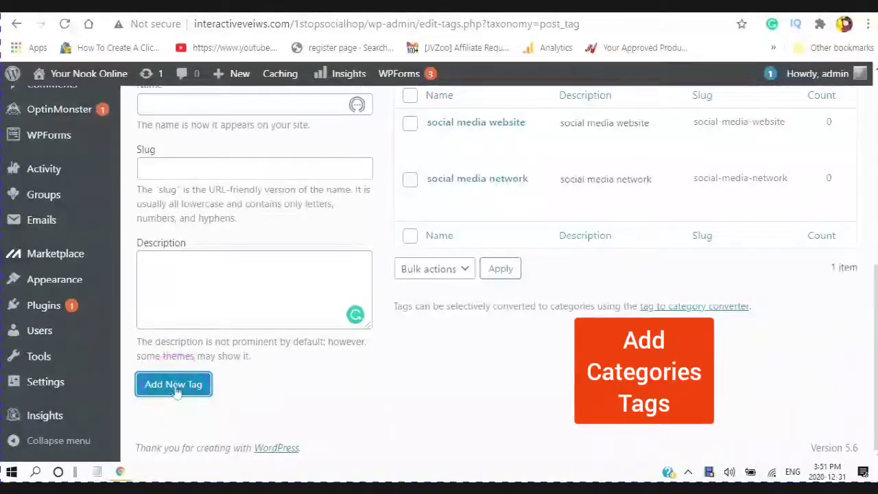
{"action": "left_click", "coordinate": [174, 384]}
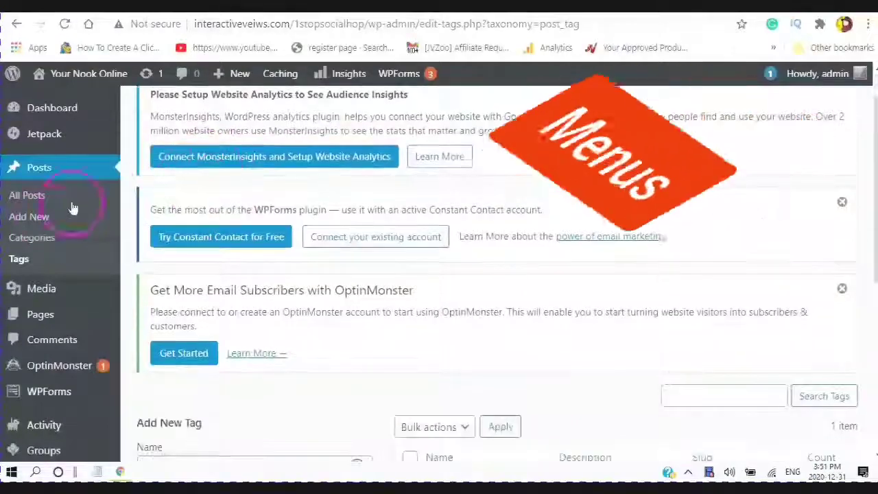
- Go to Appearance > Menus, where the Register Here primary menu loads for editing
{"action": "scroll", "scroll_direction": "down", "scroll_amount": 3}
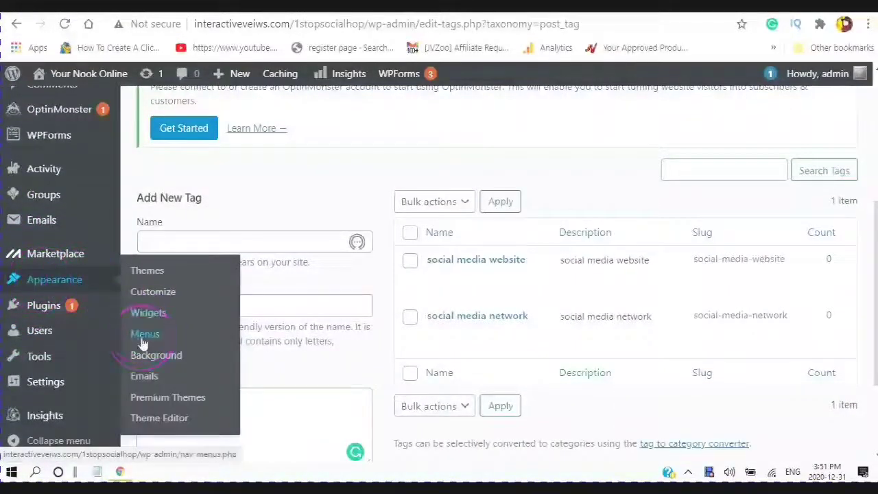
{"action": "left_click", "coordinate": [145, 334]}
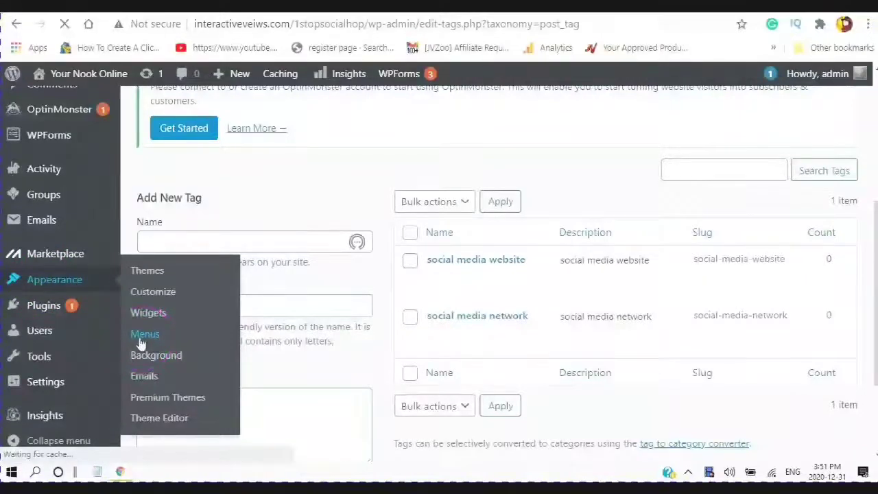
{"action": "left_click", "coordinate": [145, 333]}
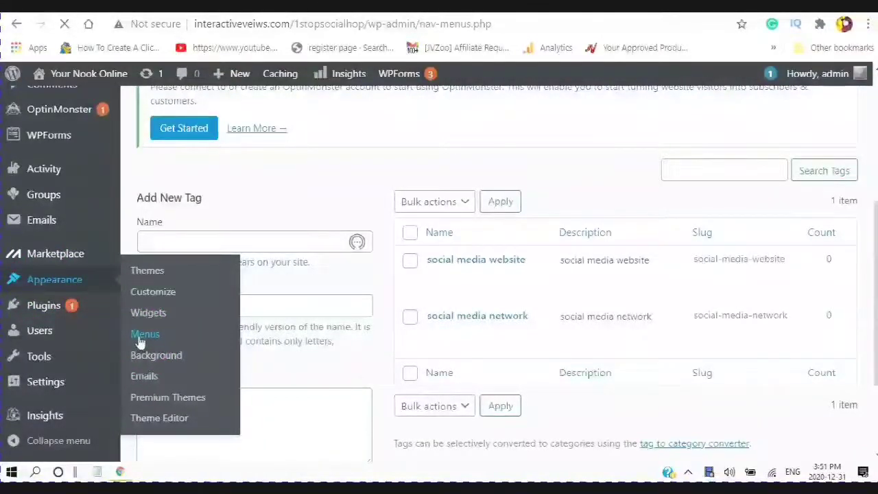
{"action": "left_click", "coordinate": [144, 334]}
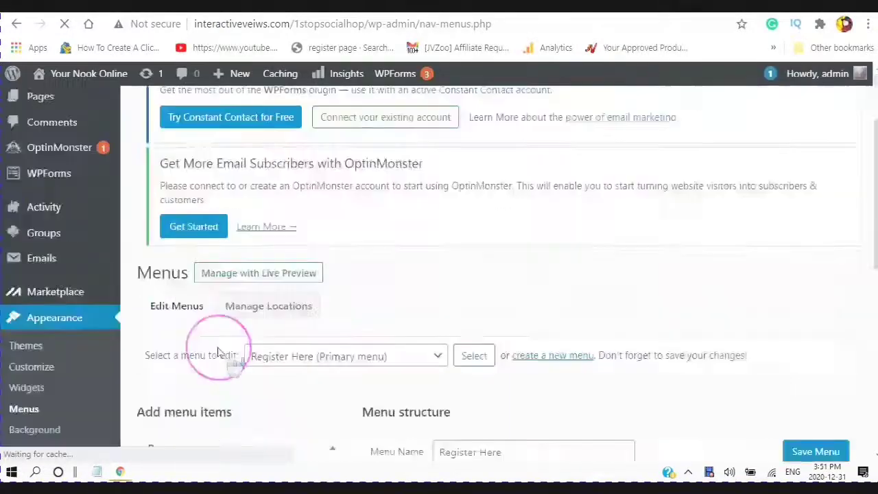
{"action": "scroll", "scroll_direction": "down", "scroll_amount": 3}
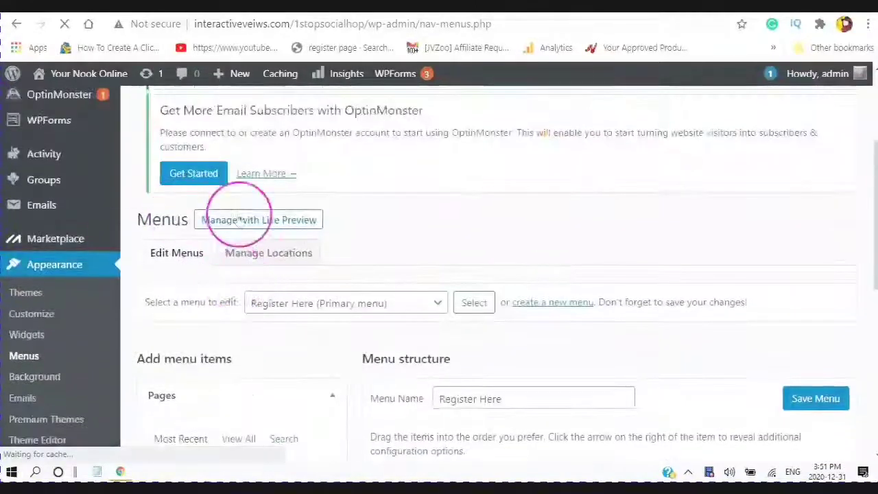
{"action": "scroll", "scroll_direction": "down", "scroll_amount": 3}
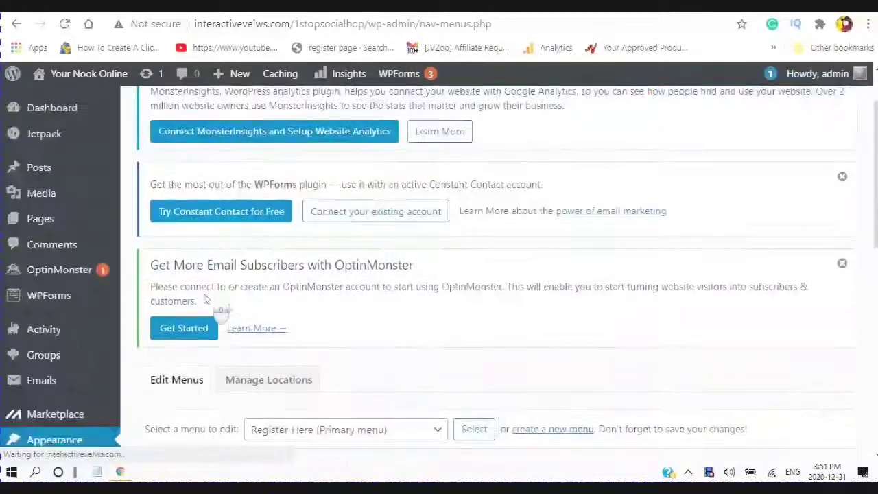
{"action": "scroll", "scroll_direction": "up", "scroll_amount": 3}
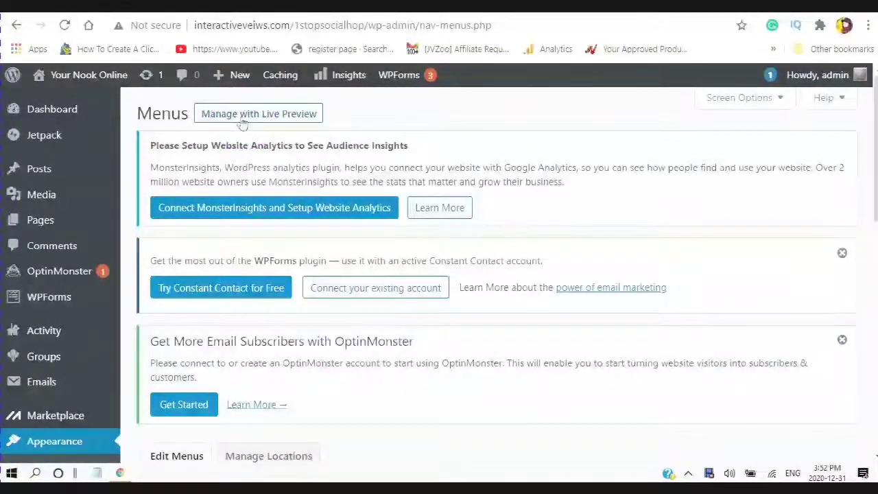
- Launch Manage with Live Preview to load the Customizer and its Menus panel
{"action": "left_click", "coordinate": [258, 113]}
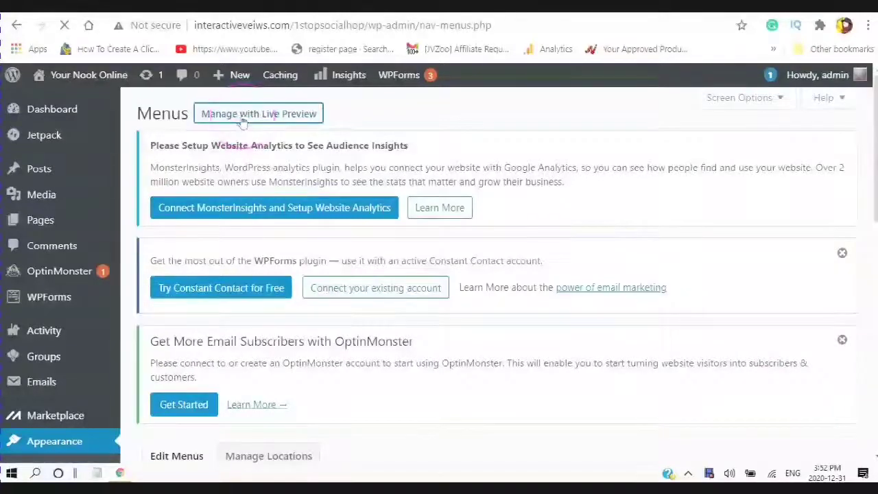
{"action": "left_click", "coordinate": [258, 113]}
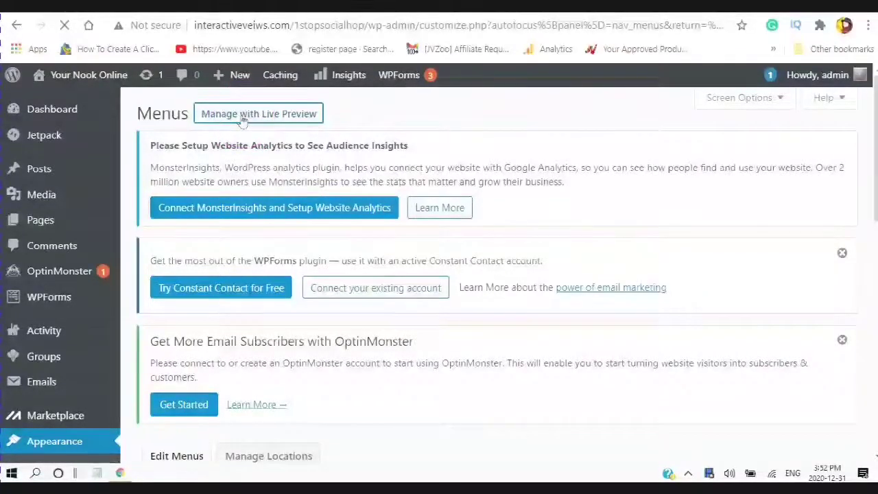
{"action": "left_click", "coordinate": [258, 113]}
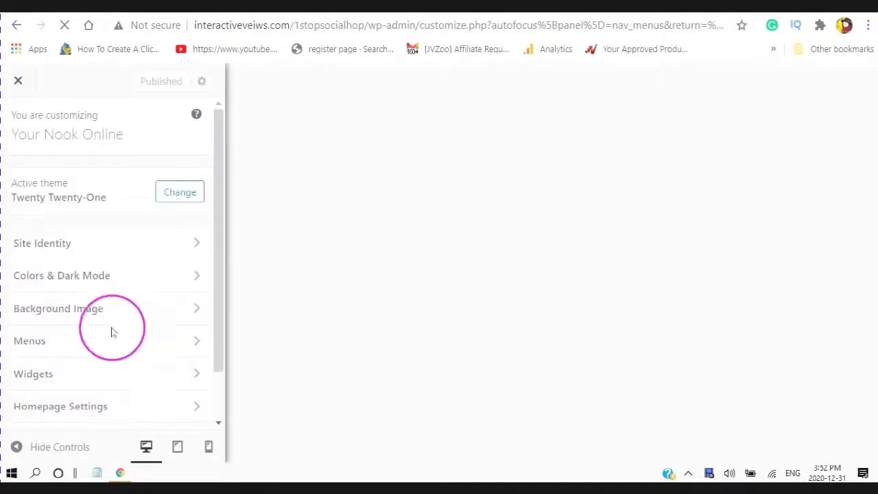
{"action": "mouse_move", "coordinate": [197, 346]}
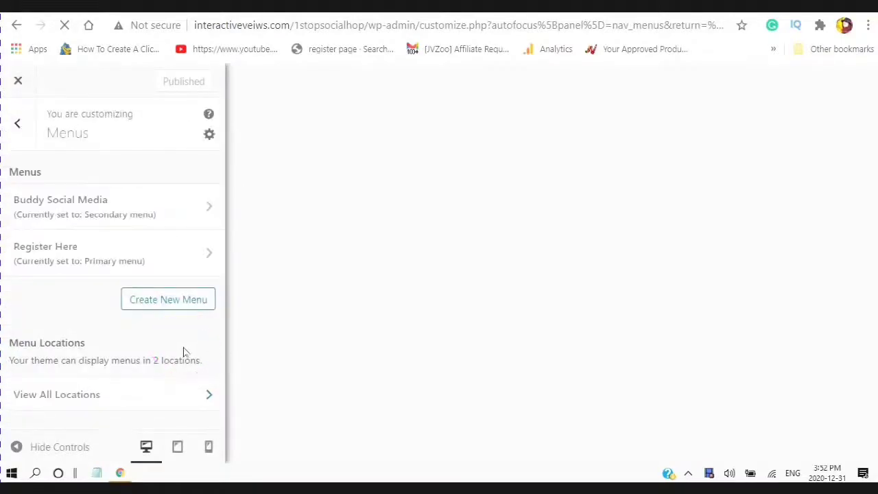
- Create a menu named 'Register Now', tick the Primary menu location, and continue
{"action": "left_click", "coordinate": [168, 325]}
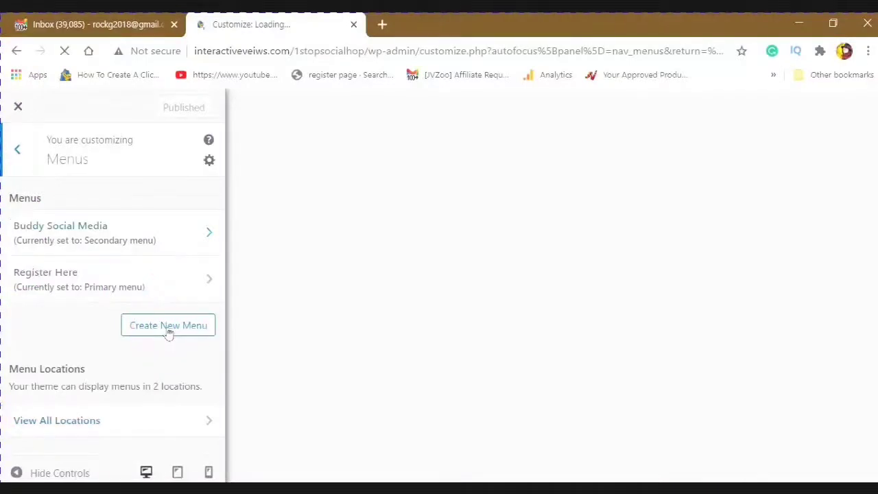
{"action": "left_click", "coordinate": [168, 325]}
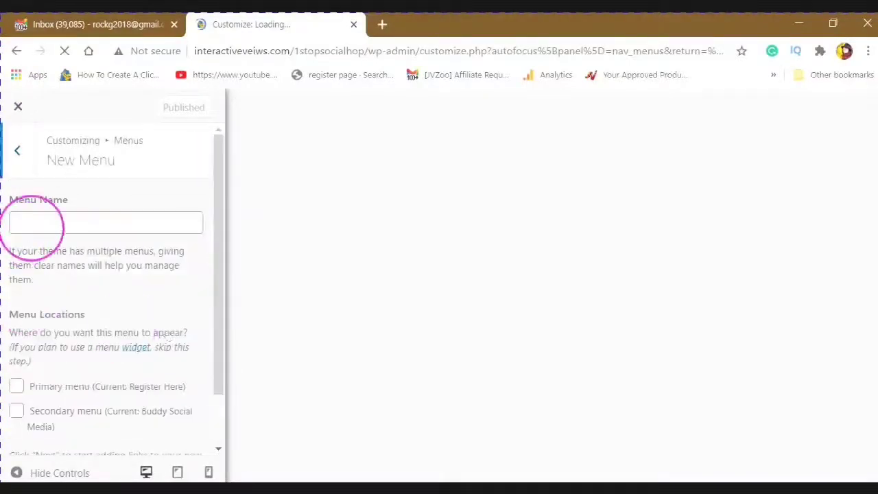
{"action": "left_click", "coordinate": [105, 221]}
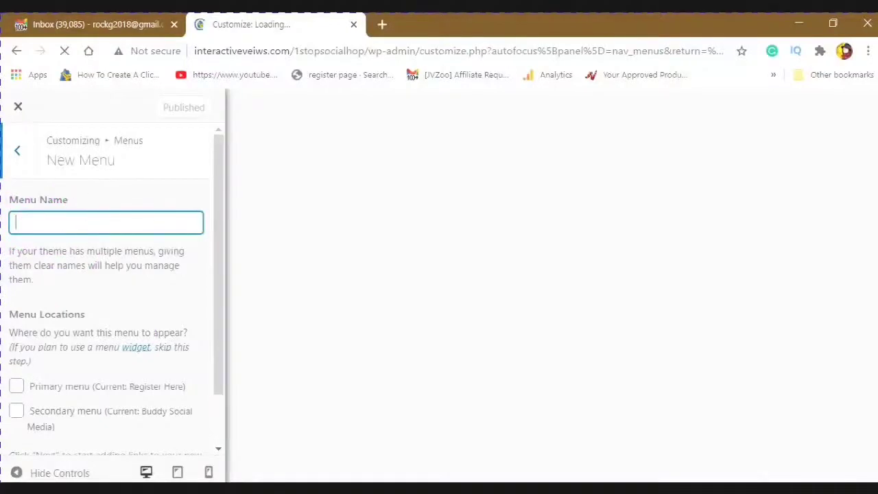
{"action": "type", "text": "social M"}
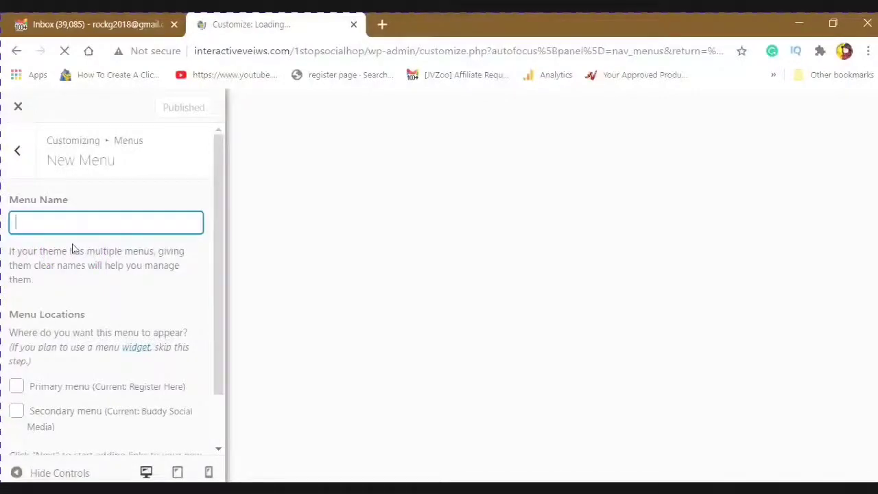
{"action": "type", "text": "Register"}
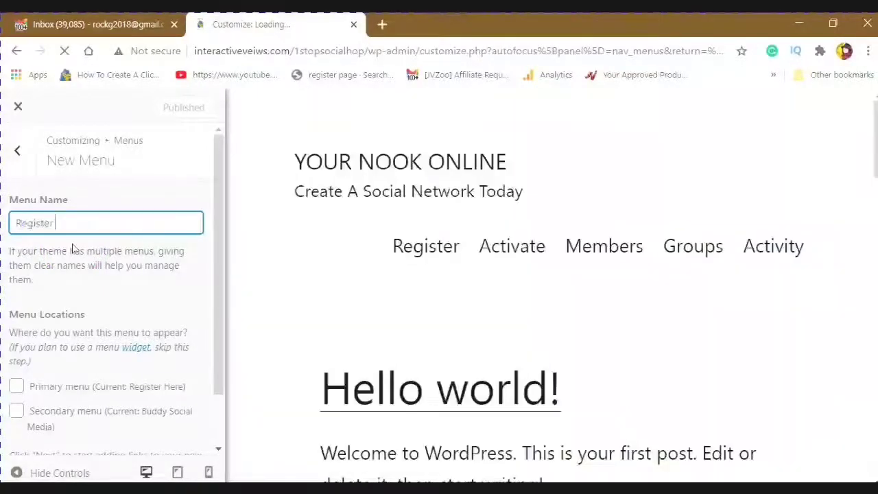
{"action": "type", "text": "Now"}
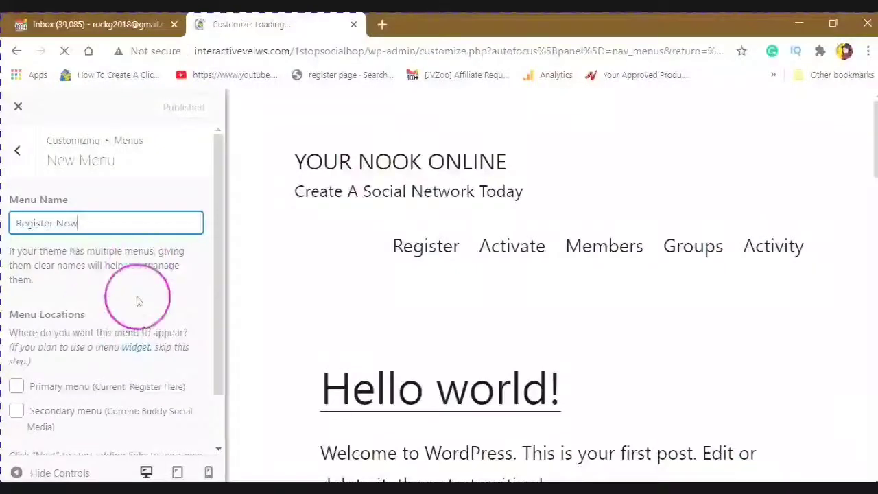
{"action": "scroll", "scroll_direction": "down", "scroll_amount": 3}
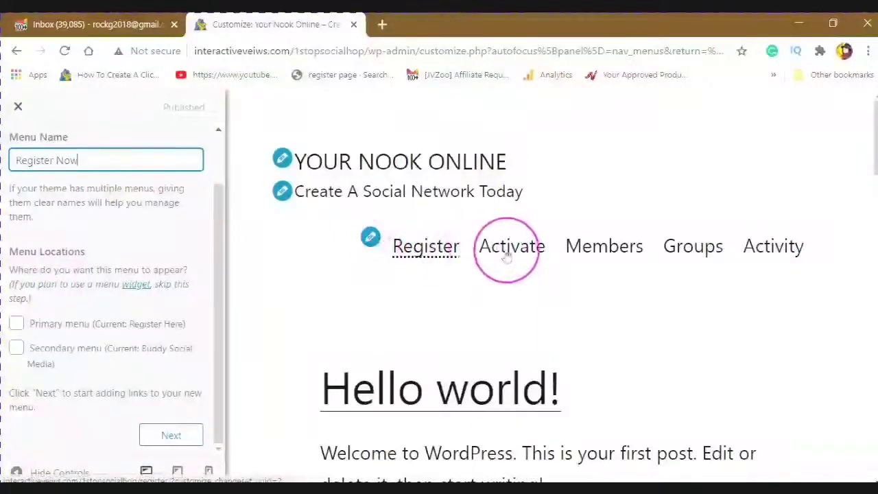
{"action": "mouse_move", "coordinate": [518, 250]}
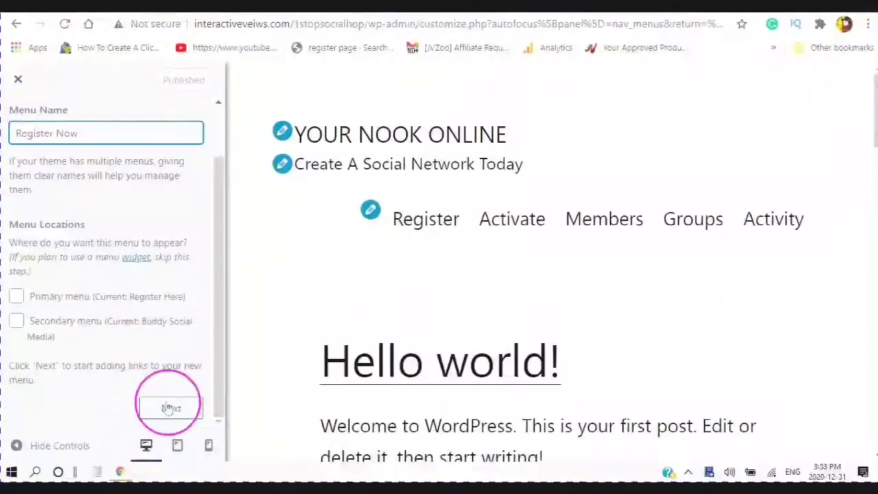
{"action": "left_click", "coordinate": [16, 296]}
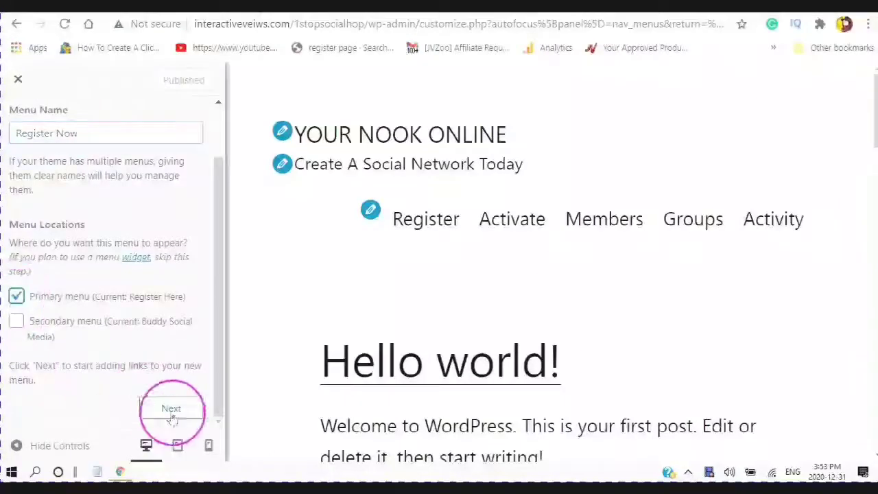
{"action": "left_click", "coordinate": [171, 408]}
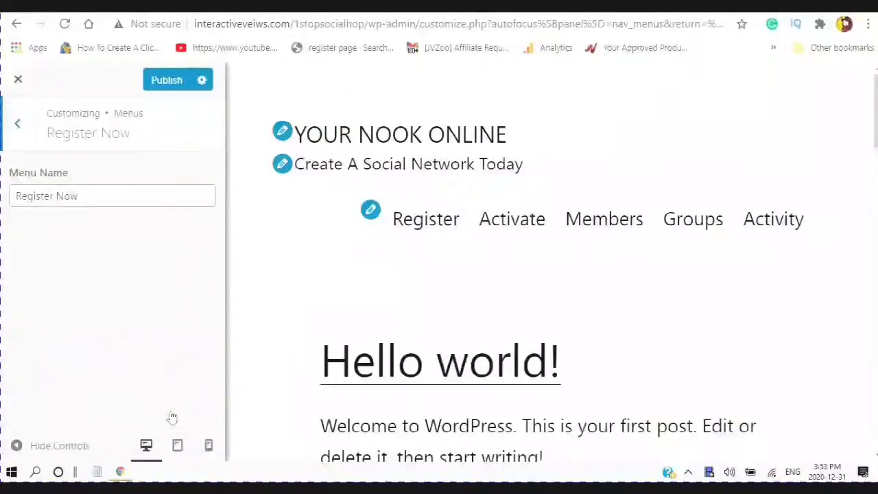
- Add the Register, Activate, Members and Groups pages to Register Now, then return to Menus
{"action": "left_click", "coordinate": [172, 292]}
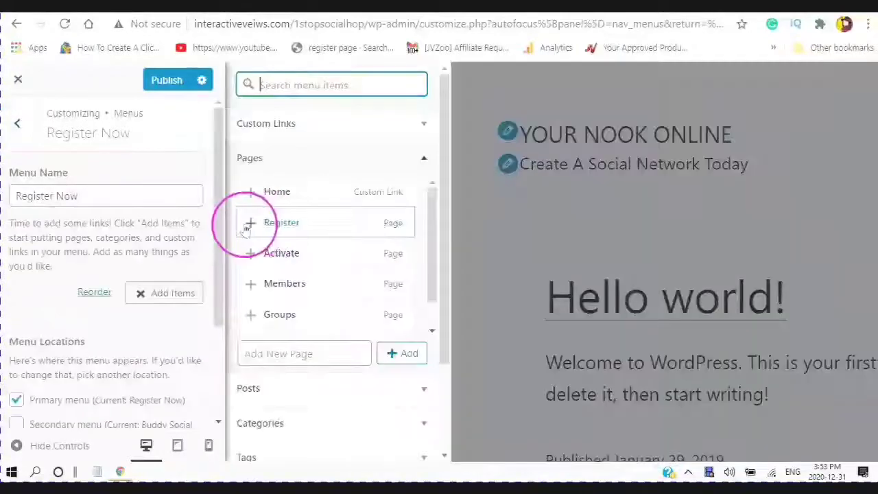
{"action": "left_click", "coordinate": [250, 222]}
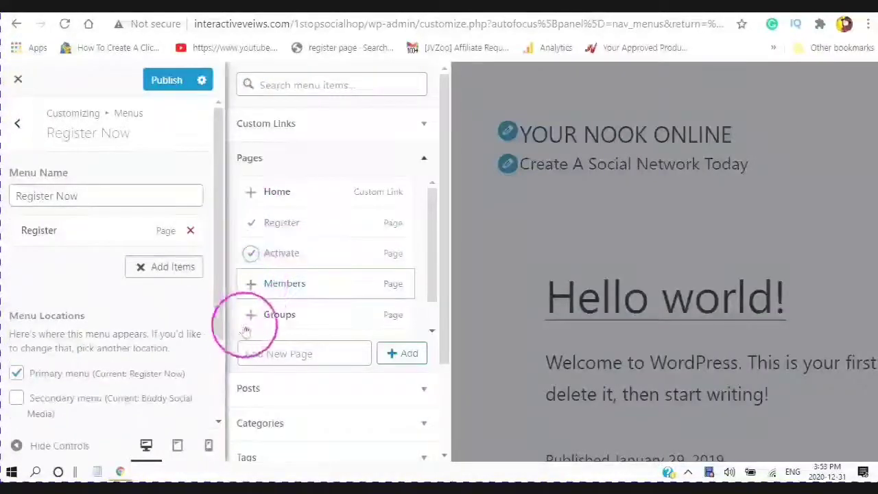
{"action": "left_click", "coordinate": [251, 314]}
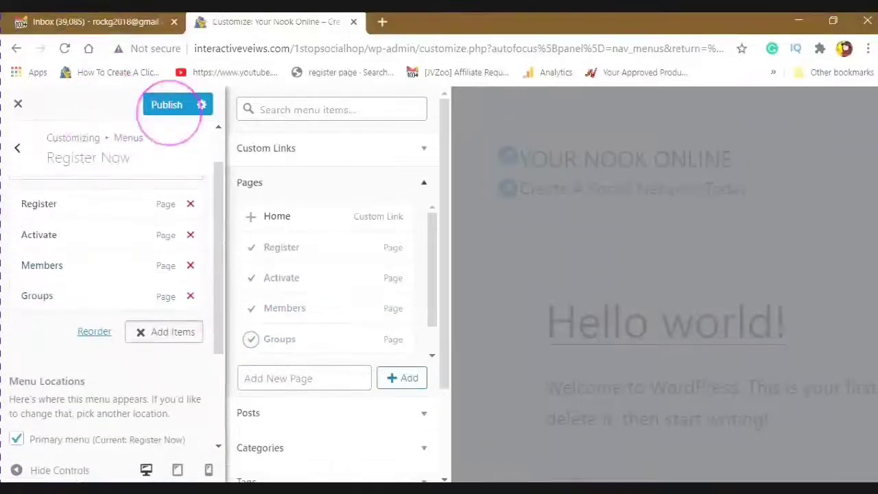
{"action": "left_click", "coordinate": [166, 104]}
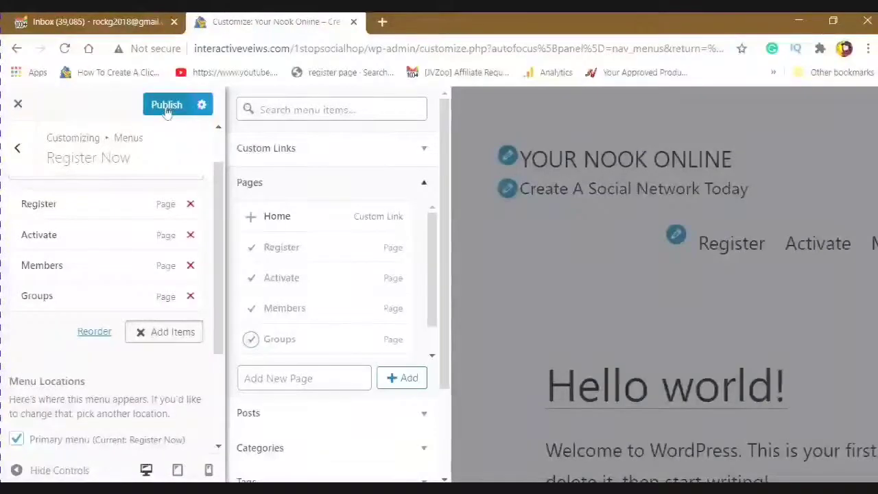
{"action": "mouse_move", "coordinate": [18, 149]}
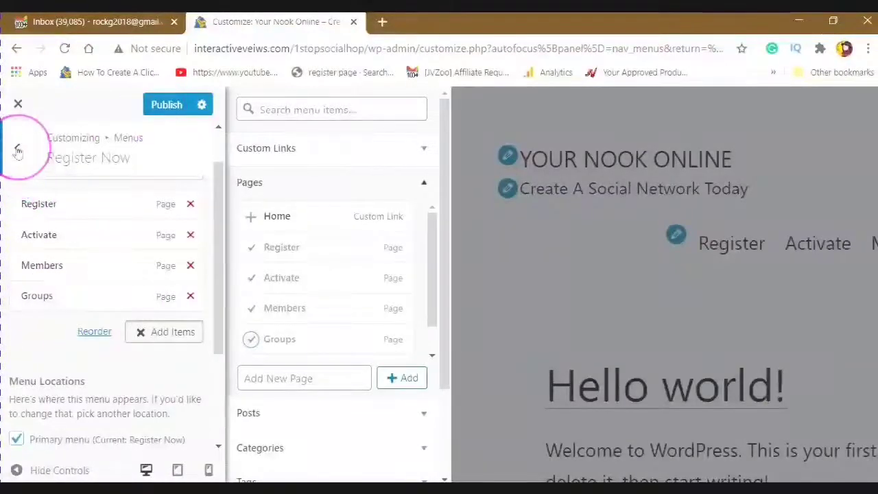
{"action": "left_click", "coordinate": [18, 149]}
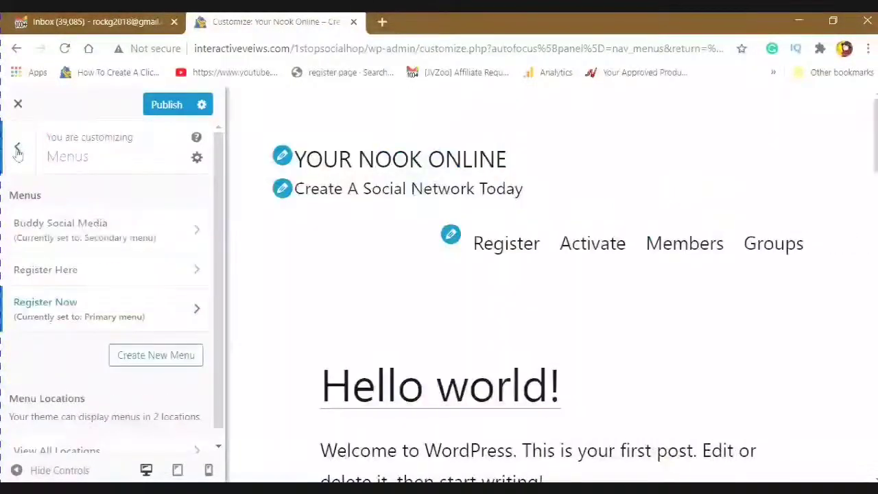
{"action": "mouse_move", "coordinate": [92, 322]}
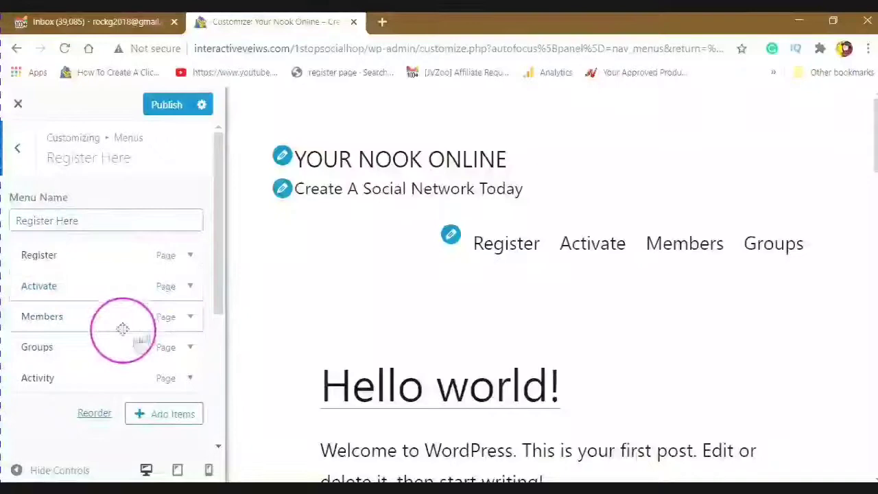
- Publish Register Here as the primary menu, which adds Activity to the live navigation
{"action": "scroll", "scroll_direction": "down", "scroll_amount": 3}
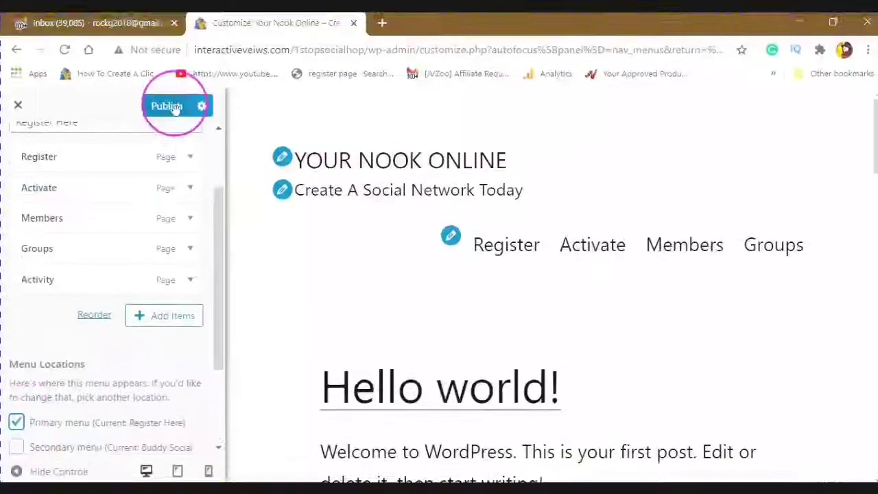
{"action": "left_click", "coordinate": [167, 106]}
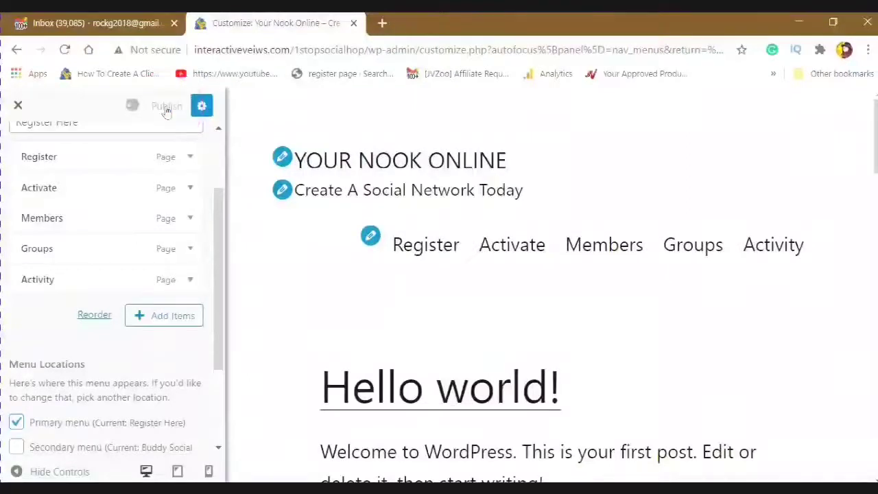
{"action": "left_click", "coordinate": [166, 106]}
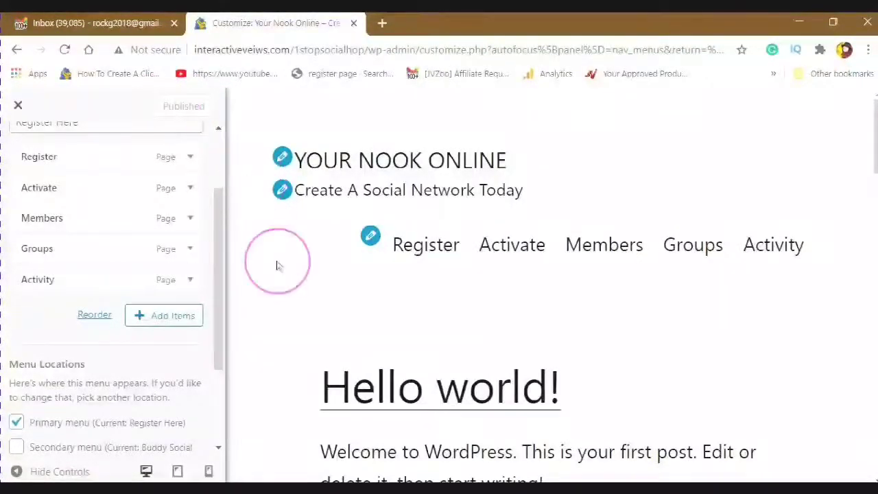
{"action": "scroll", "scroll_direction": "down", "scroll_amount": 3}
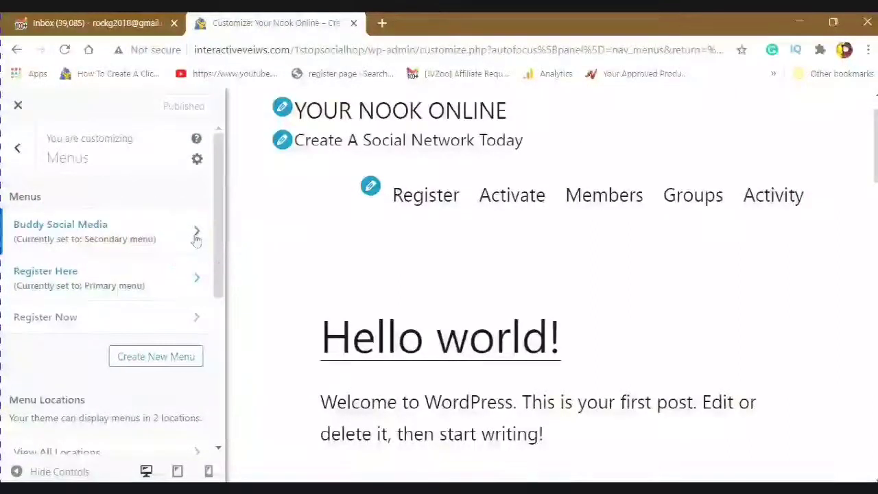
- Inspect the Buddy Social Media secondary menu items, then return to the menu list
{"action": "left_click", "coordinate": [197, 231]}
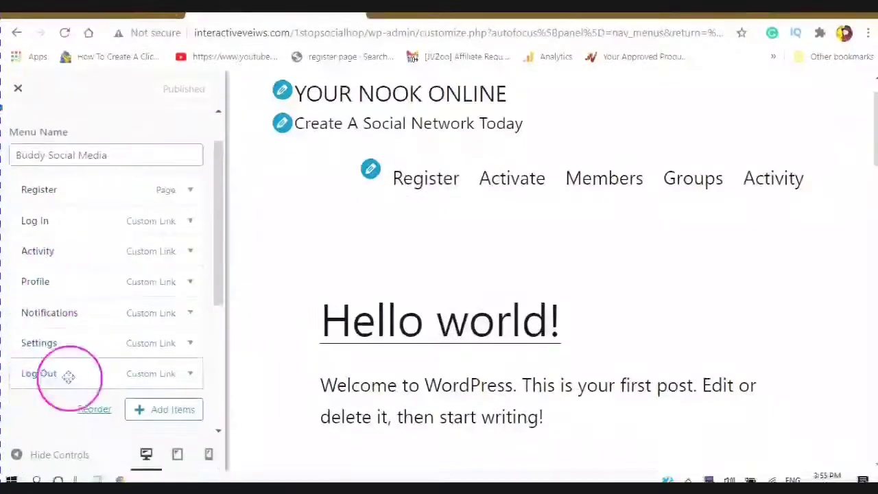
{"action": "scroll", "scroll_direction": "down", "scroll_amount": 3}
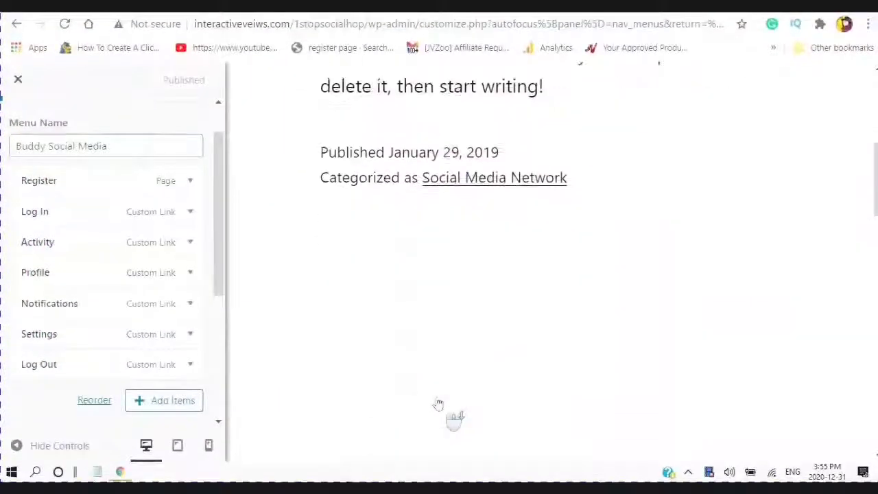
{"action": "scroll", "scroll_direction": "down", "scroll_amount": 3}
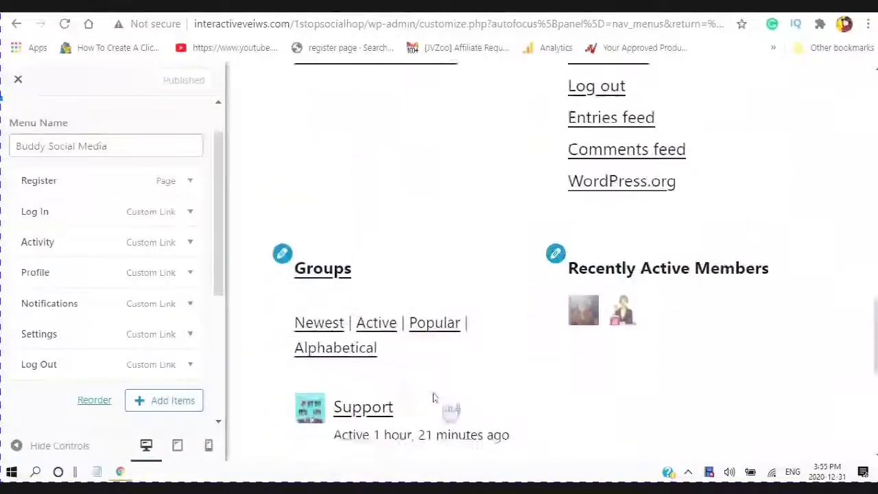
{"action": "scroll", "scroll_direction": "down", "scroll_amount": 3}
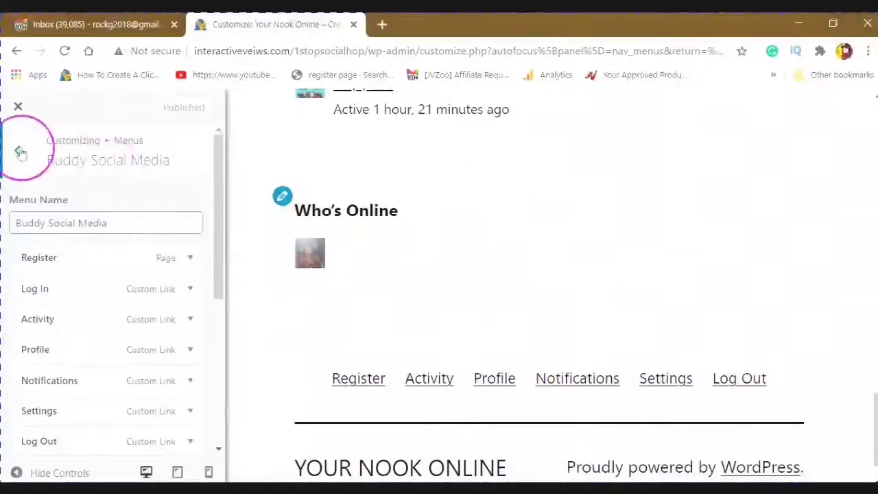
{"action": "left_click", "coordinate": [19, 150]}
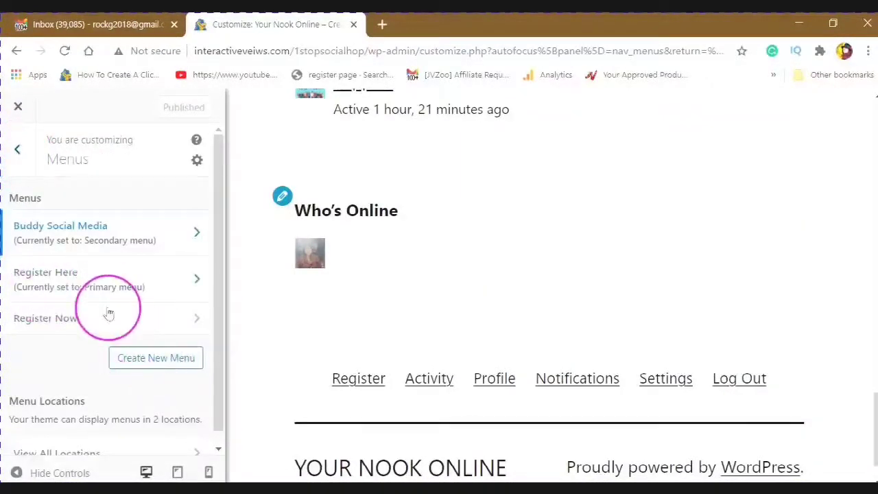
{"action": "mouse_move", "coordinate": [204, 319]}
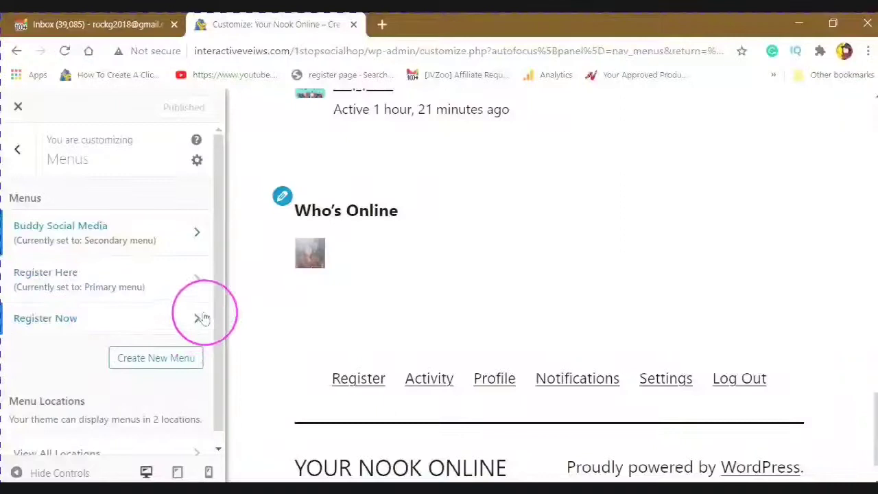
- Create a 'BuddyPress' menu for the secondary location and bring up its addable items
{"action": "left_click", "coordinate": [156, 357]}
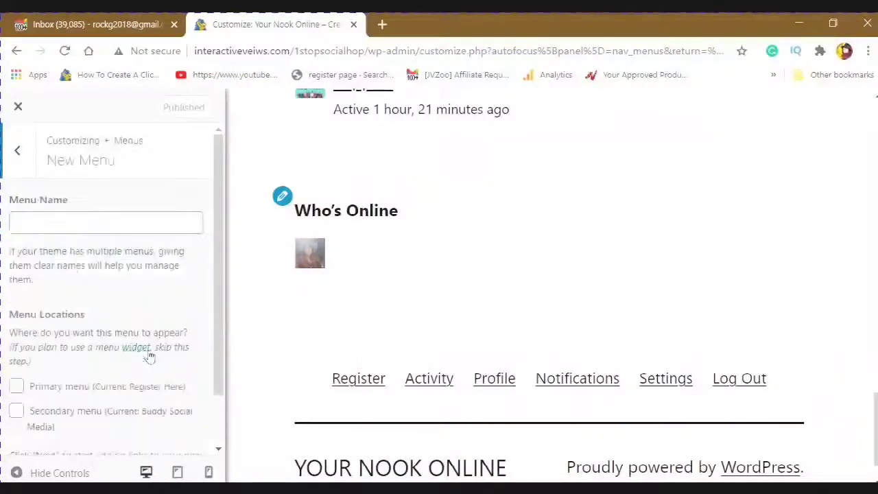
{"action": "left_click", "coordinate": [106, 221]}
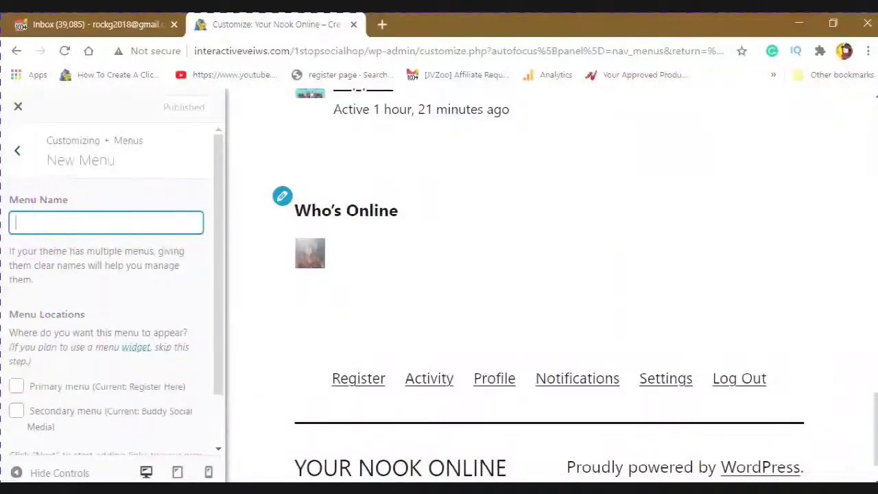
{"action": "type", "text": "BuddyP"}
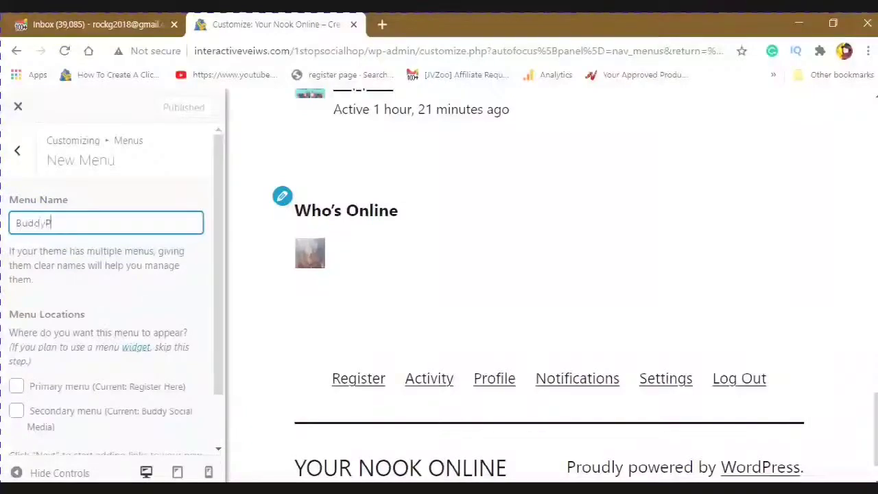
{"action": "type", "text": "ress"}
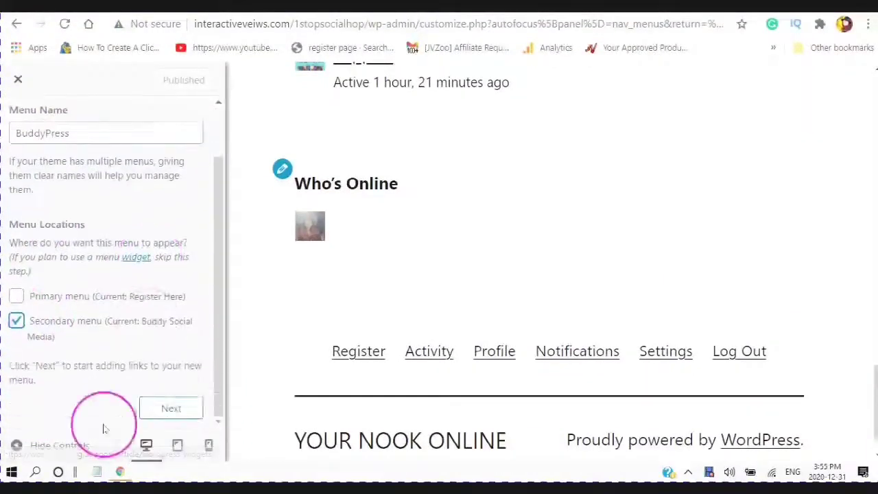
{"action": "left_click", "coordinate": [171, 408]}
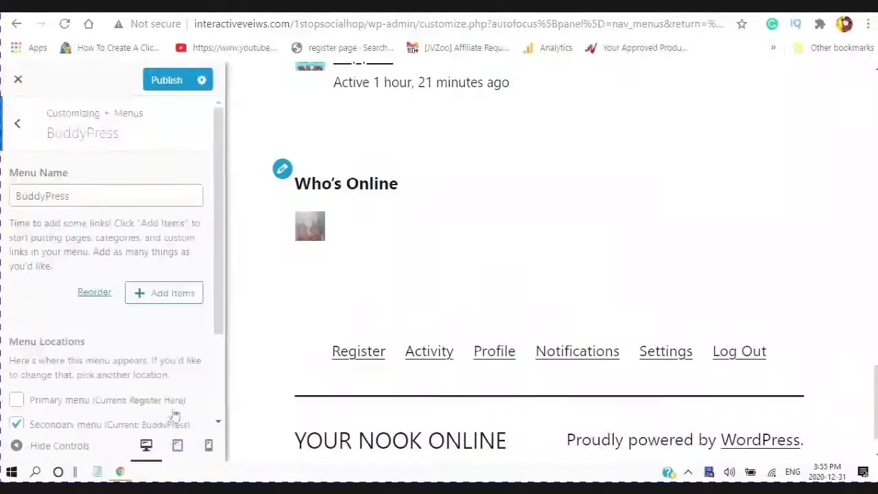
{"action": "left_click", "coordinate": [172, 292]}
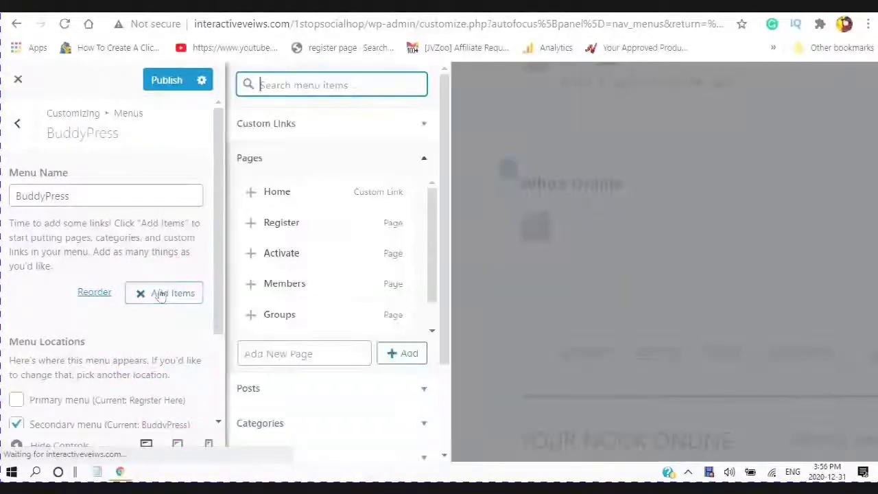
- Add the logged-in links Activity through Log Out to the BuddyPress menu and publish it
{"action": "scroll", "scroll_direction": "down", "scroll_amount": 3}
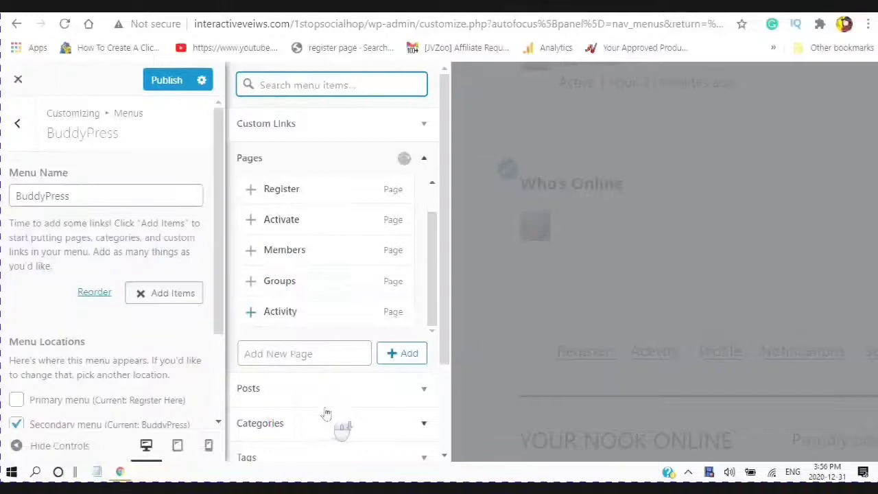
{"action": "scroll", "scroll_direction": "down", "scroll_amount": 3}
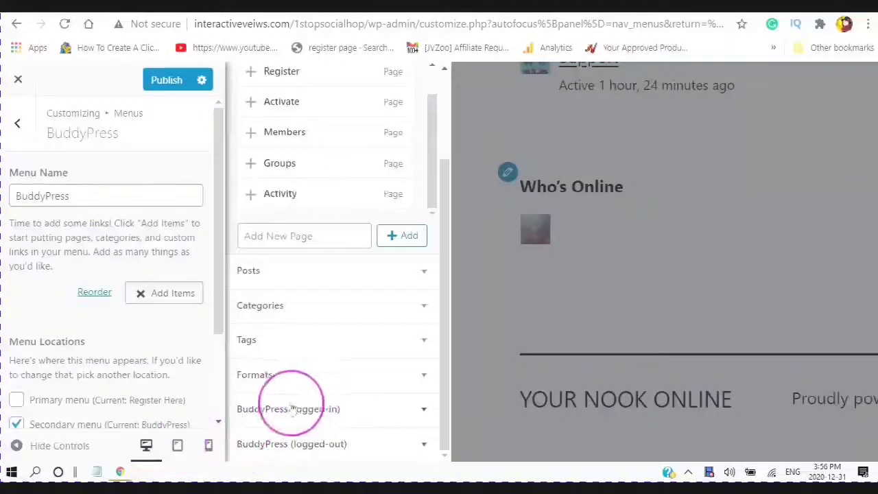
{"action": "left_click", "coordinate": [424, 409]}
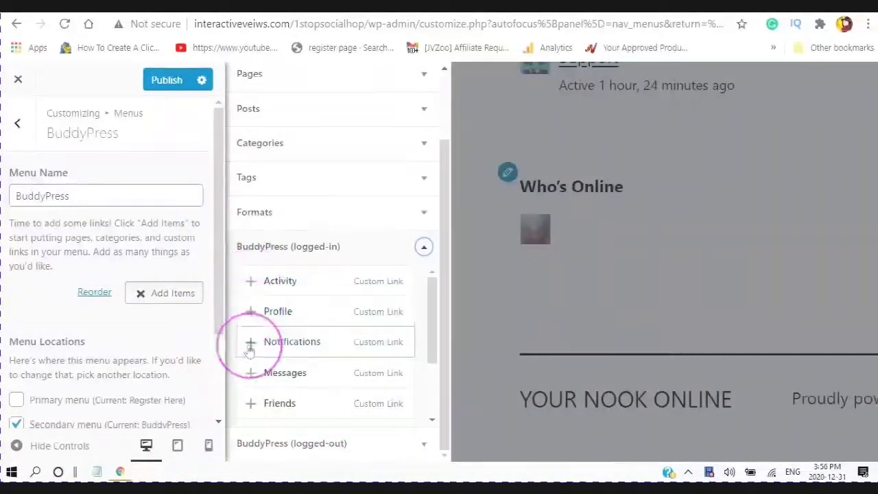
{"action": "mouse_move", "coordinate": [253, 403]}
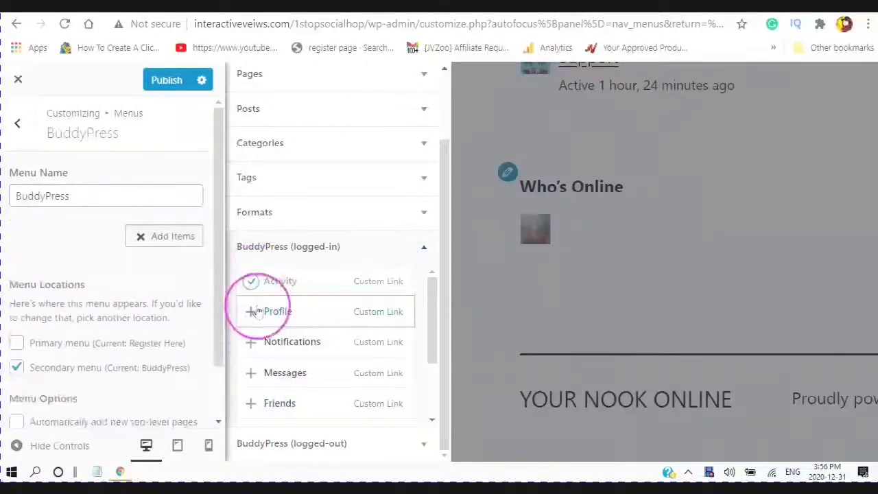
{"action": "left_click", "coordinate": [277, 311]}
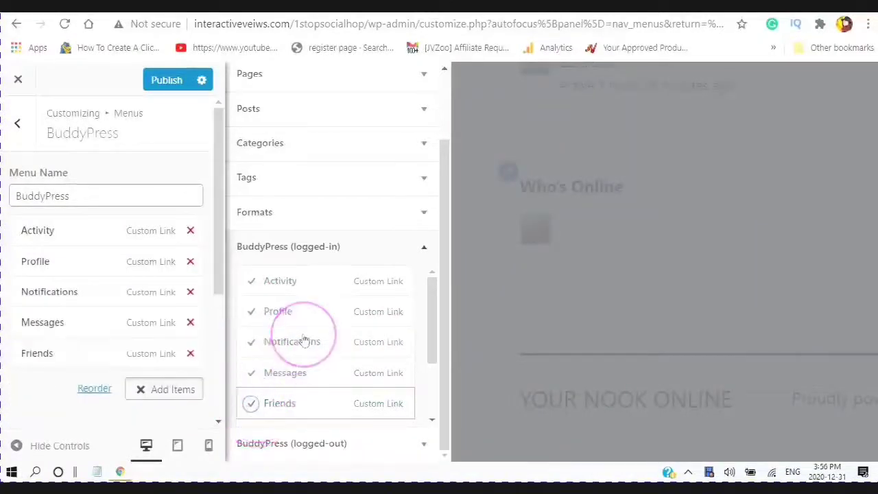
{"action": "scroll", "scroll_direction": "down", "scroll_amount": 3}
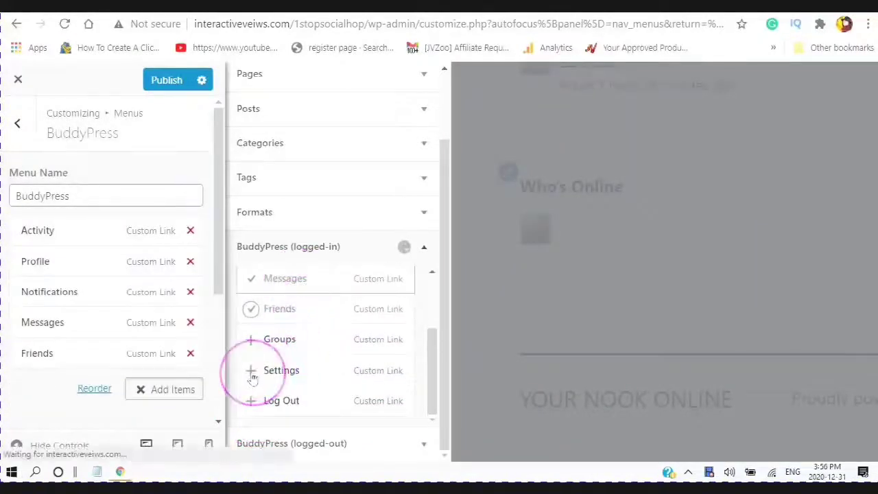
{"action": "left_click", "coordinate": [251, 339]}
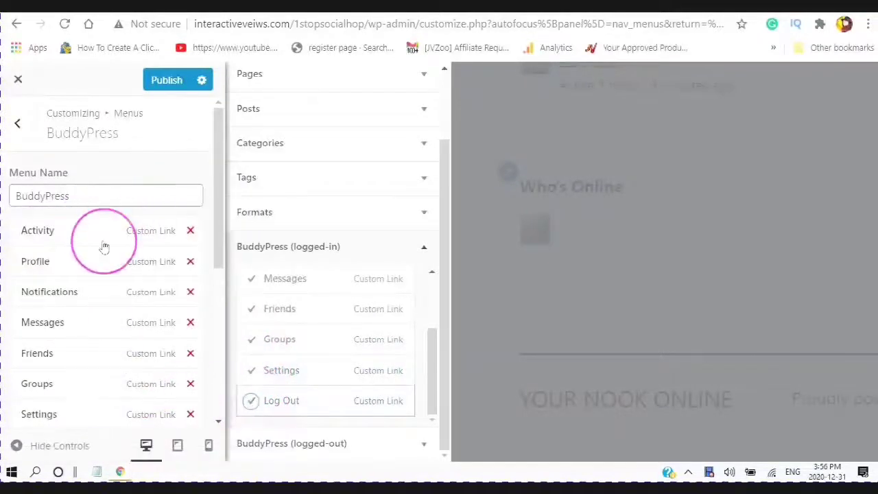
{"action": "scroll", "scroll_direction": "down", "scroll_amount": 3}
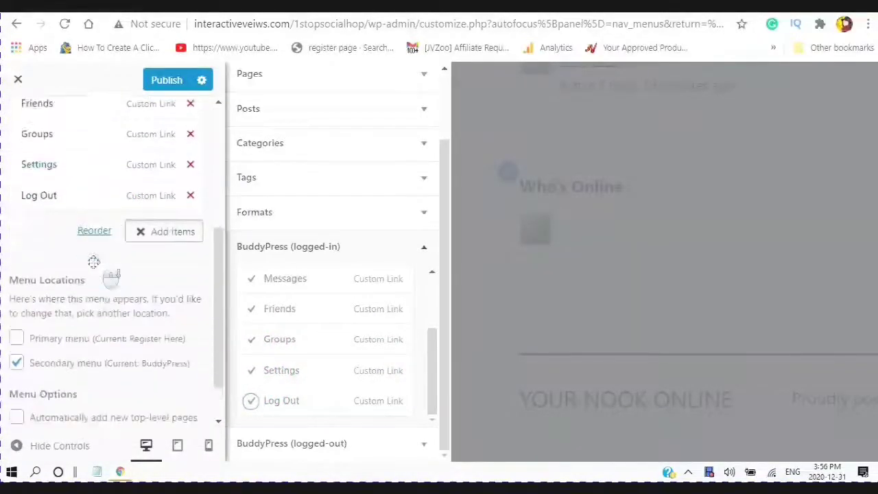
{"action": "scroll", "scroll_direction": "down", "scroll_amount": 3}
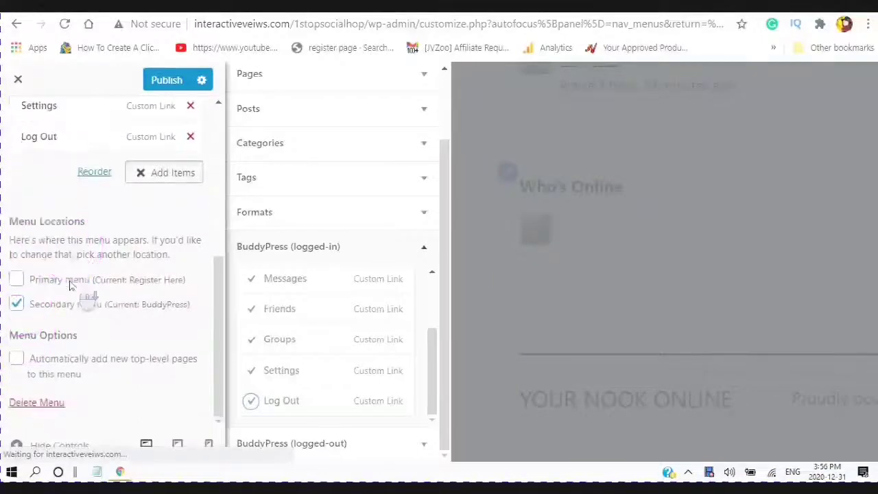
{"action": "left_click", "coordinate": [167, 106]}
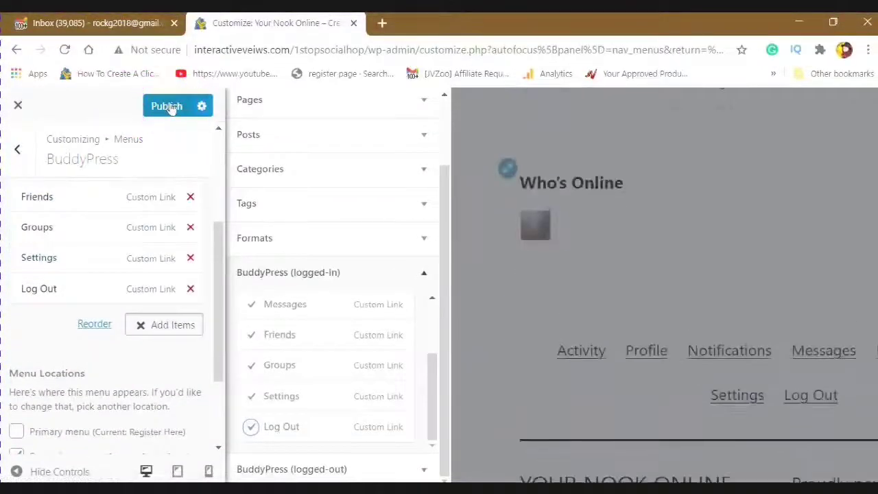
{"action": "left_click", "coordinate": [166, 106]}
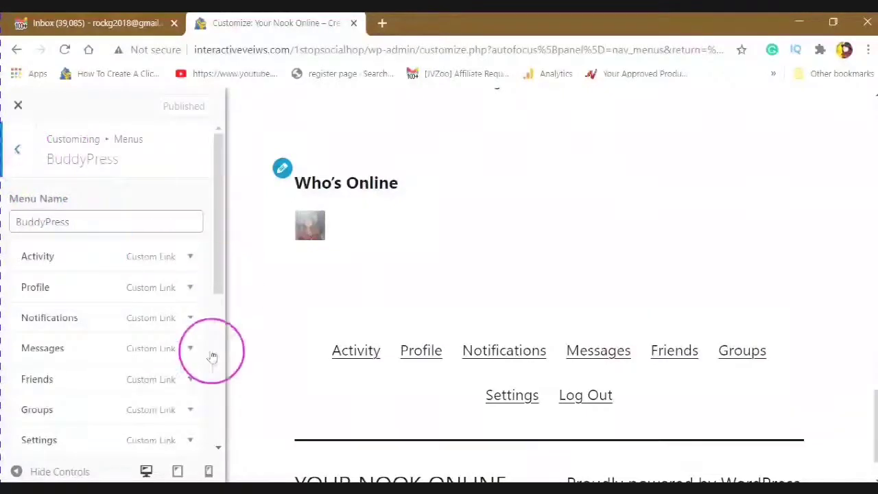
- Nest Activity under Profile and Messages under Notifications, publish, and return to the menus list
{"action": "scroll", "scroll_direction": "down", "scroll_amount": 3}
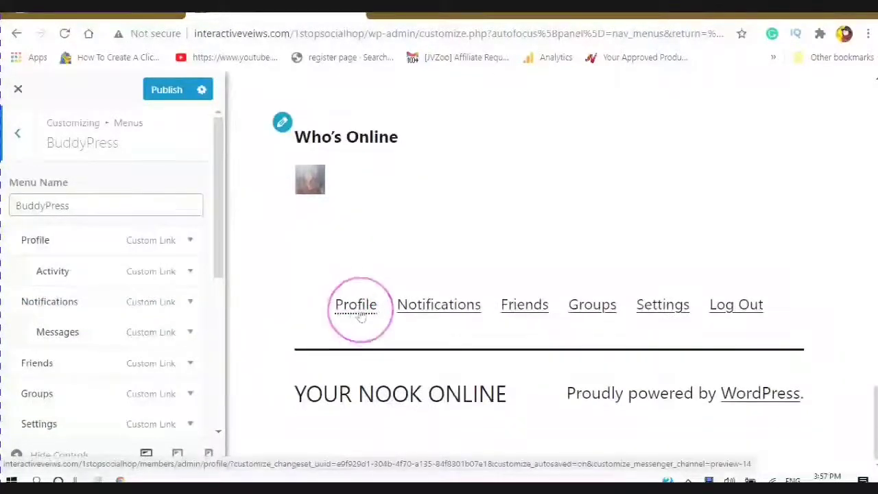
{"action": "left_click", "coordinate": [439, 304]}
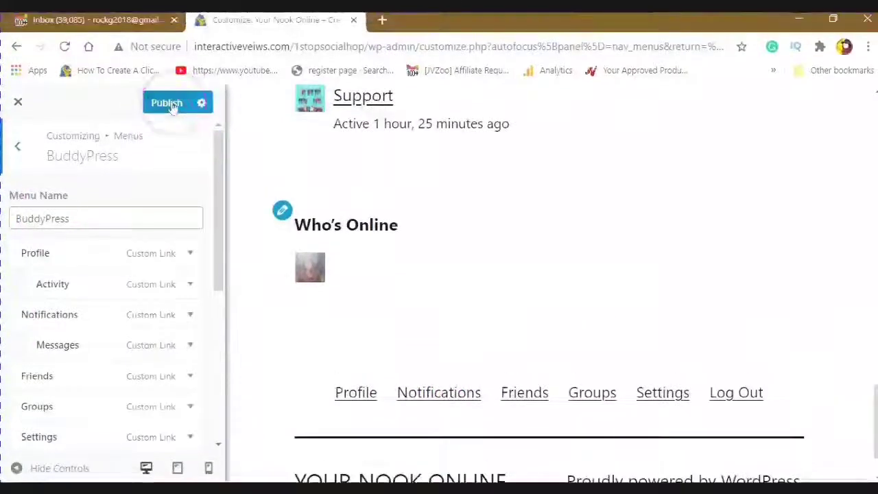
{"action": "left_click", "coordinate": [166, 102]}
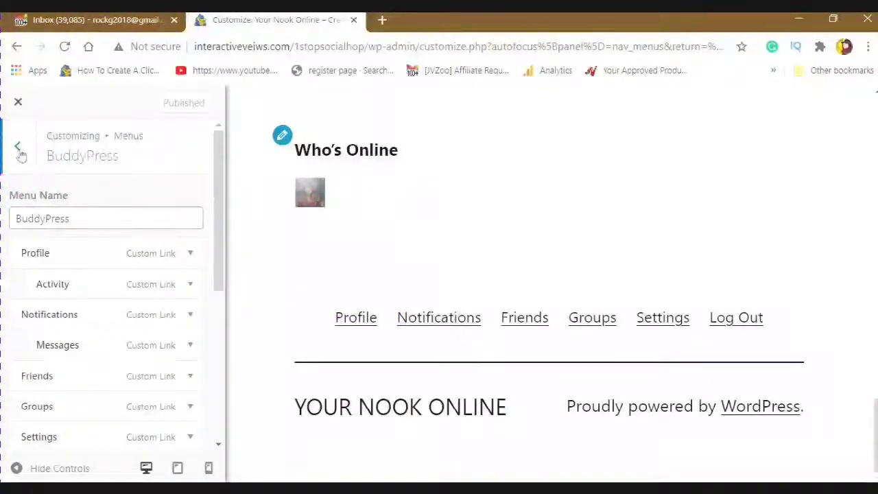
{"action": "left_click", "coordinate": [18, 145]}
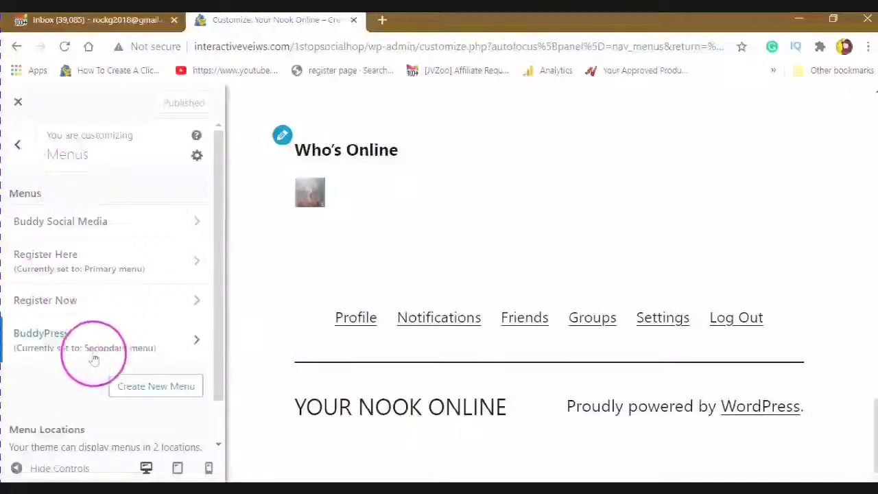
{"action": "mouse_move", "coordinate": [94, 261]}
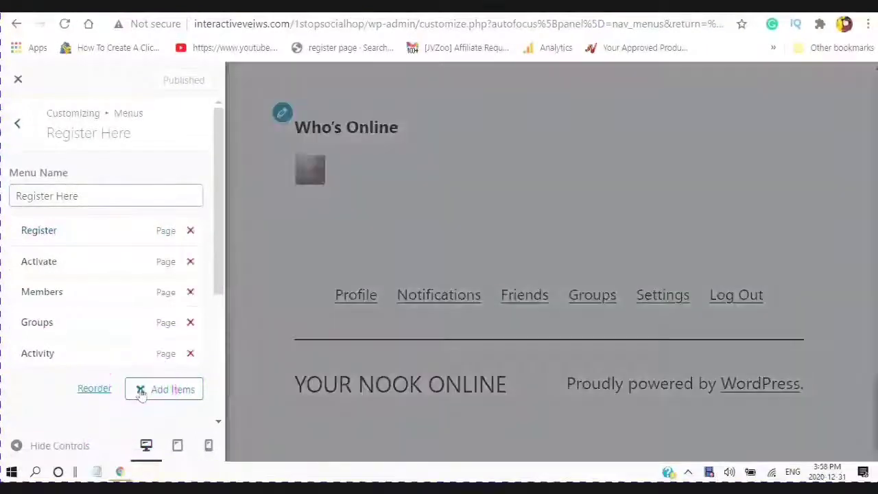
- Add the logged-out Log In link to Register Here, publish, and return to menus
{"action": "left_click", "coordinate": [172, 389]}
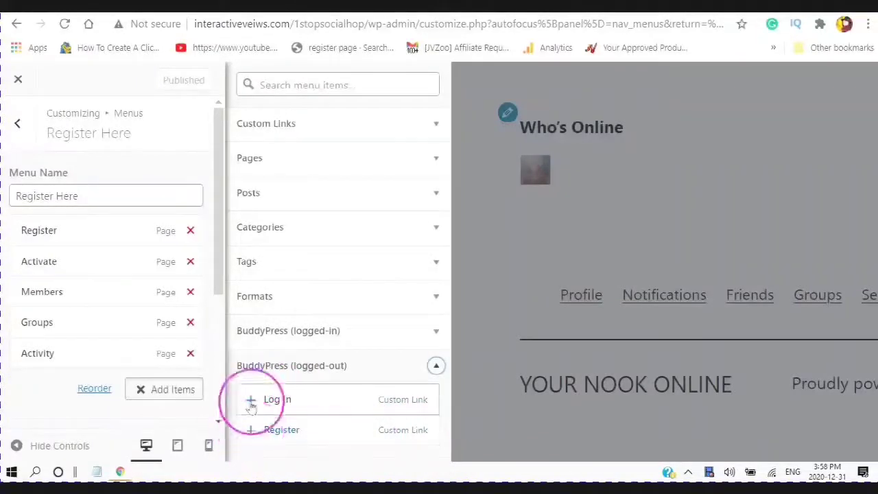
{"action": "left_click", "coordinate": [251, 400]}
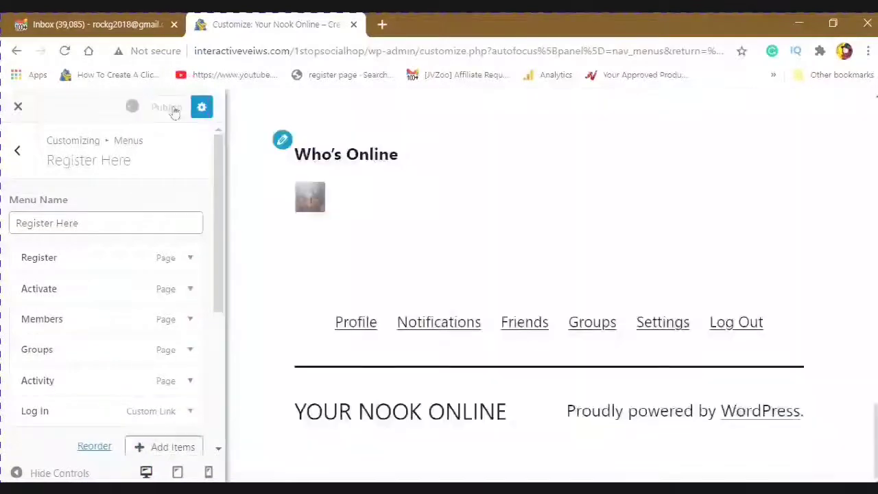
{"action": "scroll", "scroll_direction": "up", "scroll_amount": 3}
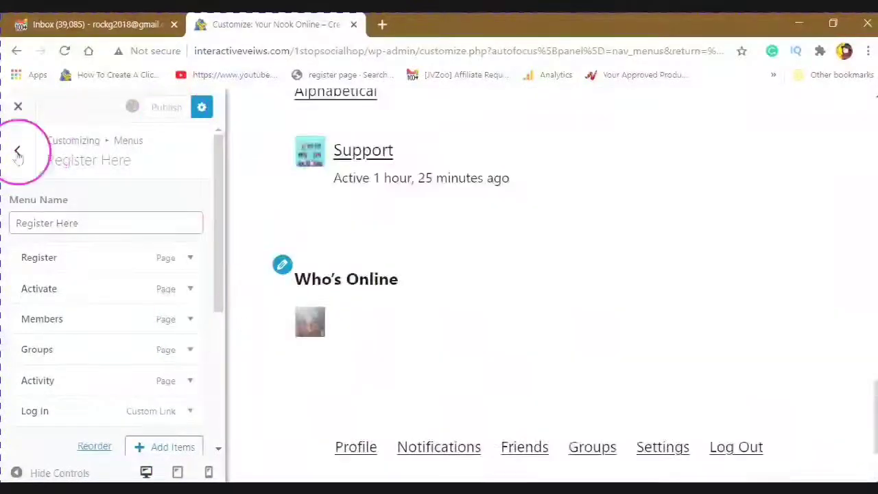
{"action": "left_click", "coordinate": [166, 107]}
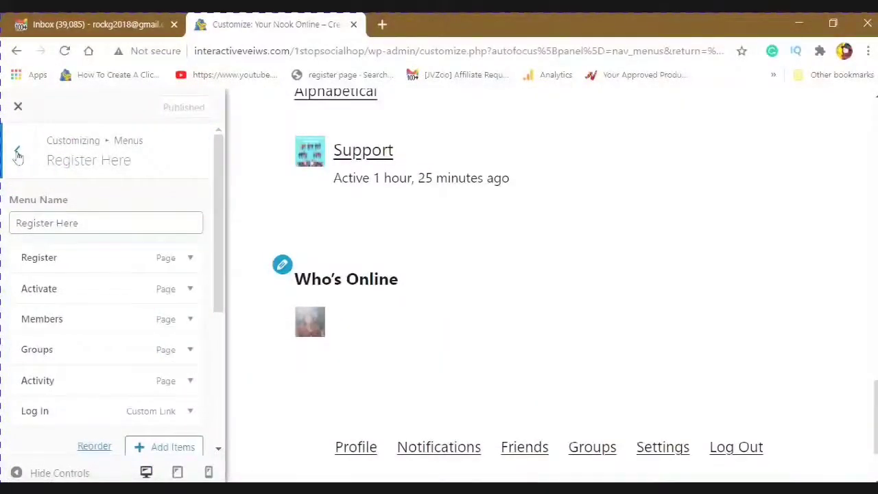
{"action": "left_click", "coordinate": [18, 151]}
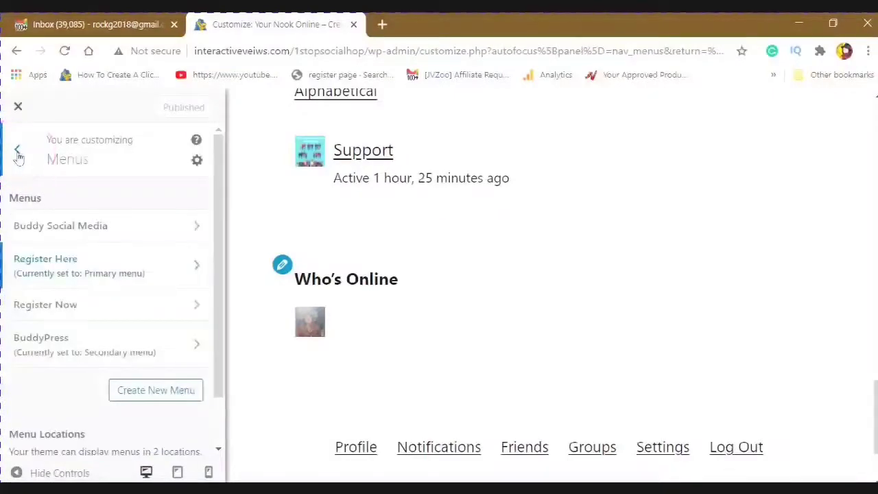
- Back out of the Menus panel, close the Customizer and reach the BuddyPress Member Types page
{"action": "left_click", "coordinate": [19, 150]}
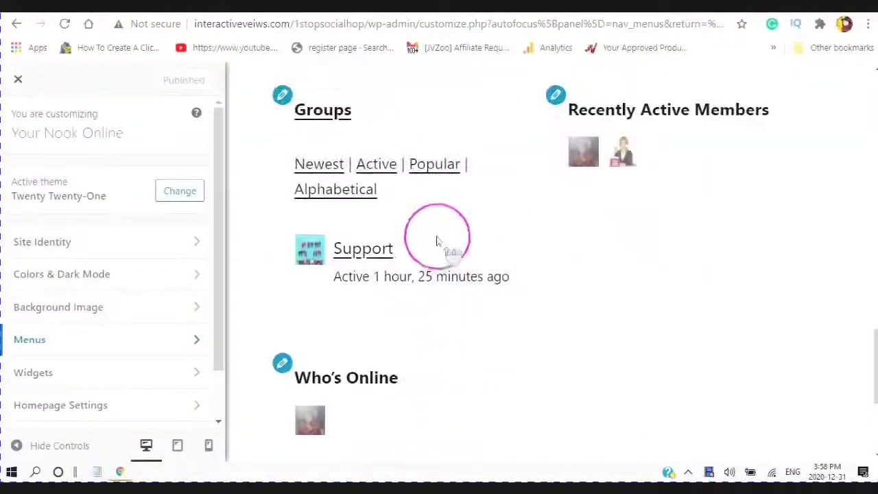
{"action": "scroll", "scroll_direction": "up", "scroll_amount": 3}
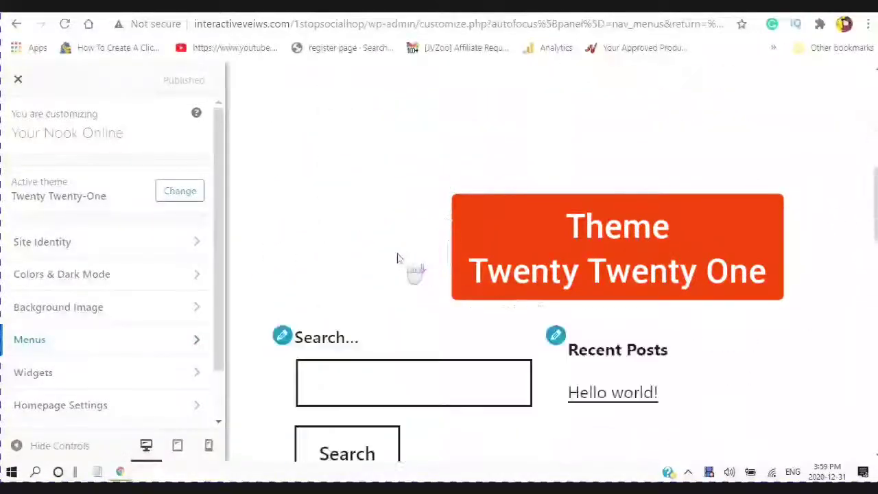
{"action": "left_click", "coordinate": [612, 391]}
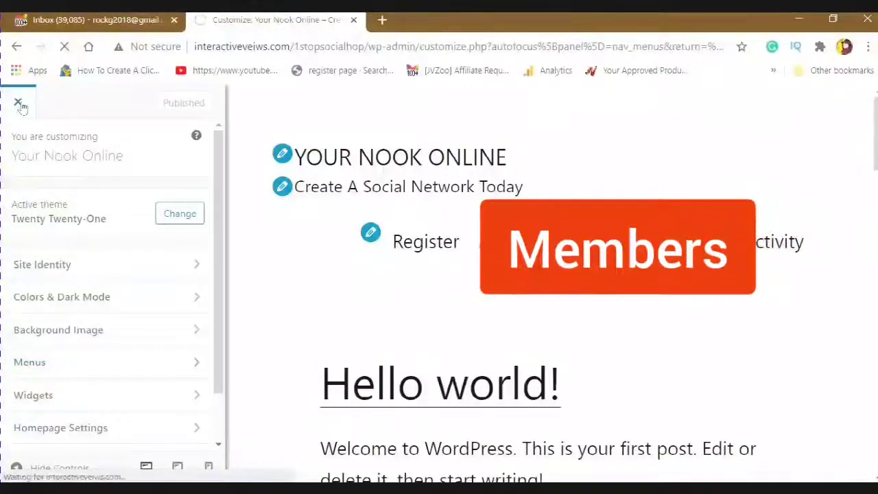
{"action": "left_click", "coordinate": [18, 102]}
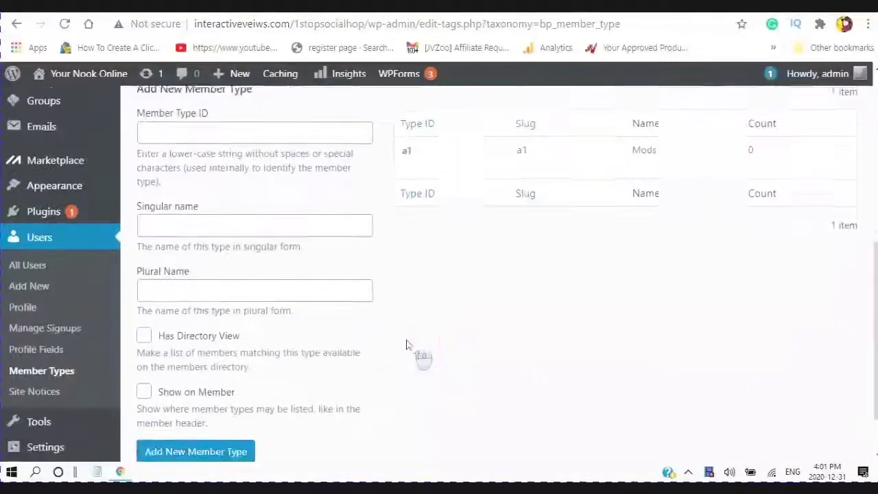
- Set the New User Default Role in General Settings to Contributor
{"action": "scroll", "scroll_direction": "up", "scroll_amount": 3}
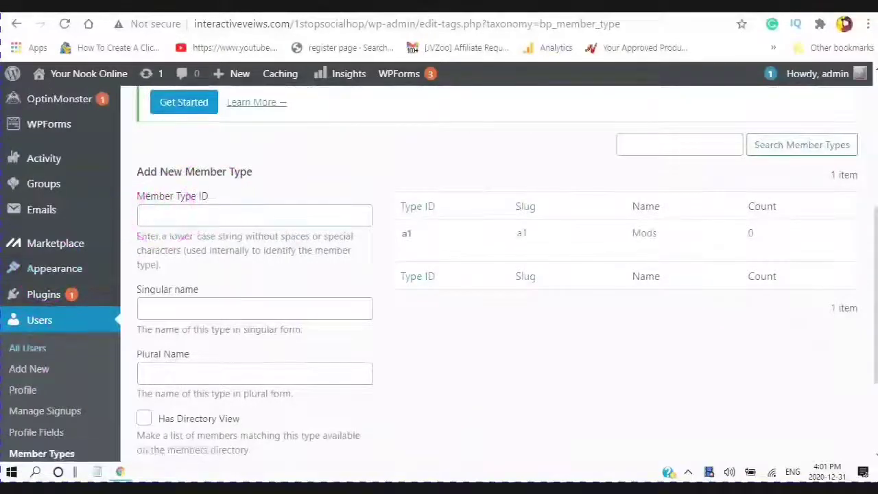
{"action": "scroll", "scroll_direction": "down", "scroll_amount": 3}
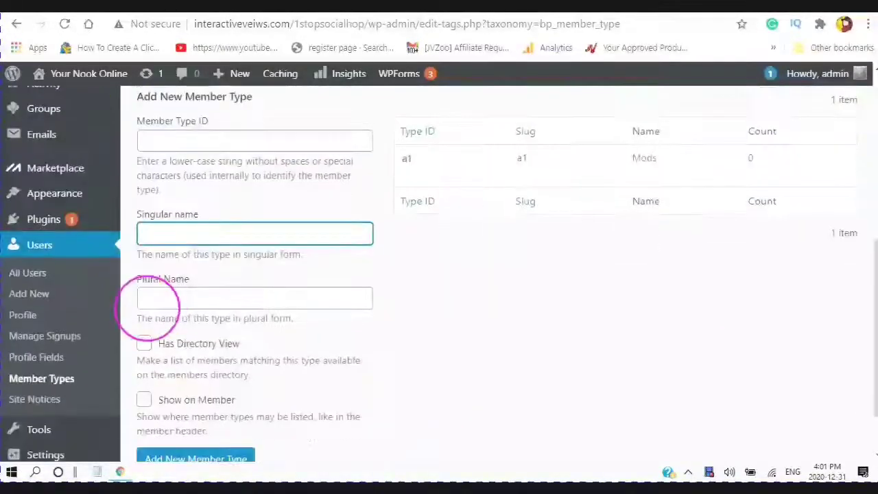
{"action": "scroll", "scroll_direction": "down", "scroll_amount": 3}
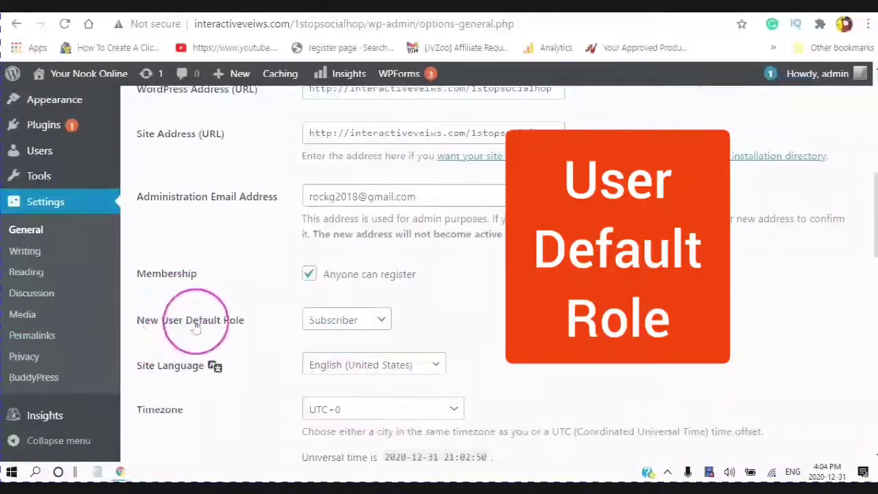
{"action": "left_click", "coordinate": [346, 320]}
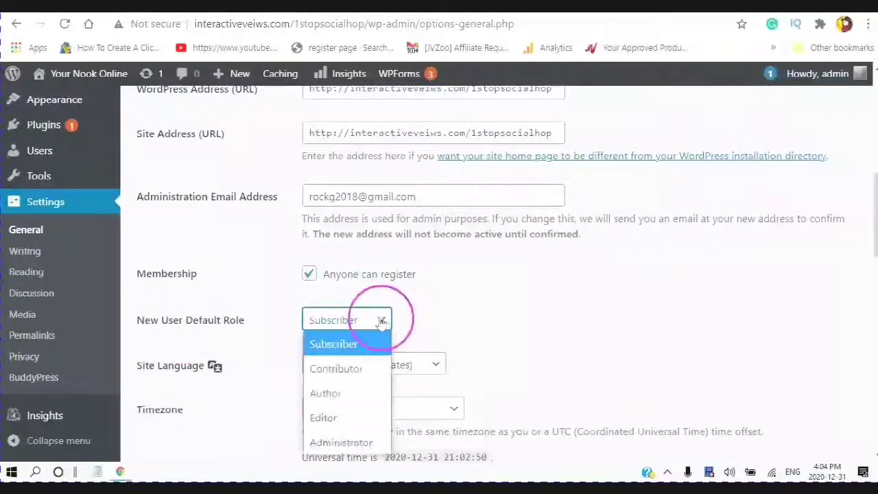
{"action": "left_click", "coordinate": [335, 368]}
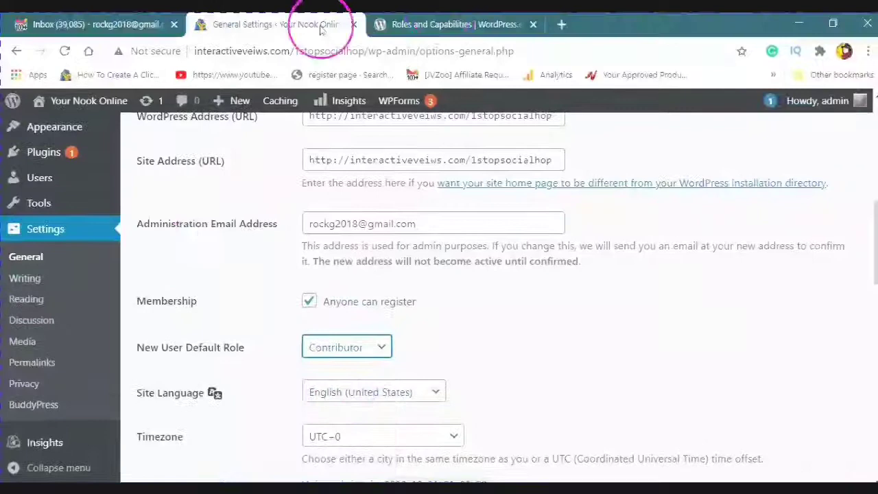
{"action": "left_click", "coordinate": [454, 24]}
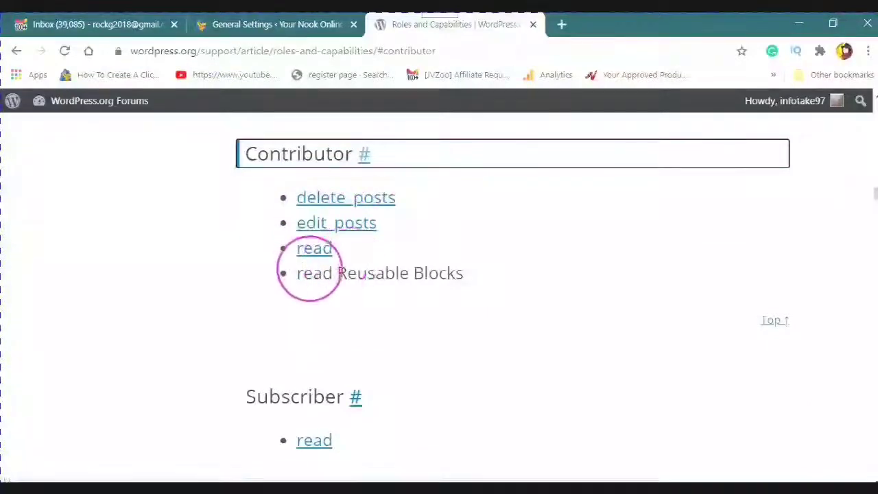
- Read the Contributor, Author, Editor and Administrator permissions, then return to General Settings
{"action": "scroll", "scroll_direction": "down", "scroll_amount": 3}
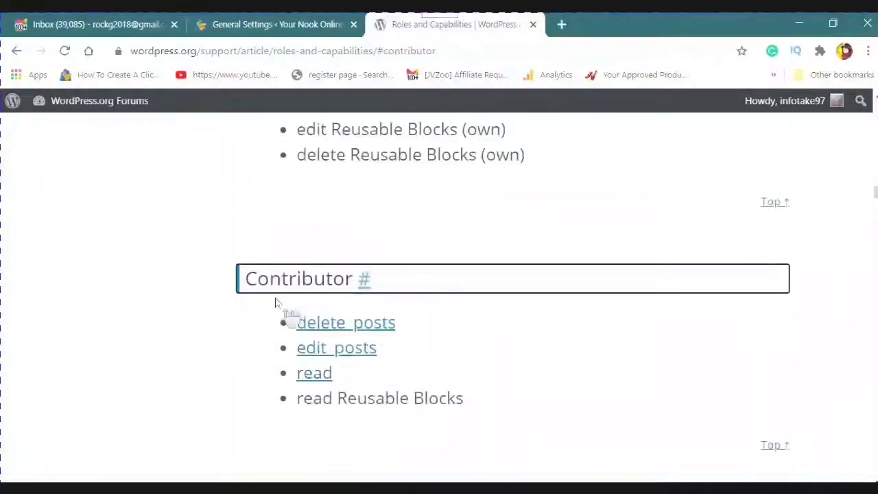
{"action": "scroll", "scroll_direction": "down", "scroll_amount": 3}
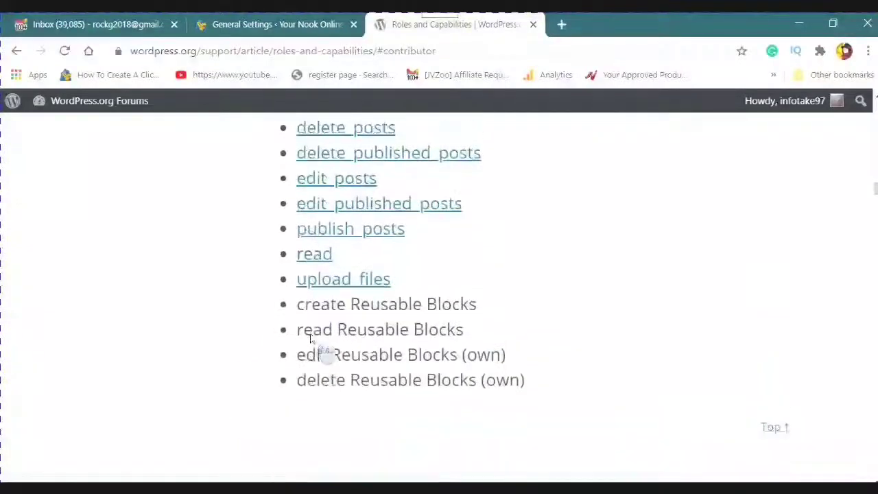
{"action": "scroll", "scroll_direction": "up", "scroll_amount": 3}
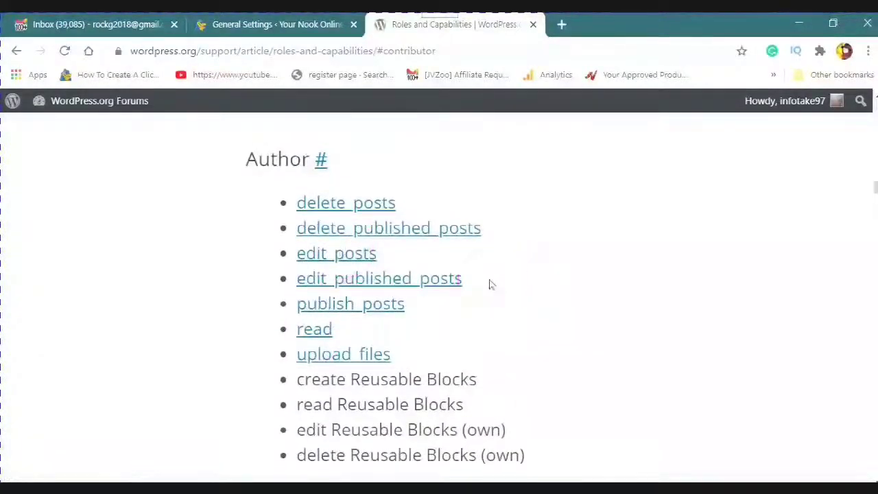
{"action": "mouse_move", "coordinate": [506, 287]}
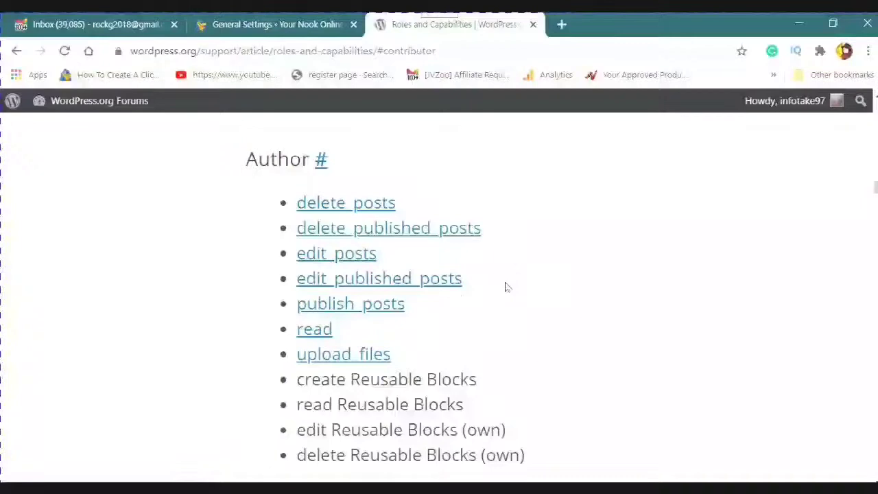
{"action": "scroll", "scroll_direction": "down", "scroll_amount": 3}
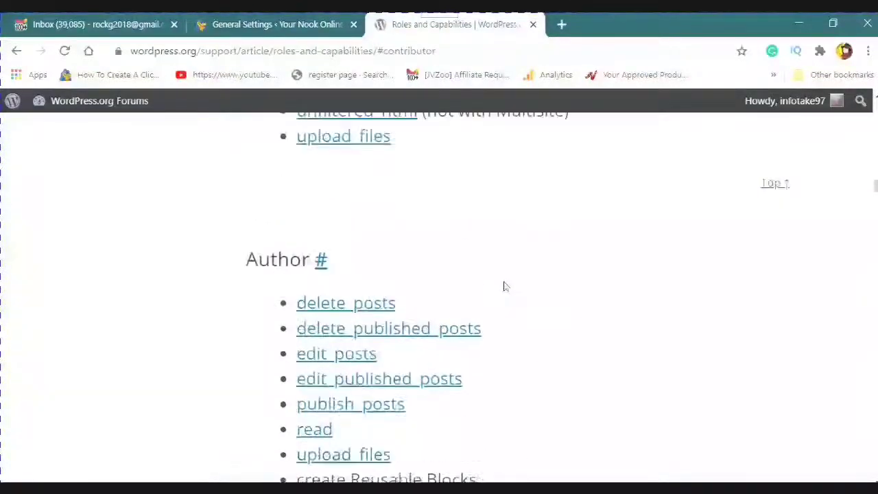
{"action": "scroll", "scroll_direction": "down", "scroll_amount": 3}
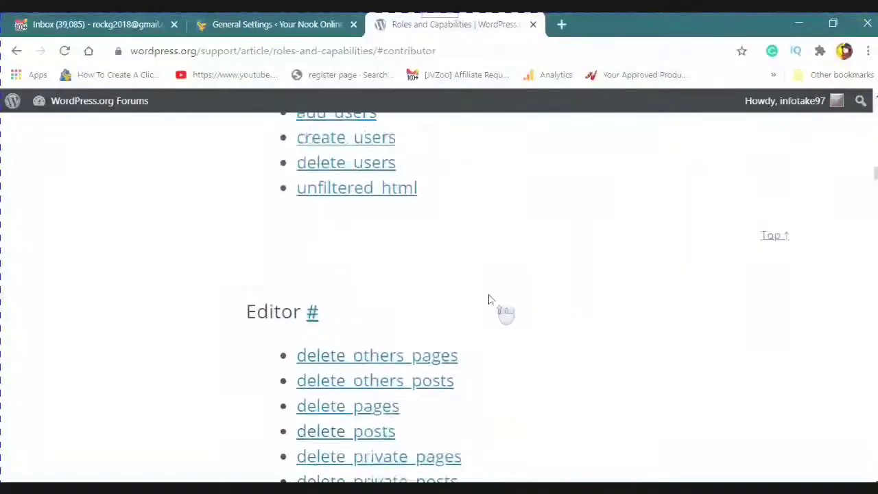
{"action": "scroll", "scroll_direction": "down", "scroll_amount": 3}
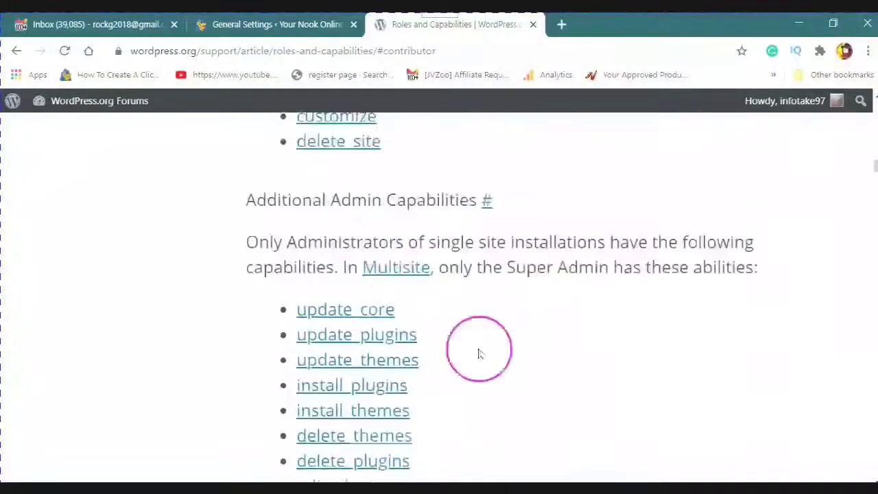
{"action": "mouse_move", "coordinate": [472, 327]}
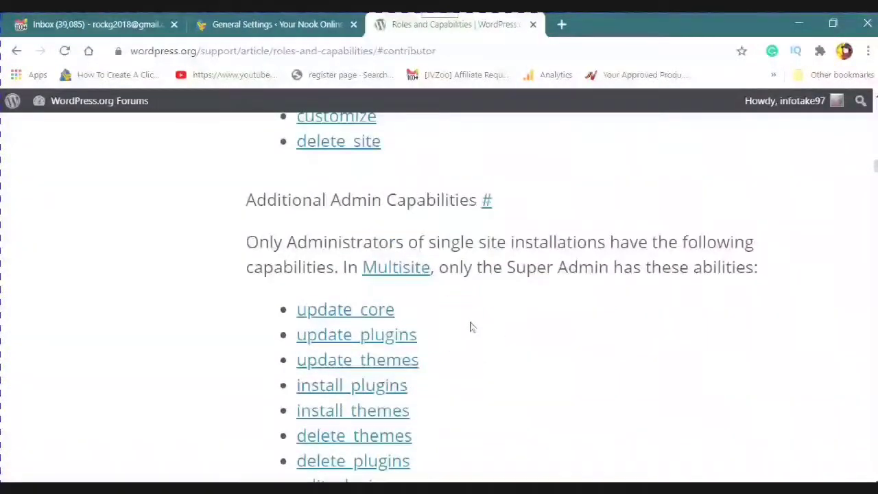
{"action": "scroll", "scroll_direction": "up", "scroll_amount": 3}
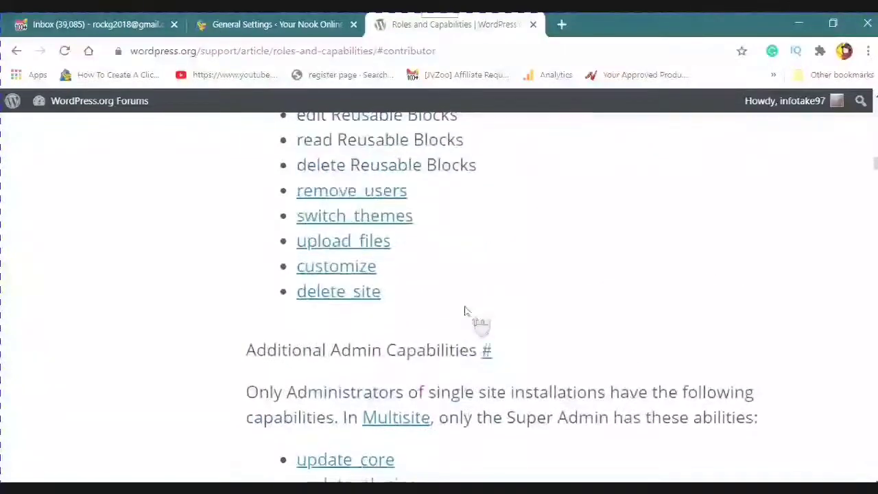
{"action": "scroll", "scroll_direction": "up", "scroll_amount": 3}
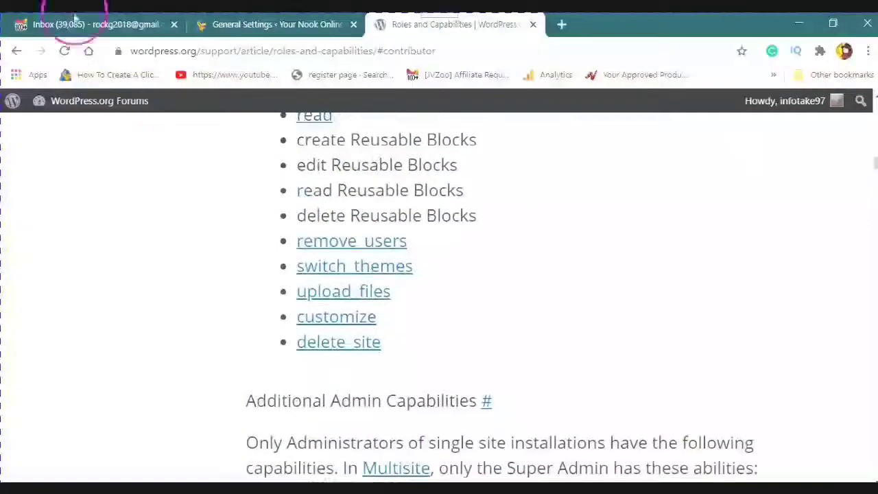
{"action": "left_click", "coordinate": [274, 24]}
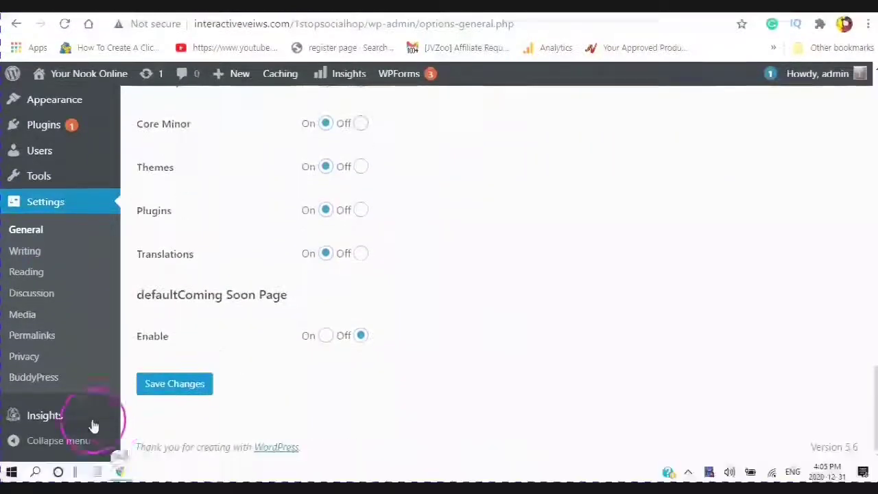
- Save the General Settings page until the Settings saved notice appears
{"action": "left_click", "coordinate": [174, 383]}
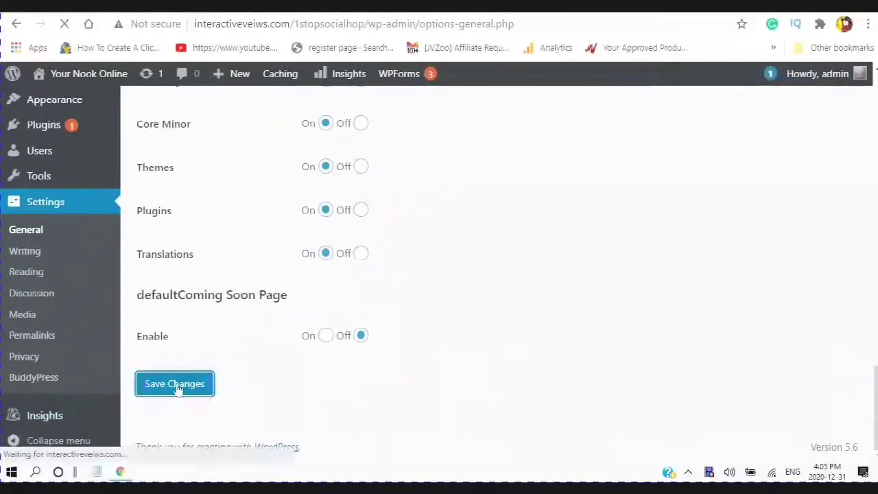
{"action": "left_click", "coordinate": [175, 384]}
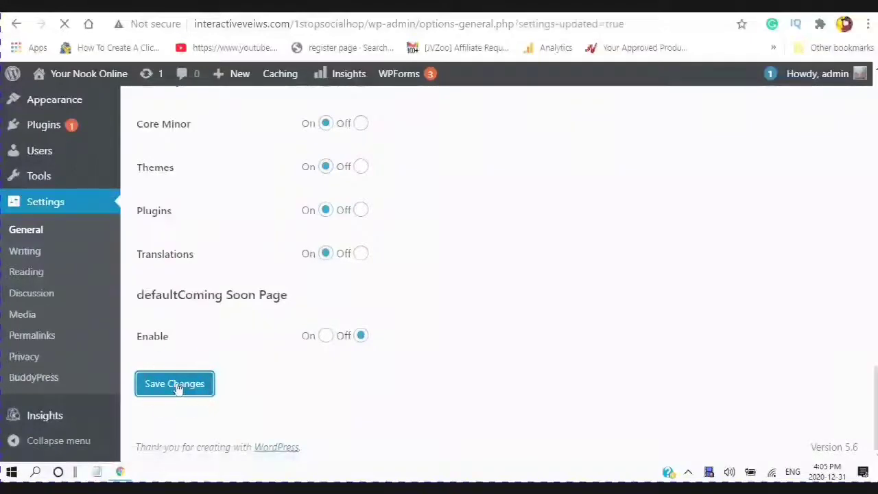
{"action": "left_click", "coordinate": [174, 384]}
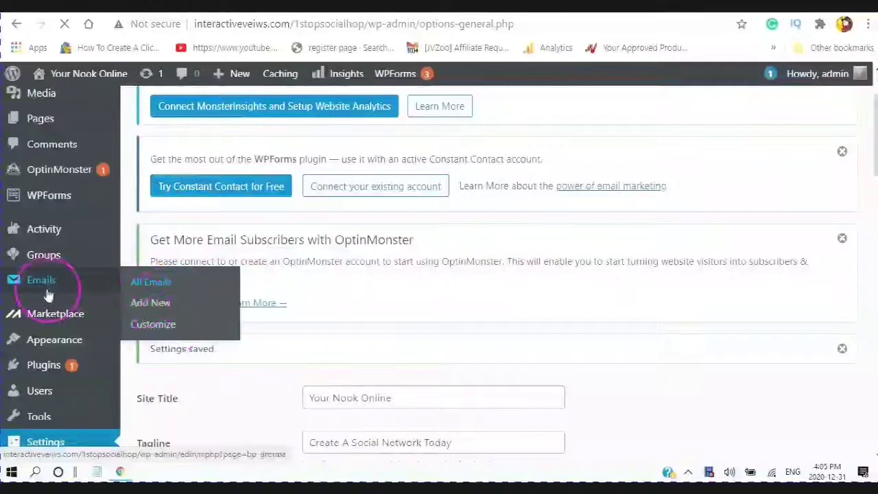
{"action": "mouse_move", "coordinate": [151, 286]}
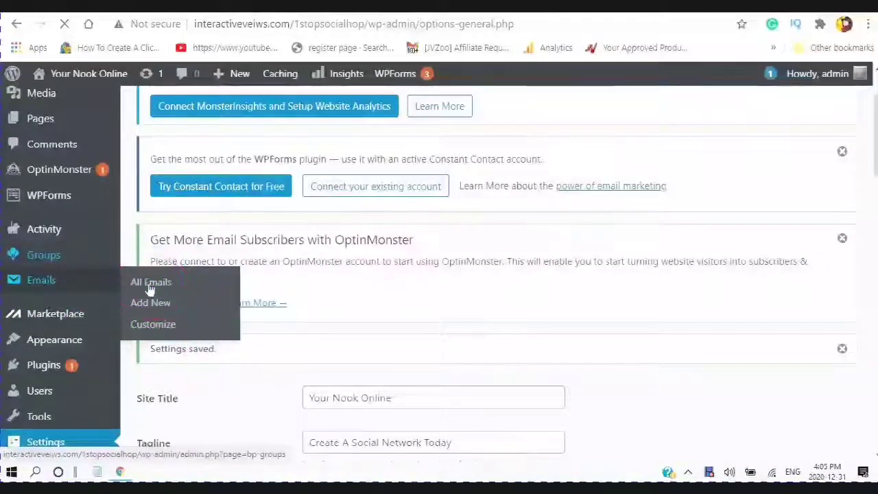
- Browse the list of BuddyPress email templates under Emails > All Emails
{"action": "left_click", "coordinate": [150, 282]}
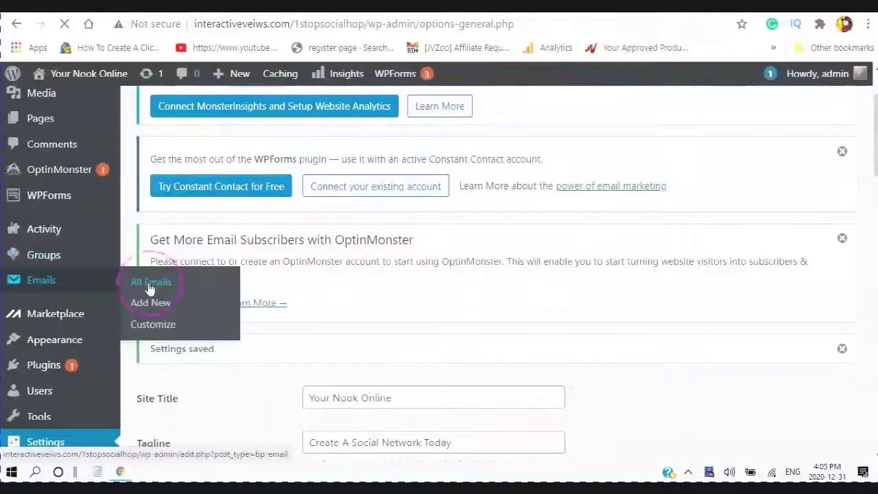
{"action": "left_click", "coordinate": [150, 282]}
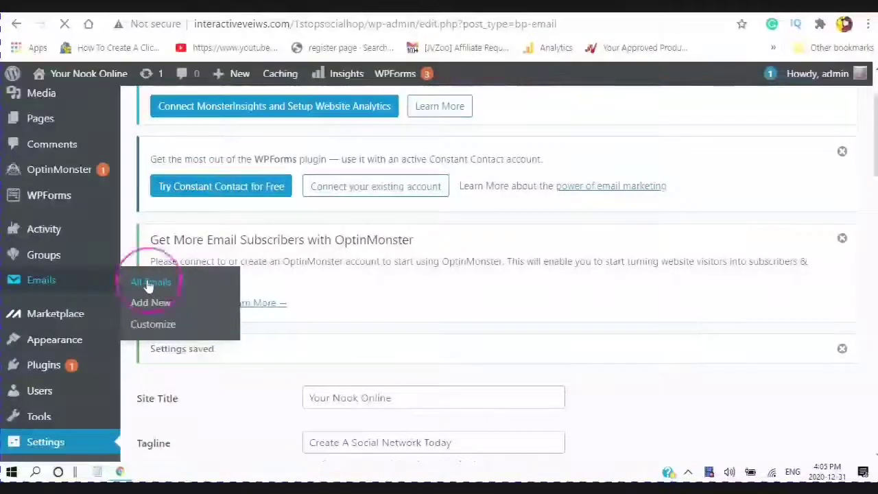
{"action": "left_click", "coordinate": [150, 281]}
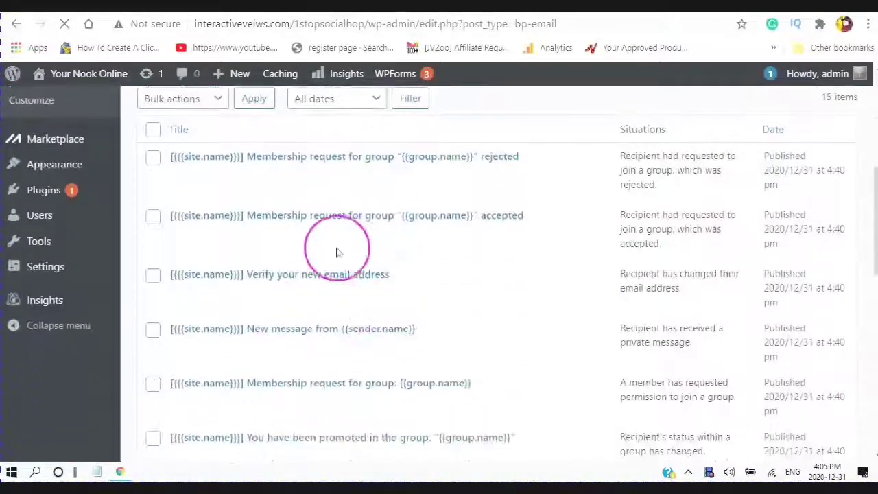
{"action": "scroll", "scroll_direction": "up", "scroll_amount": 3}
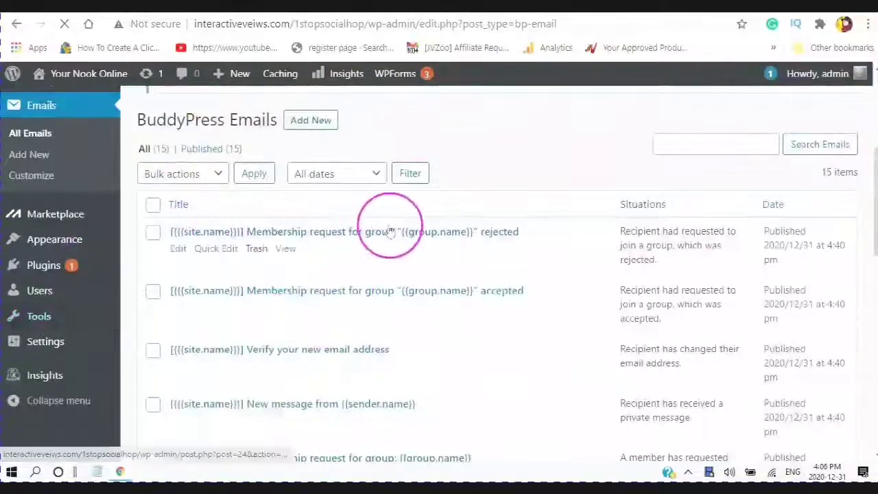
{"action": "scroll", "scroll_direction": "down", "scroll_amount": 3}
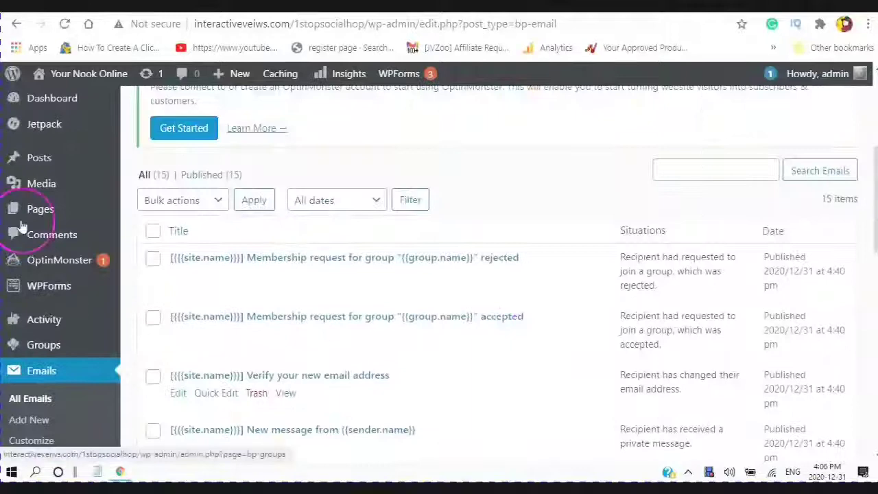
{"action": "mouse_move", "coordinate": [279, 278]}
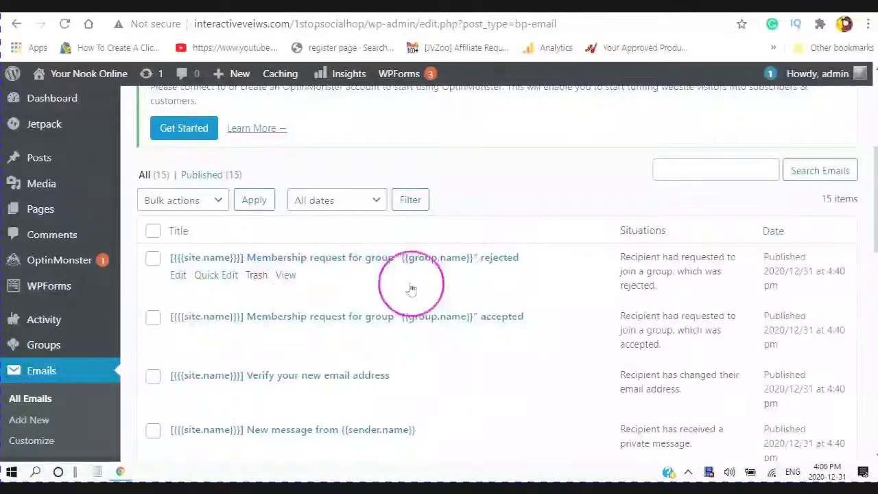
{"action": "scroll", "scroll_direction": "down", "scroll_amount": 3}
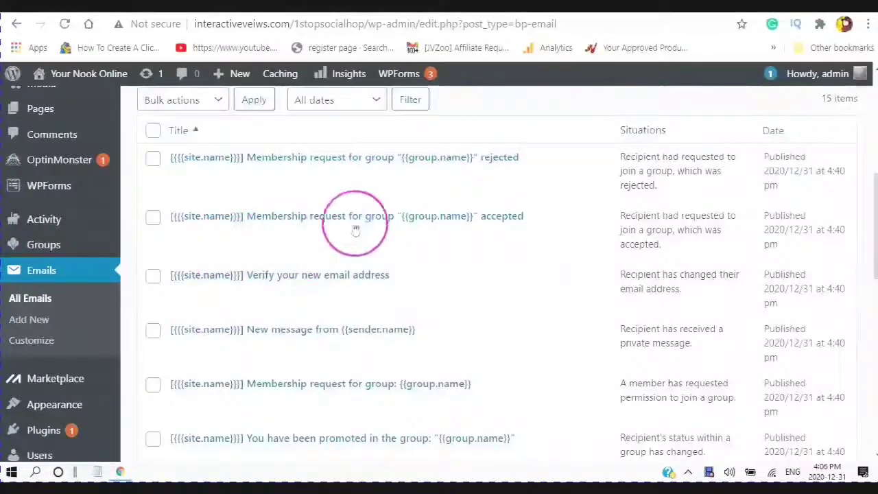
{"action": "mouse_move", "coordinate": [309, 285]}
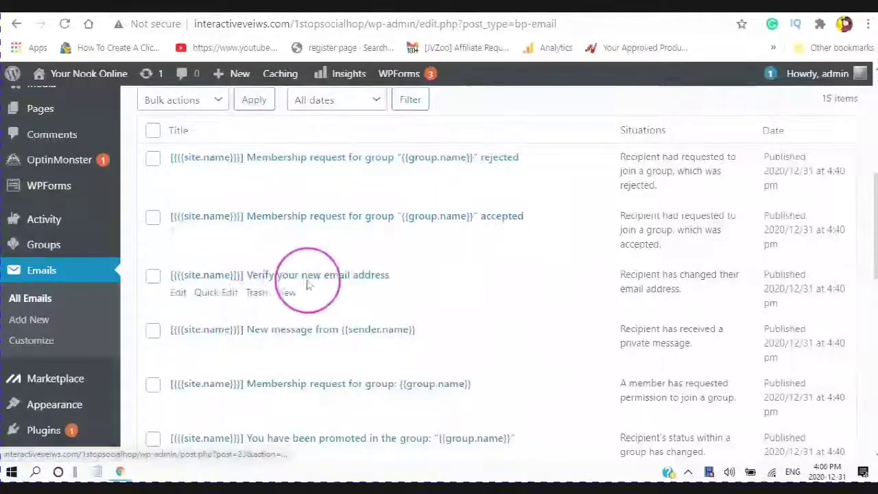
{"action": "scroll", "scroll_direction": "down", "scroll_amount": 3}
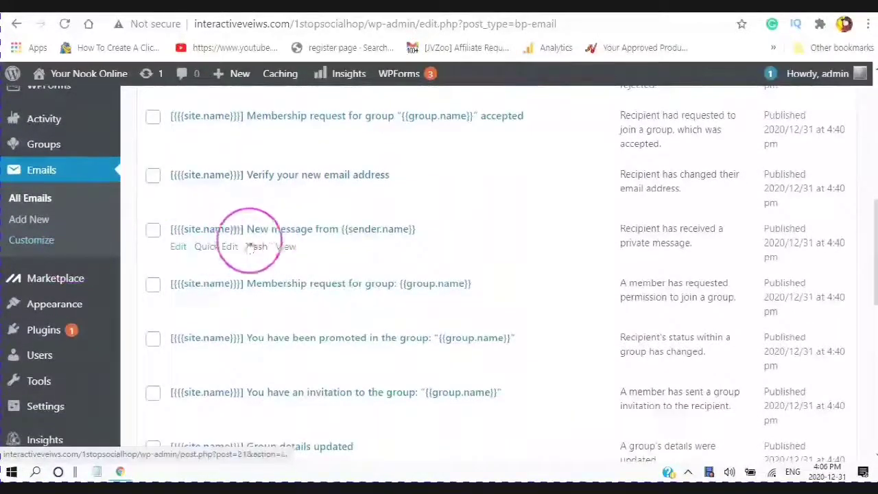
{"action": "scroll", "scroll_direction": "down", "scroll_amount": 3}
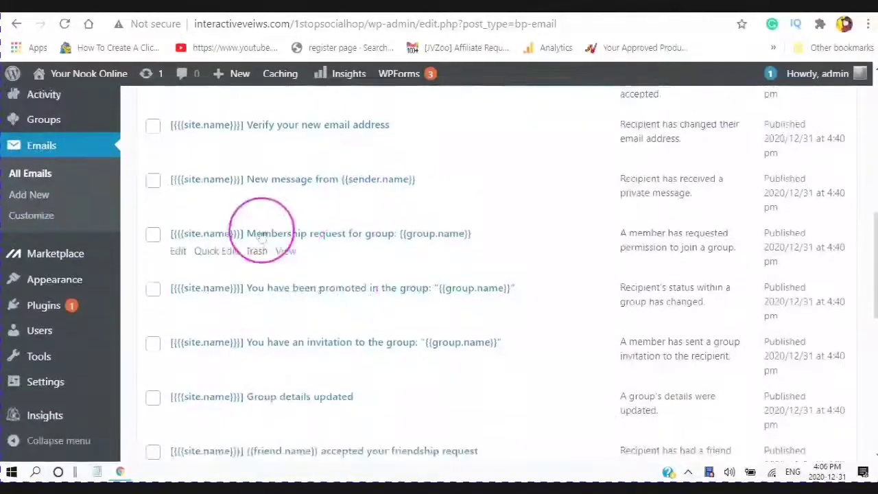
{"action": "mouse_move", "coordinate": [373, 287]}
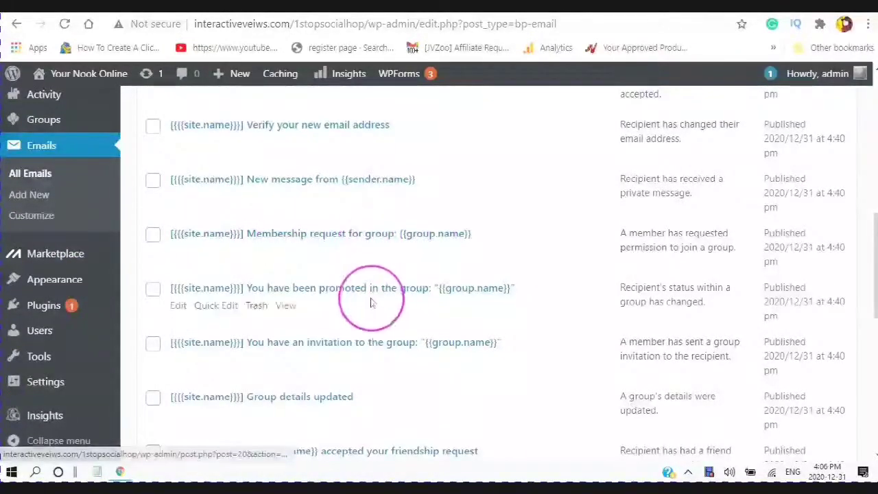
{"action": "scroll", "scroll_direction": "down", "scroll_amount": 3}
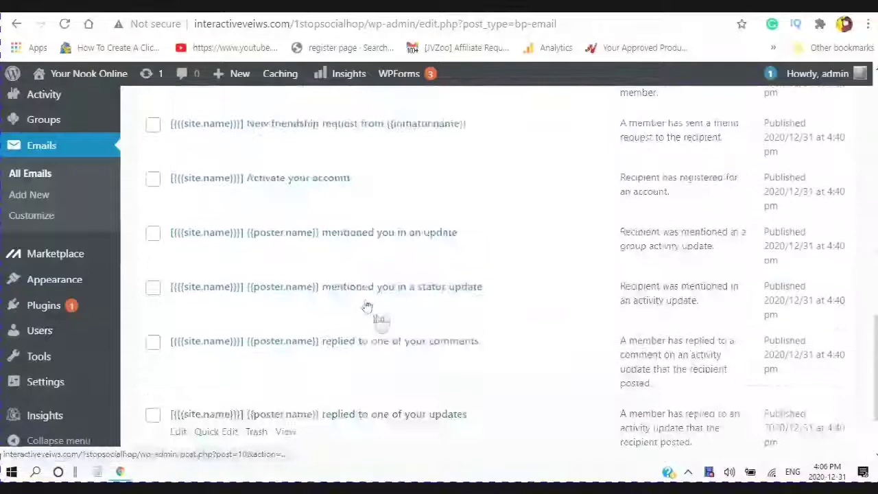
{"action": "scroll", "scroll_direction": "up", "scroll_amount": 3}
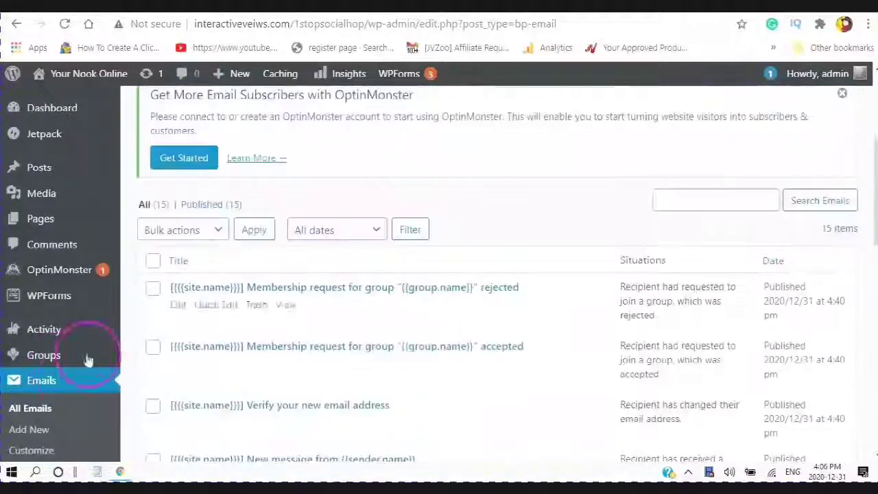
- Launch the BuddyPress email Customizer from Emails > Customize
{"action": "left_click", "coordinate": [31, 375]}
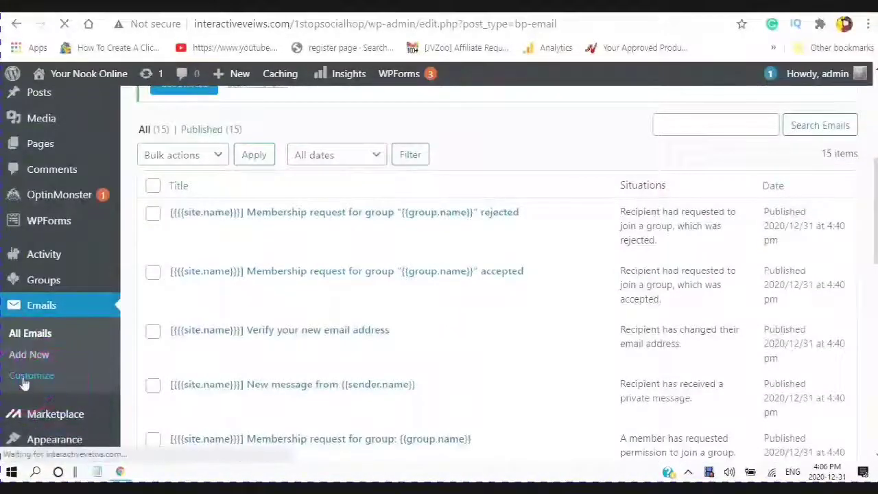
{"action": "left_click", "coordinate": [30, 375]}
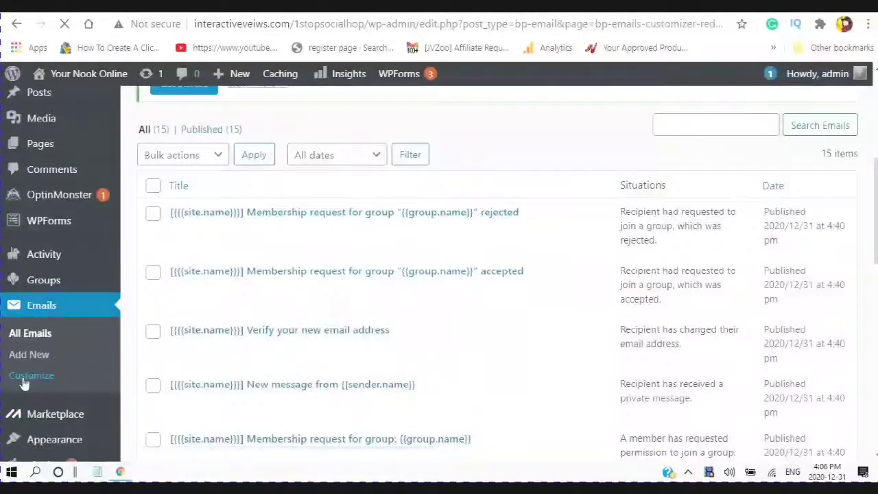
{"action": "left_click", "coordinate": [31, 375]}
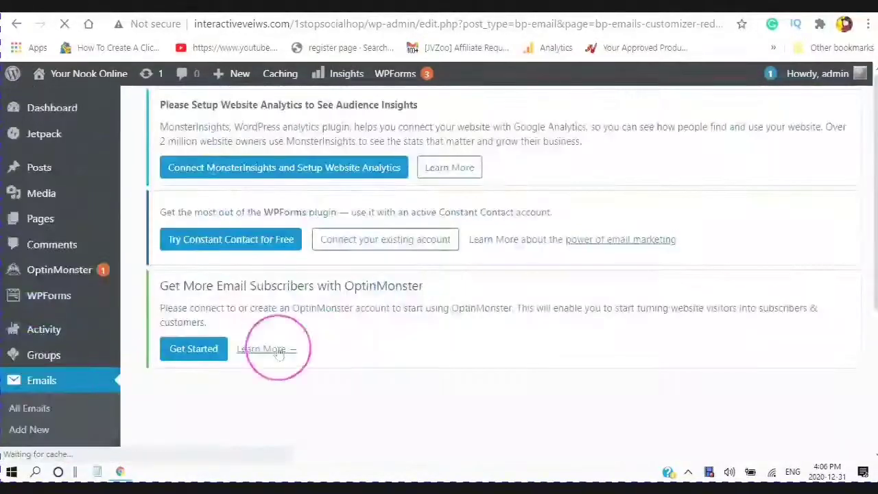
{"action": "scroll", "scroll_direction": "down", "scroll_amount": 3}
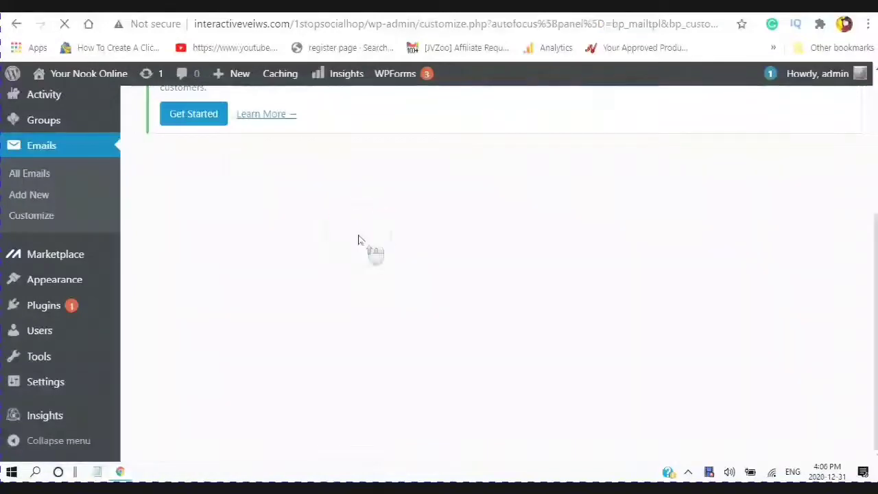
{"action": "left_click", "coordinate": [32, 215]}
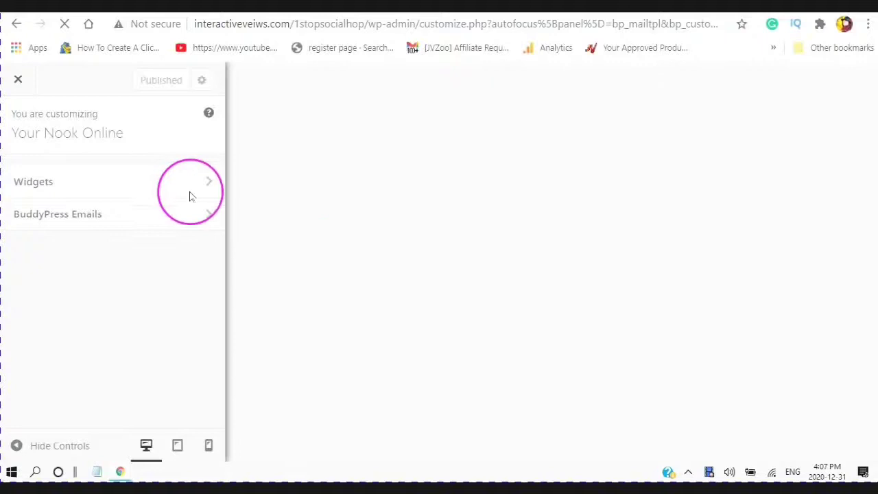
{"action": "mouse_move", "coordinate": [212, 219]}
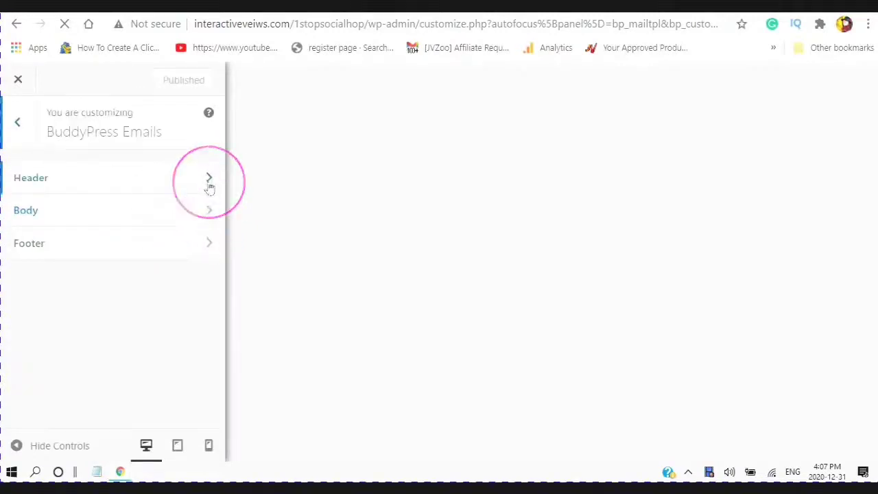
- Inspect the BuddyPress Emails Header, Body and Footer colour and text settings, then close the Customizer
{"action": "left_click", "coordinate": [208, 178]}
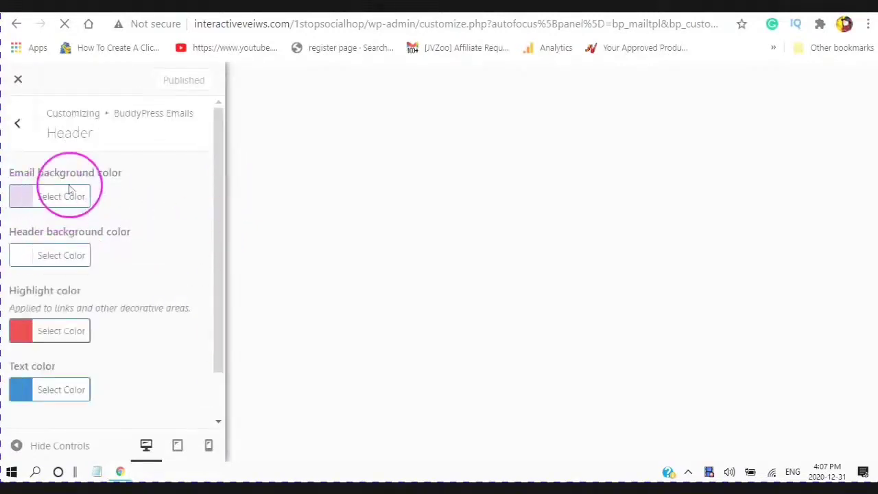
{"action": "mouse_move", "coordinate": [96, 172]}
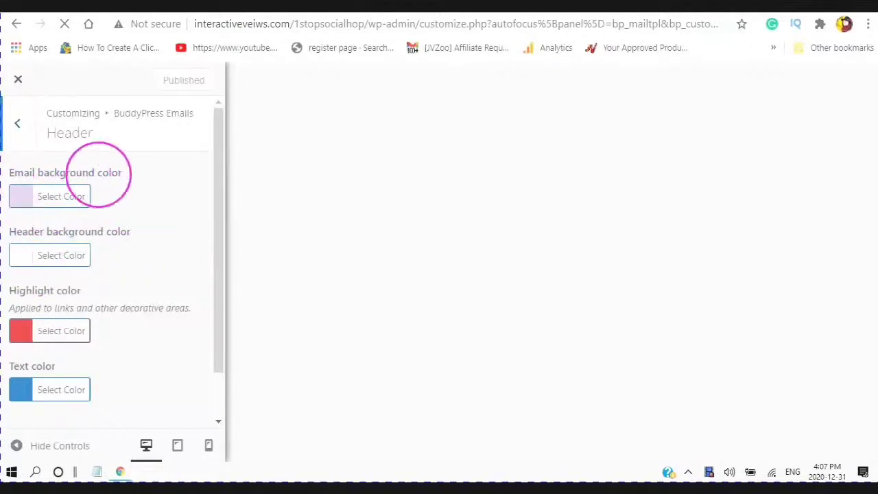
{"action": "mouse_move", "coordinate": [21, 243]}
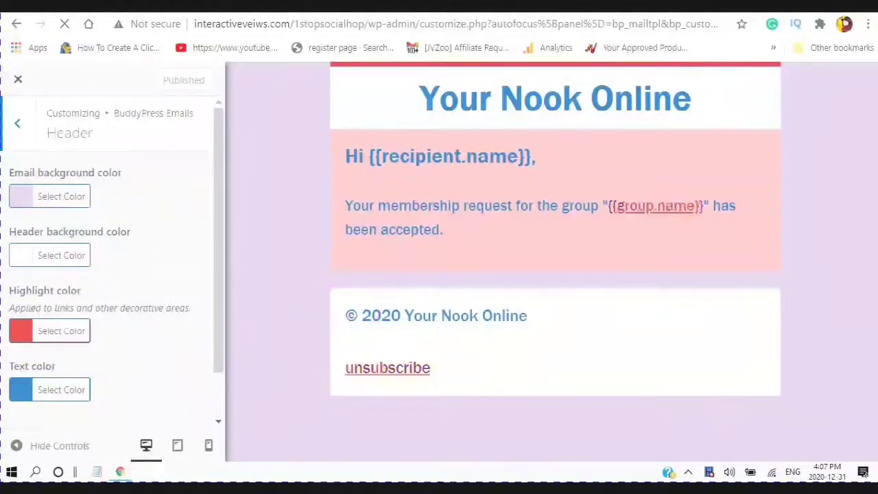
{"action": "scroll", "scroll_direction": "down", "scroll_amount": 3}
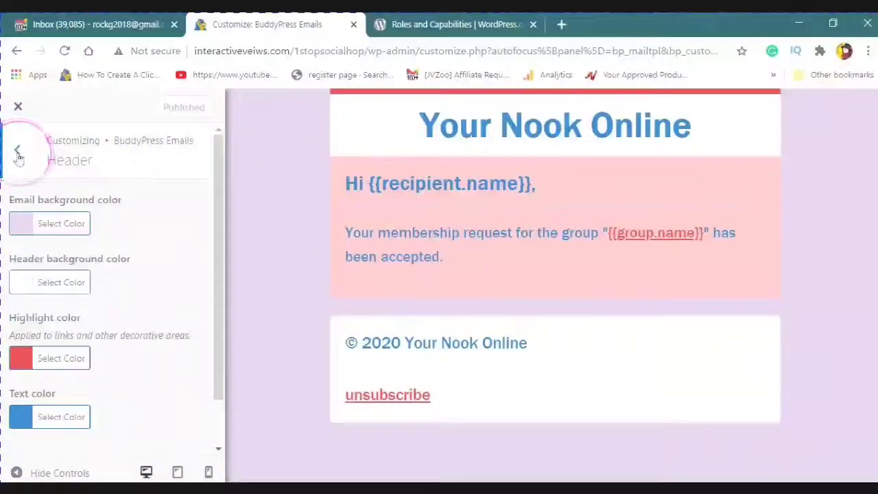
{"action": "left_click", "coordinate": [18, 150]}
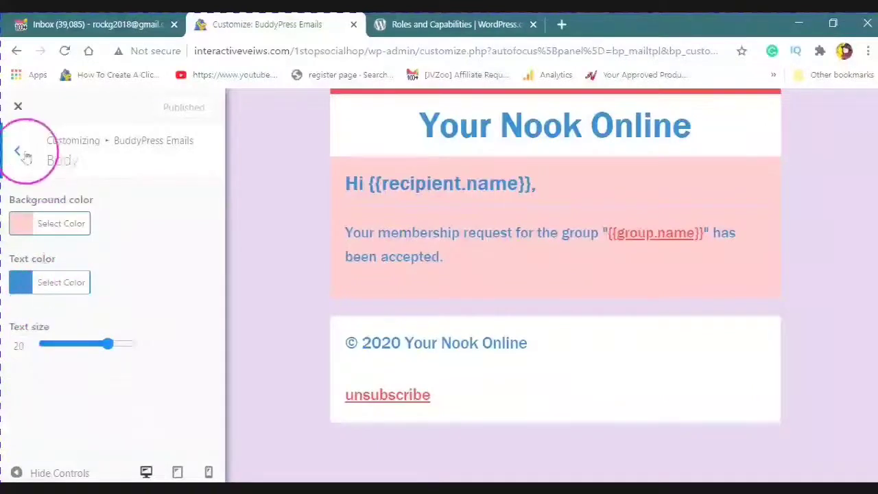
{"action": "left_click", "coordinate": [17, 149]}
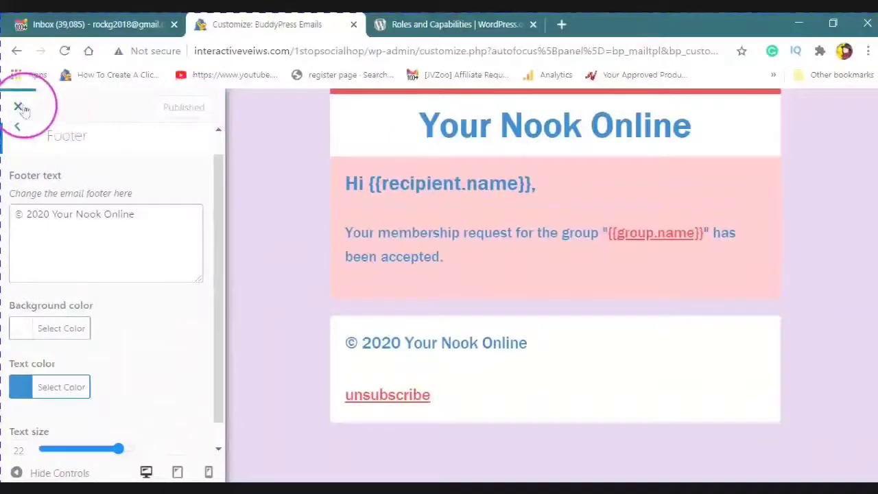
{"action": "left_click", "coordinate": [19, 108]}
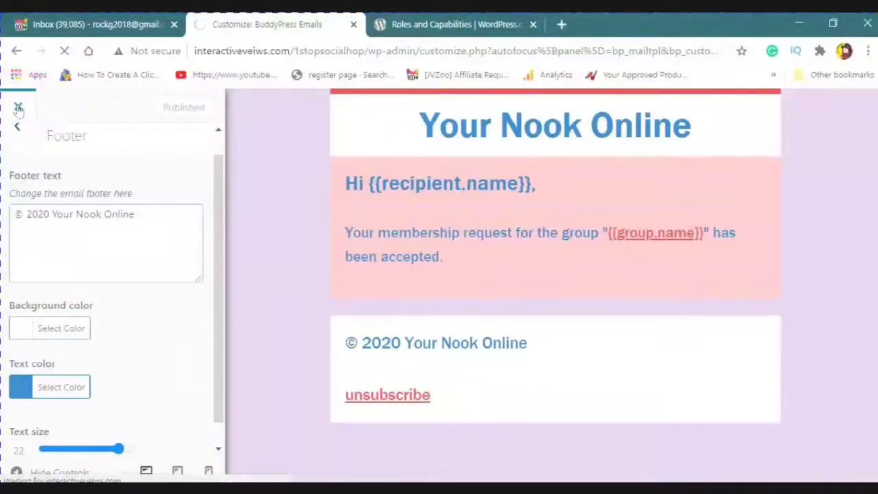
- Close the email Customizer and go to Appearance > Widgets from the Dashboard
{"action": "left_click", "coordinate": [17, 107]}
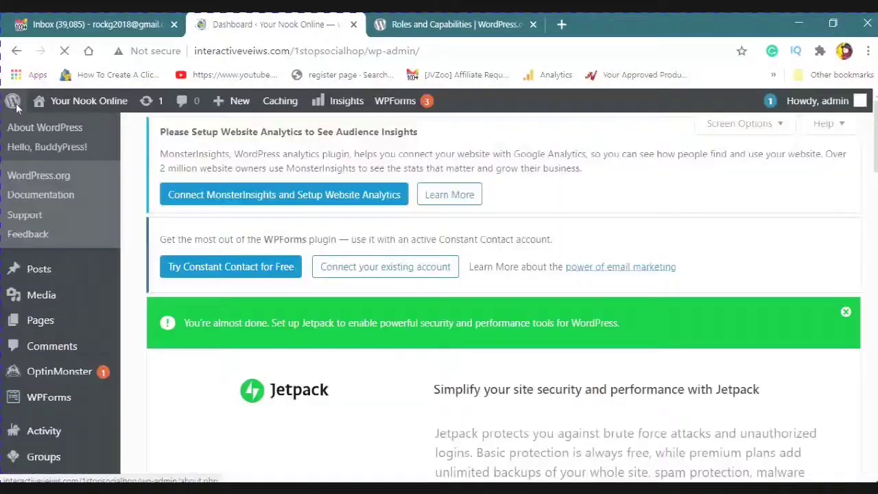
{"action": "scroll", "scroll_direction": "down", "scroll_amount": 3}
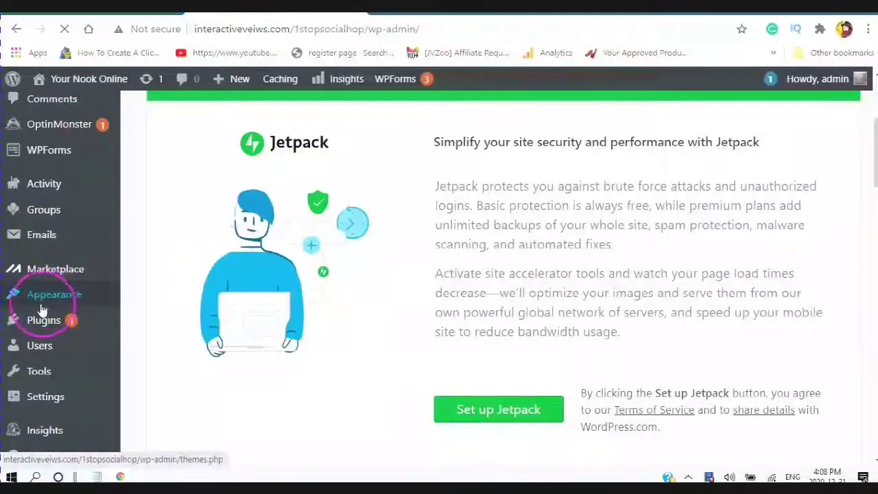
{"action": "left_click", "coordinate": [54, 294]}
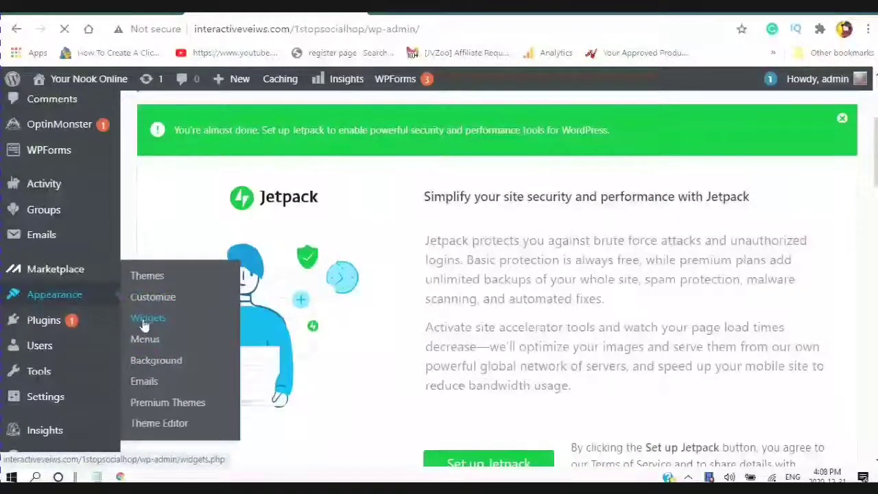
{"action": "left_click", "coordinate": [148, 317]}
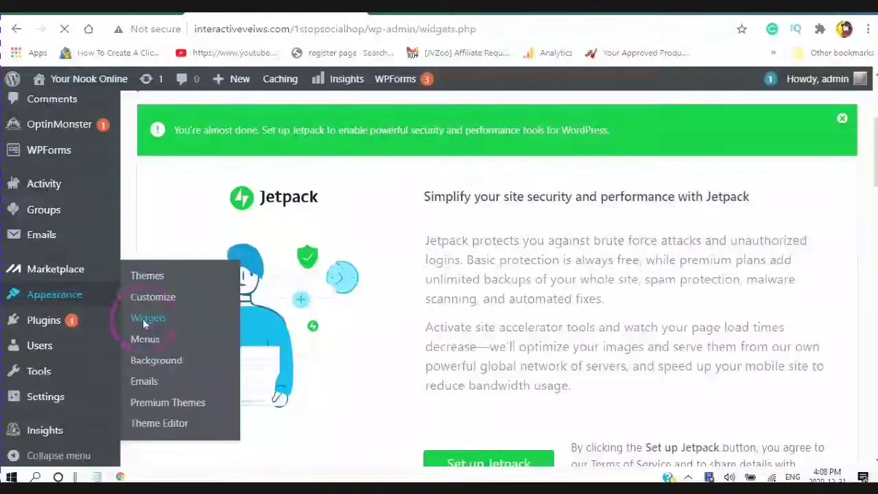
{"action": "left_click", "coordinate": [148, 318]}
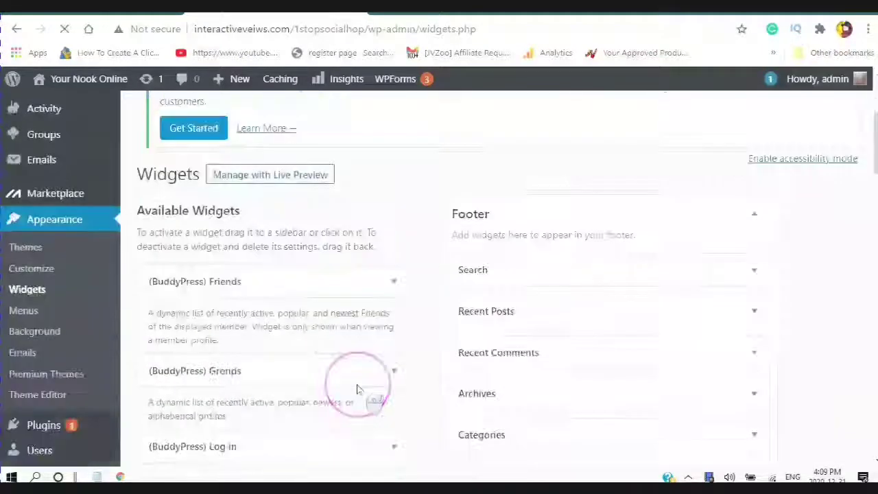
- Add the (BuddyPress) Friends widget to the Footer area
{"action": "scroll", "scroll_direction": "down", "scroll_amount": 3}
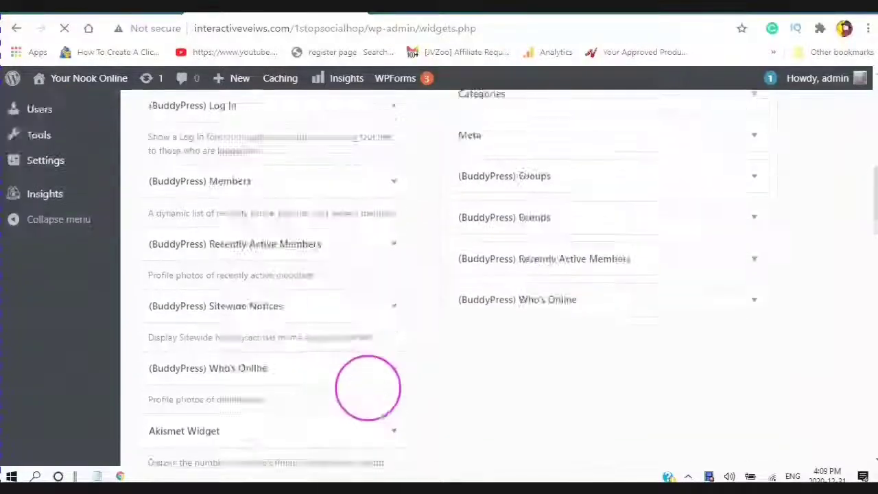
{"action": "scroll", "scroll_direction": "up", "scroll_amount": 3}
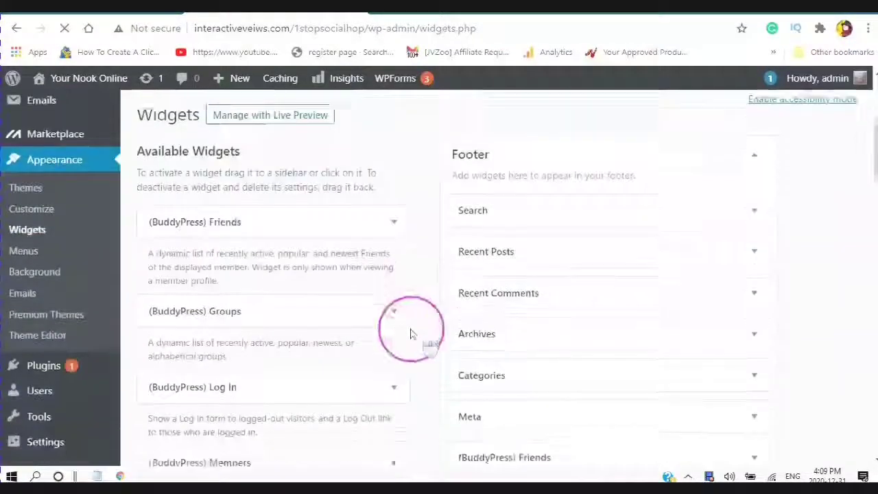
{"action": "scroll", "scroll_direction": "up", "scroll_amount": 3}
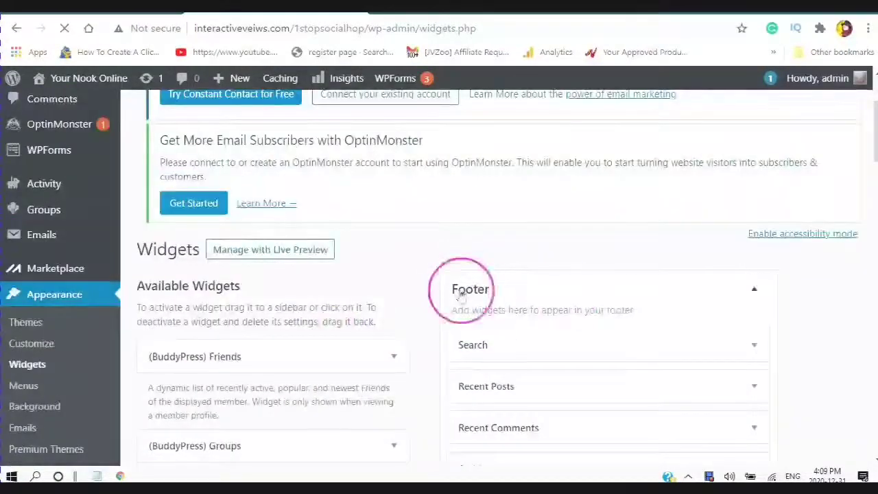
{"action": "mouse_move", "coordinate": [539, 294]}
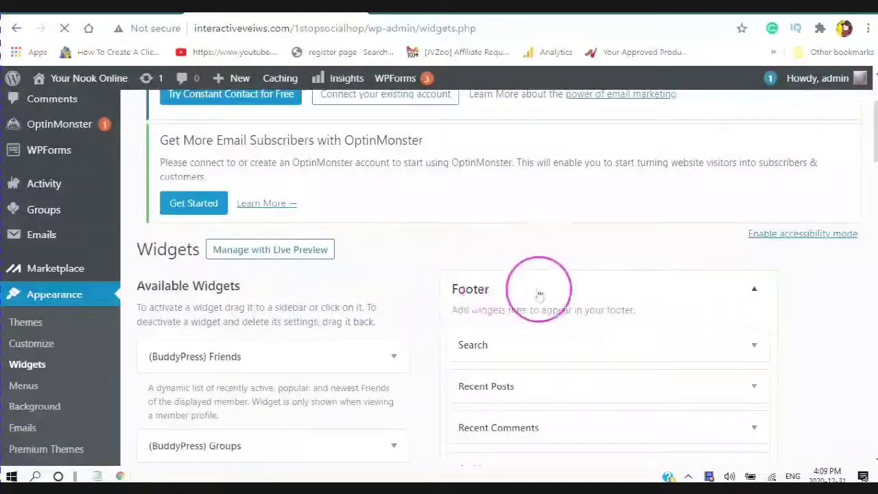
{"action": "scroll", "scroll_direction": "down", "scroll_amount": 3}
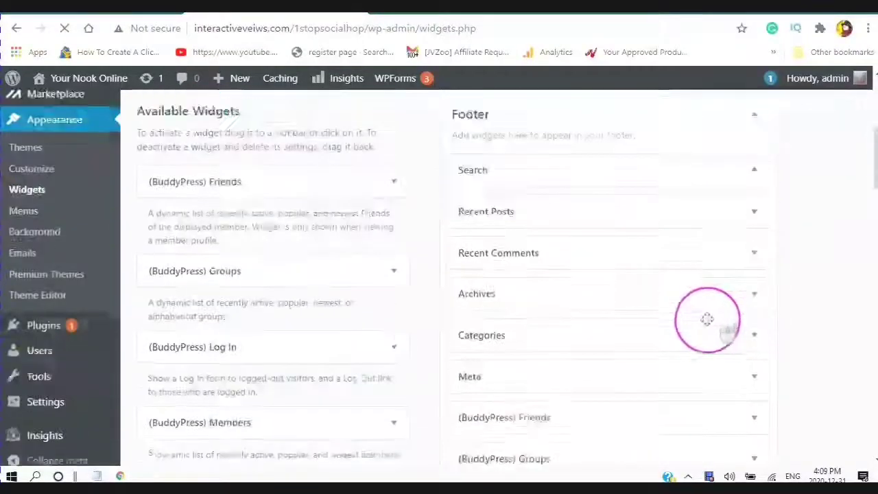
{"action": "scroll", "scroll_direction": "down", "scroll_amount": 3}
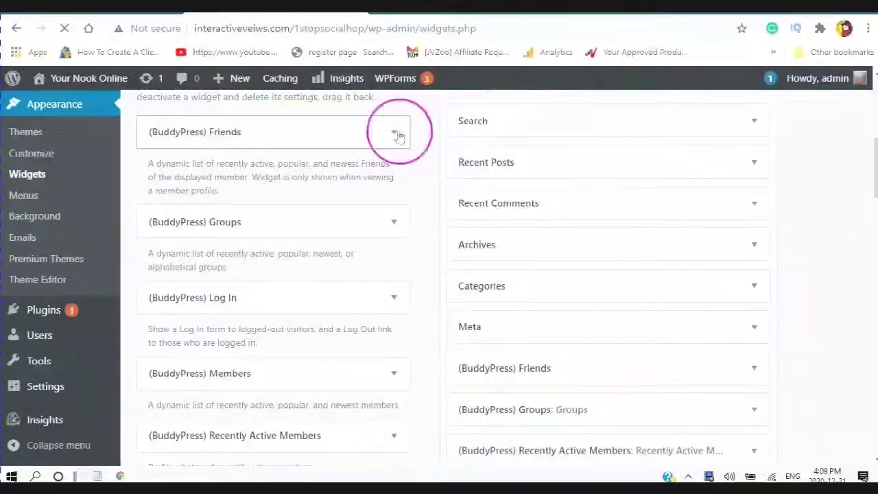
{"action": "left_click", "coordinate": [395, 131]}
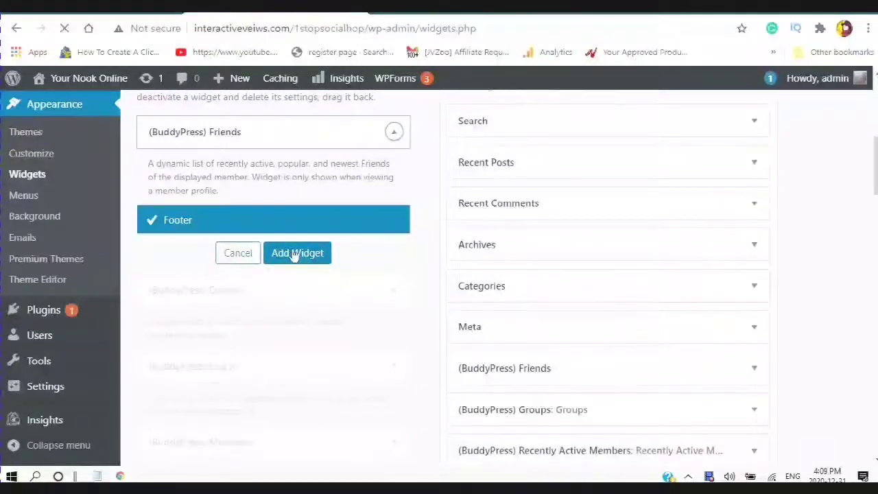
{"action": "left_click", "coordinate": [297, 252]}
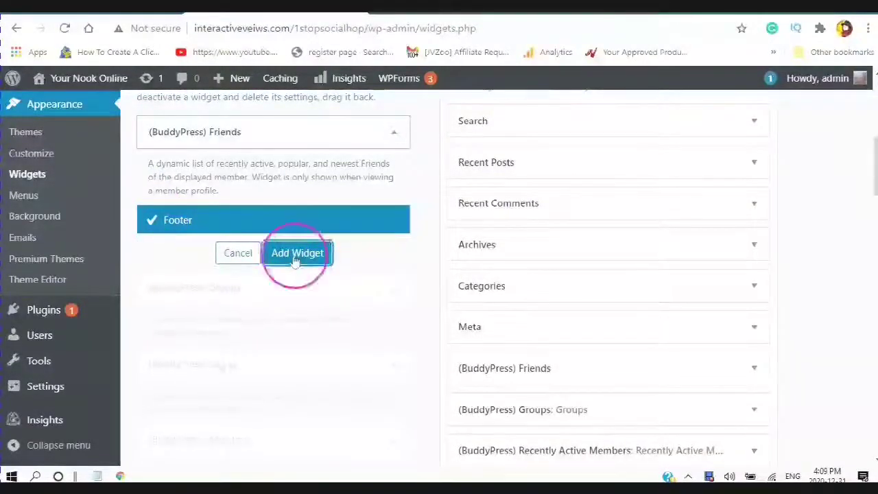
{"action": "left_click", "coordinate": [296, 253]}
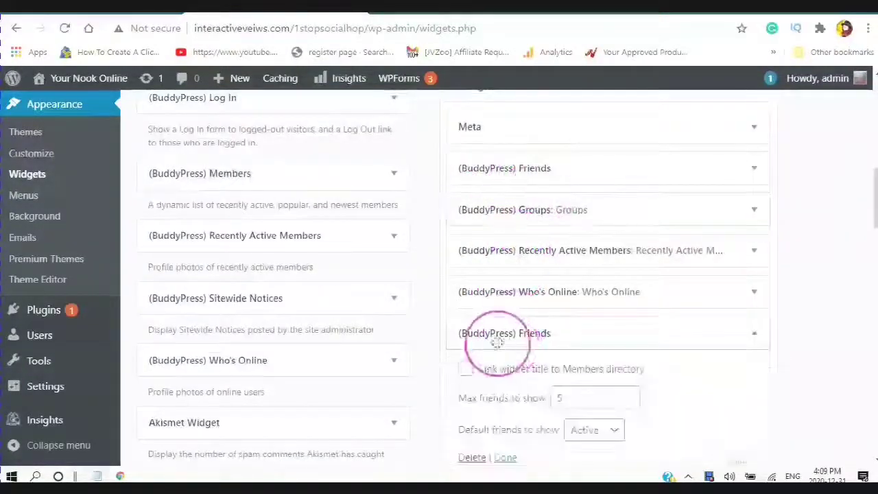
- Tick 'Link widget title to Members directory' on the Friends widget and save
{"action": "scroll", "scroll_direction": "down", "scroll_amount": 3}
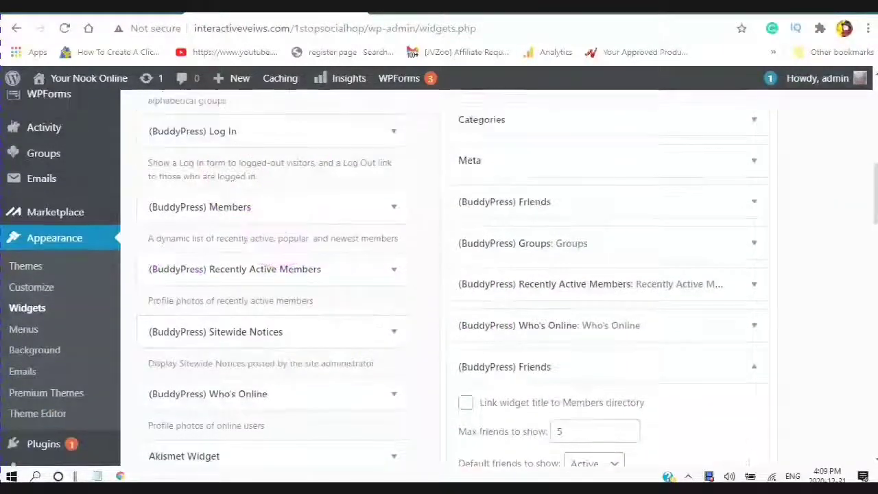
{"action": "scroll", "scroll_direction": "up", "scroll_amount": 3}
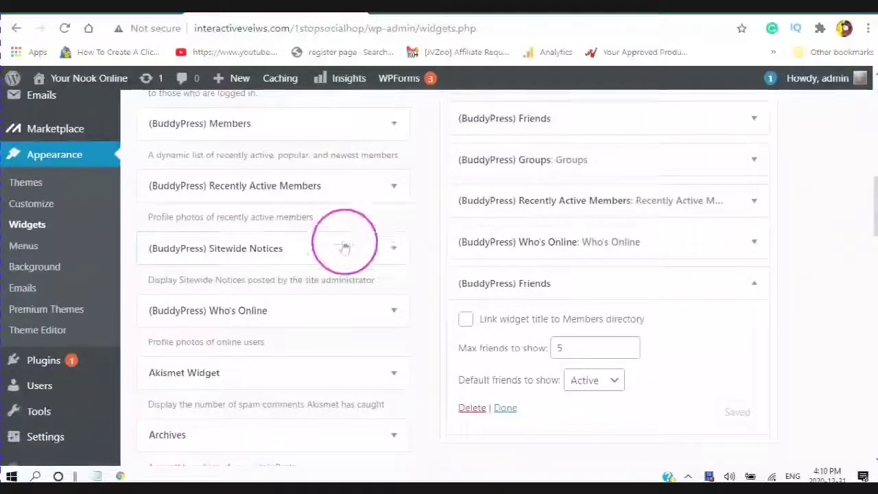
{"action": "left_click", "coordinate": [466, 319]}
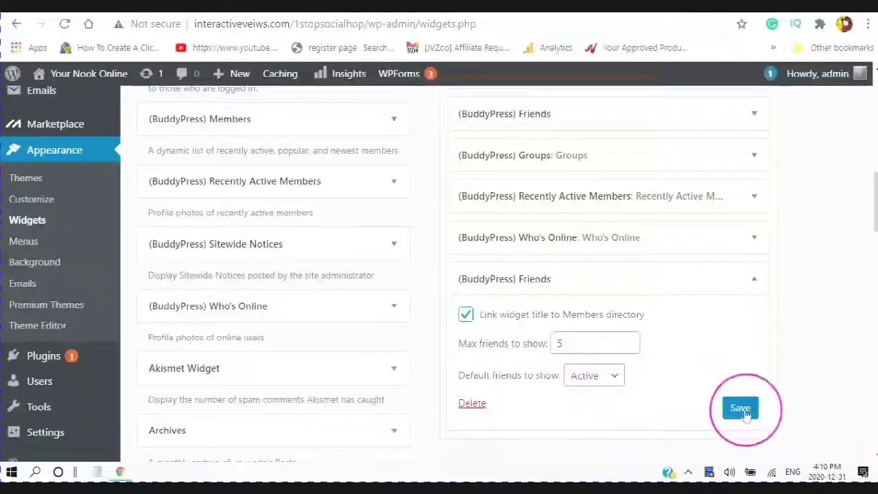
{"action": "left_click", "coordinate": [739, 407]}
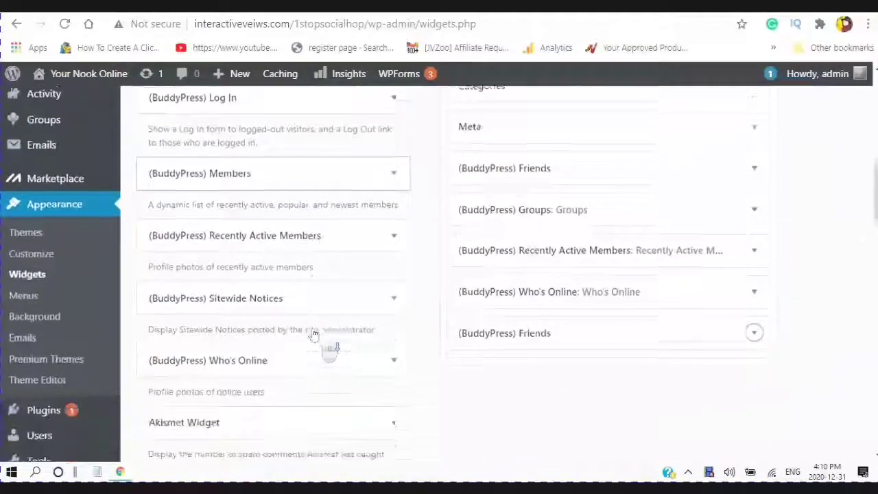
- Add a Sitewide Notices widget to the Footer titled 'Breaking News' and save it
{"action": "scroll", "scroll_direction": "down", "scroll_amount": 3}
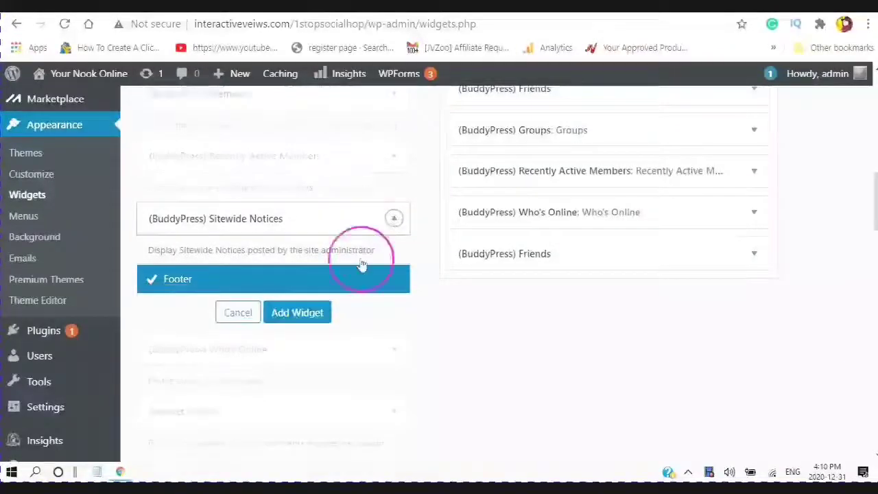
{"action": "left_click", "coordinate": [297, 312]}
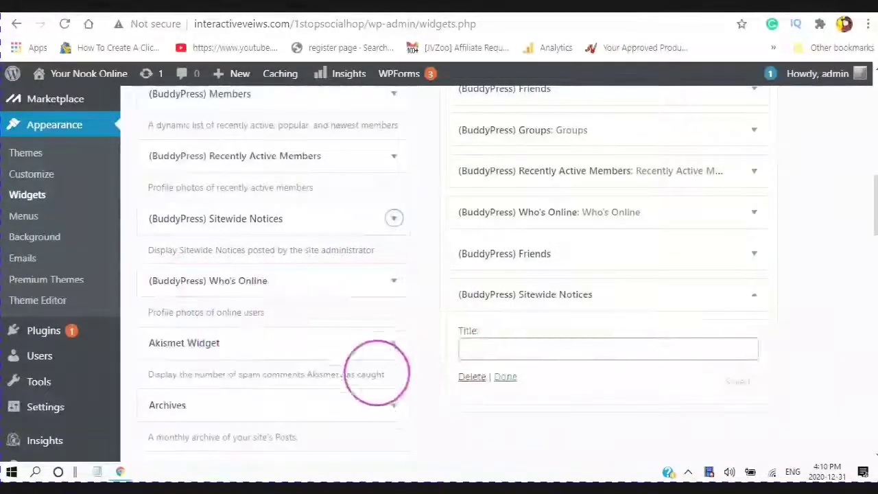
{"action": "left_click", "coordinate": [608, 349]}
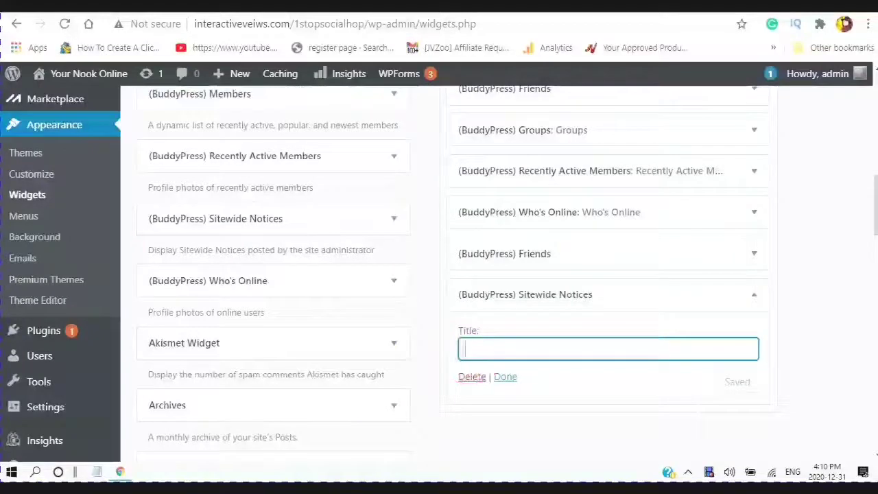
{"action": "type", "text": "Breaking News"}
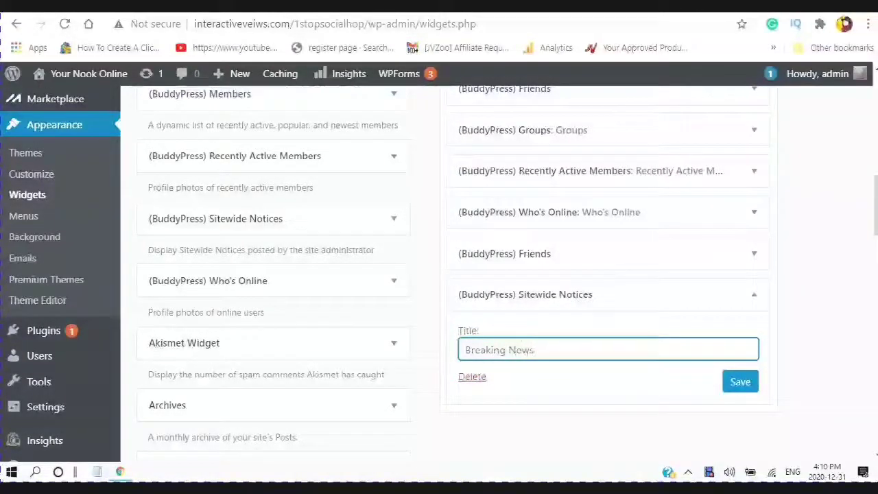
{"action": "left_click", "coordinate": [740, 381]}
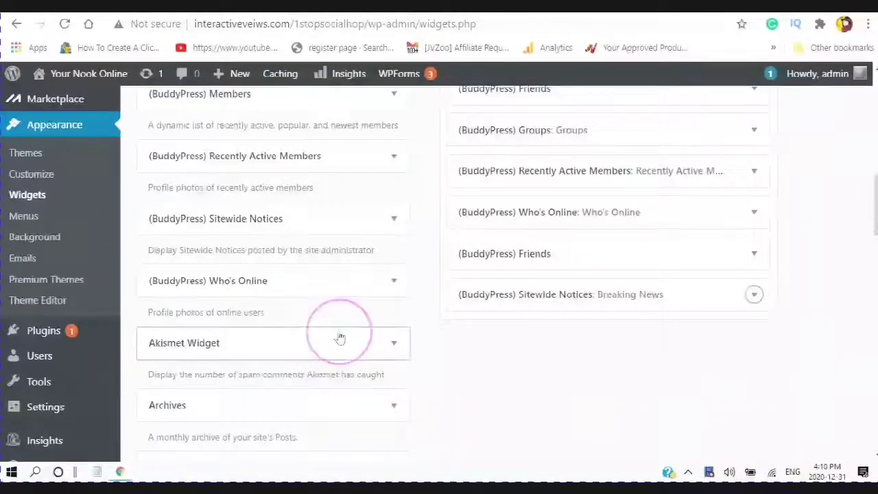
{"action": "scroll", "scroll_direction": "up", "scroll_amount": 3}
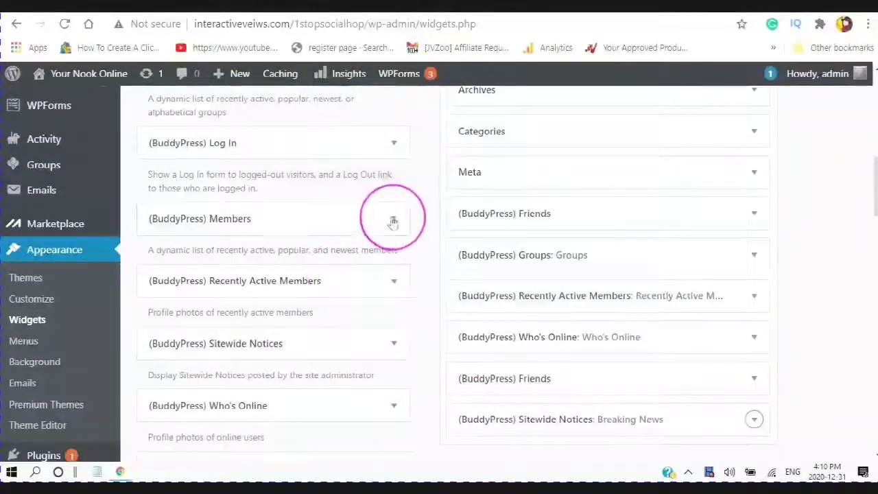
- Add a BuddyPress Members widget to the Footer, linking its title to the Members directory, and save
{"action": "left_click", "coordinate": [393, 218]}
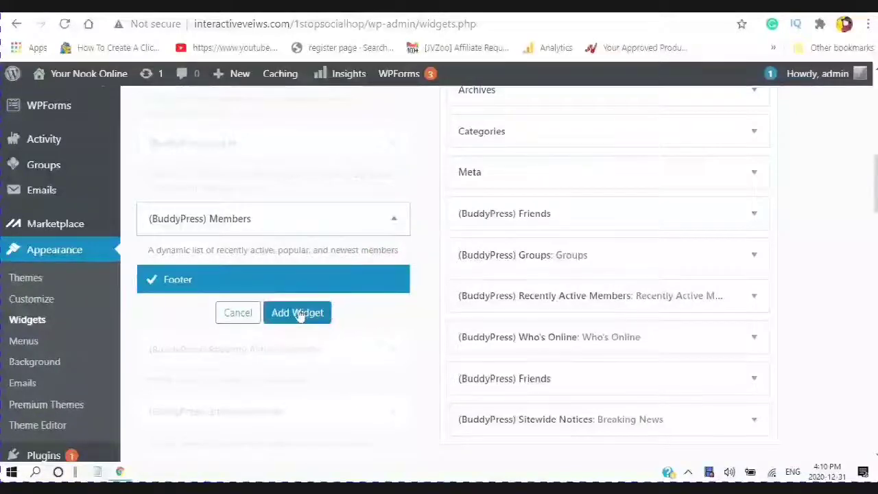
{"action": "left_click", "coordinate": [297, 313]}
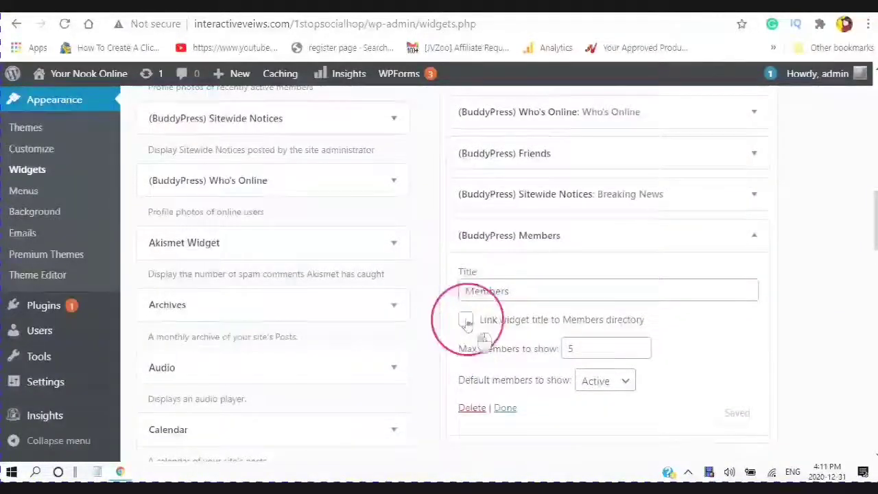
{"action": "left_click", "coordinate": [465, 319]}
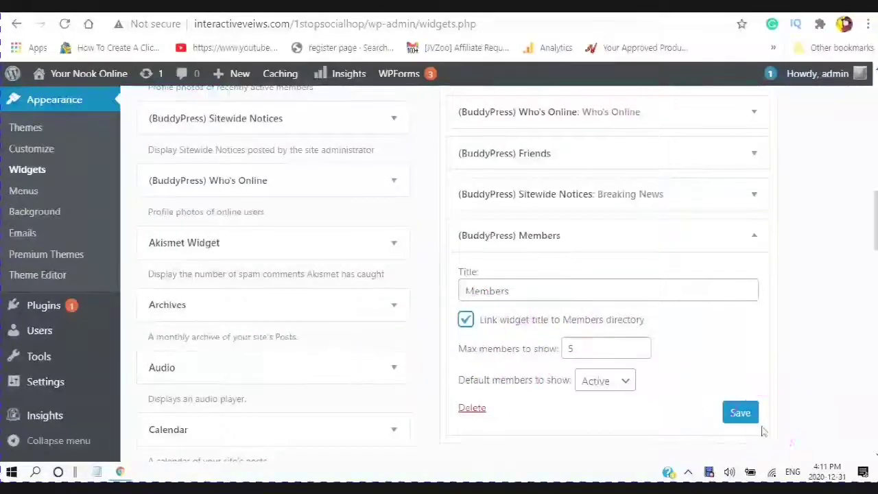
{"action": "mouse_move", "coordinate": [606, 348]}
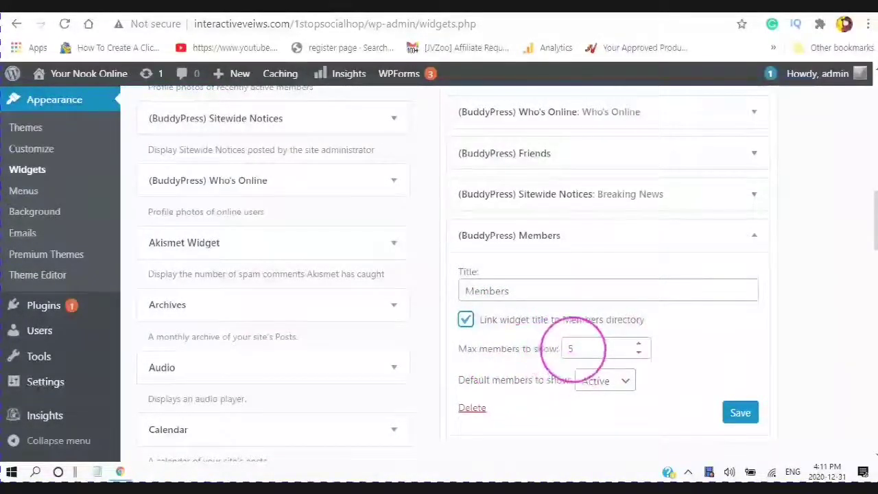
{"action": "left_click", "coordinate": [740, 412]}
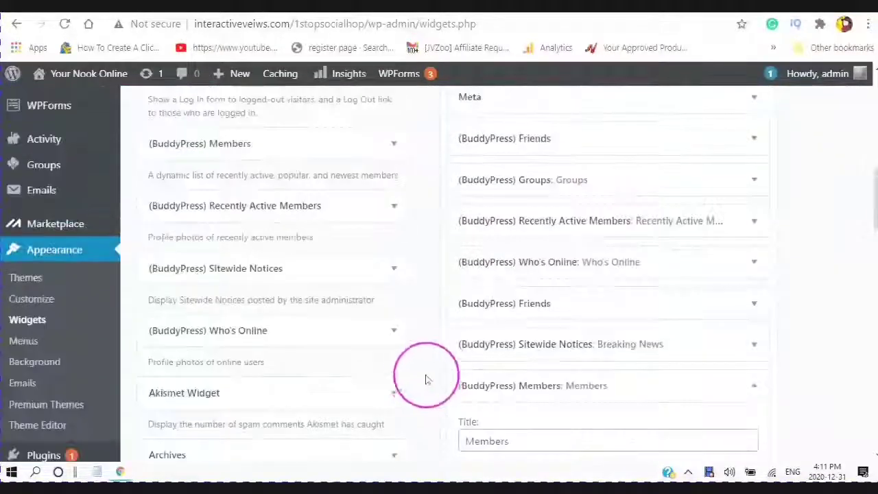
{"action": "scroll", "scroll_direction": "up", "scroll_amount": 3}
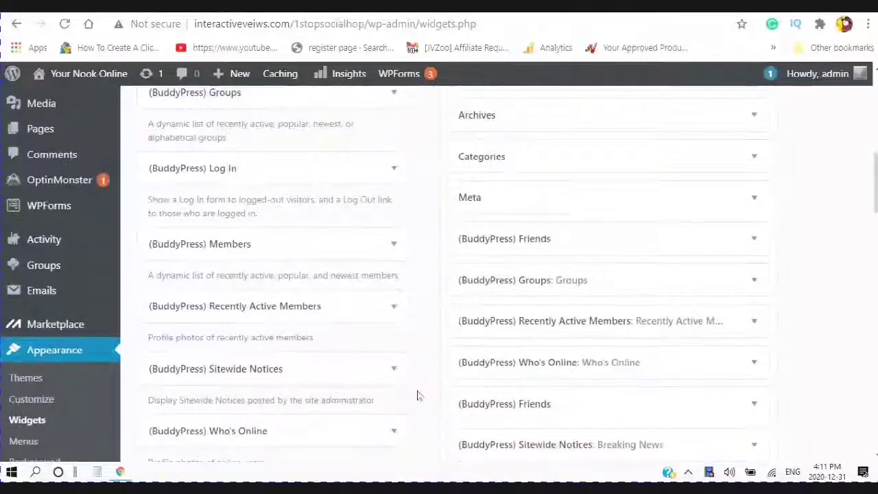
{"action": "scroll", "scroll_direction": "up", "scroll_amount": 3}
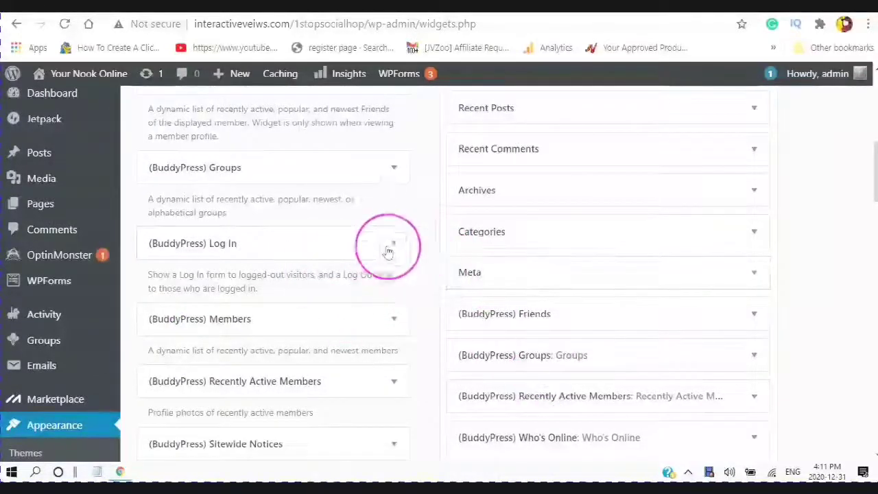
- Add the BuddyPress Log In widget to the Footer, title it 'Log In', and save
{"action": "left_click", "coordinate": [394, 243]}
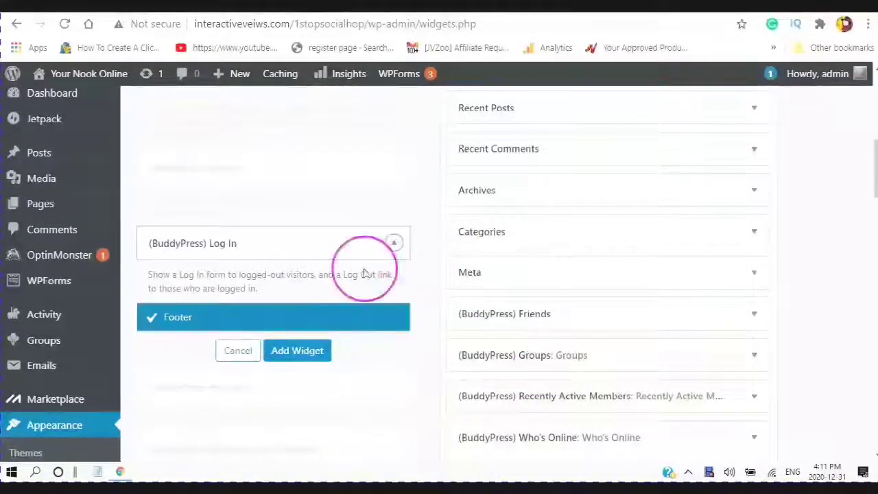
{"action": "left_click", "coordinate": [237, 350]}
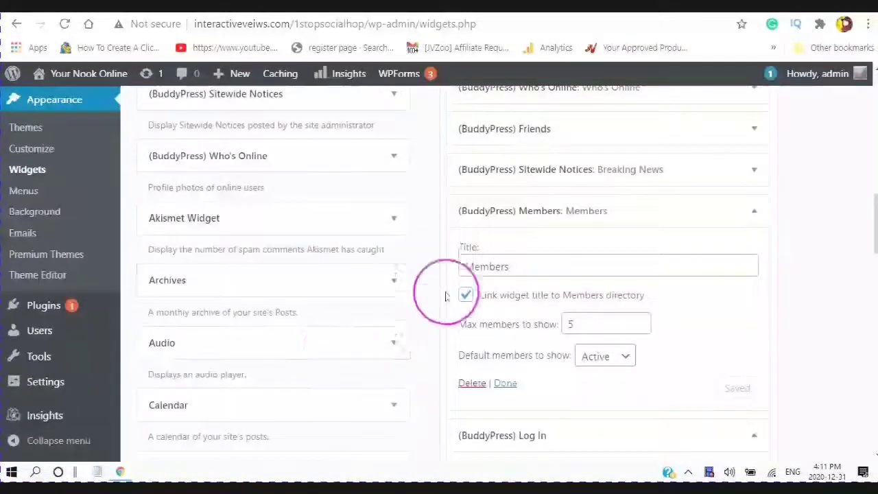
{"action": "left_click", "coordinate": [753, 210]}
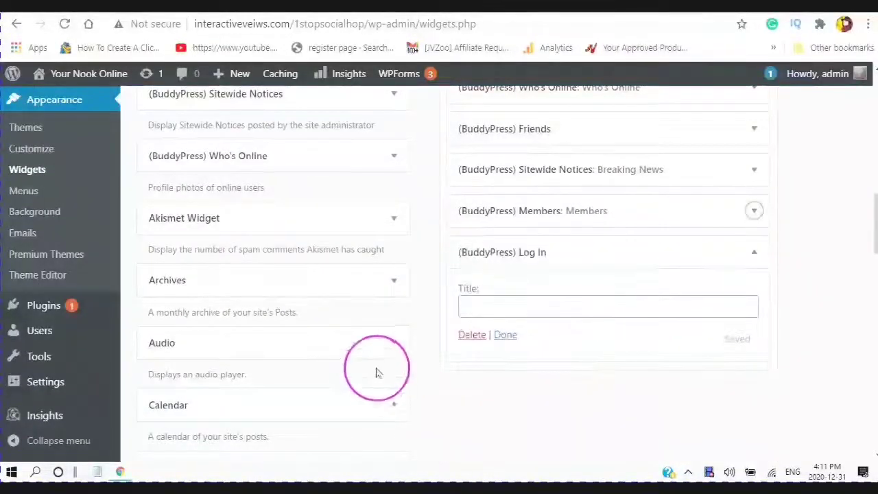
{"action": "left_click", "coordinate": [608, 306]}
{"action": "type", "text": "Log"}
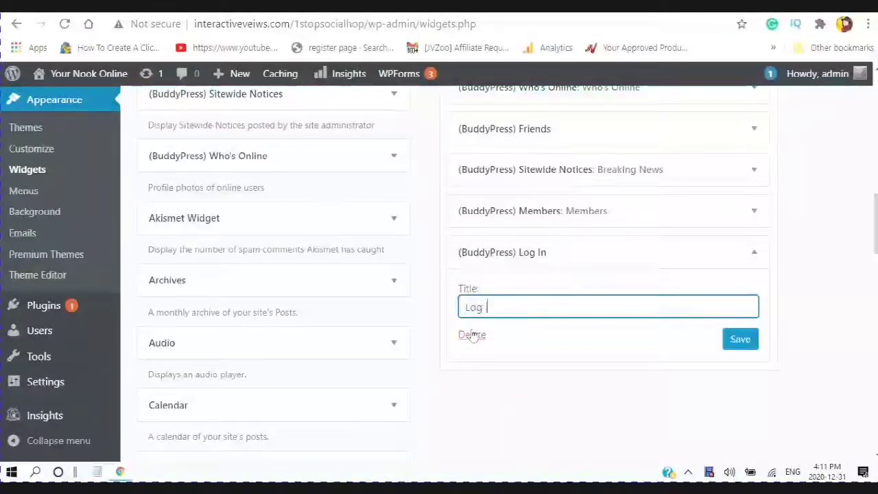
{"action": "type", "text": "In"}
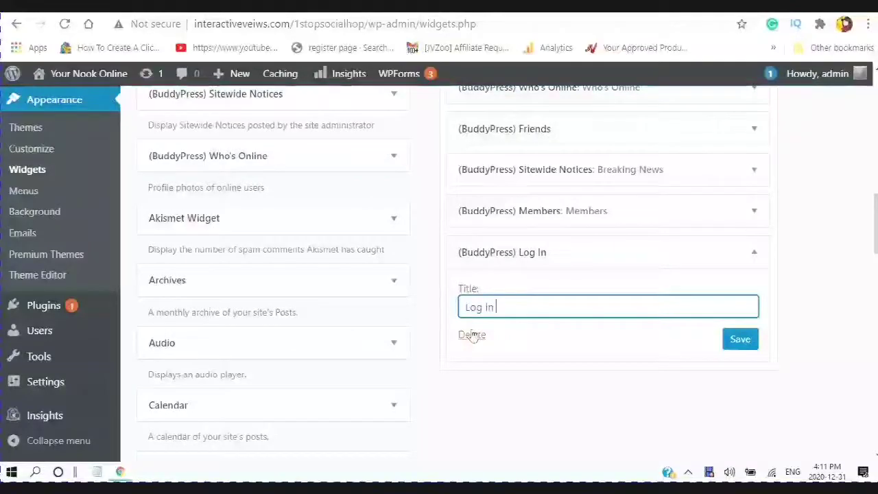
{"action": "left_click", "coordinate": [740, 339]}
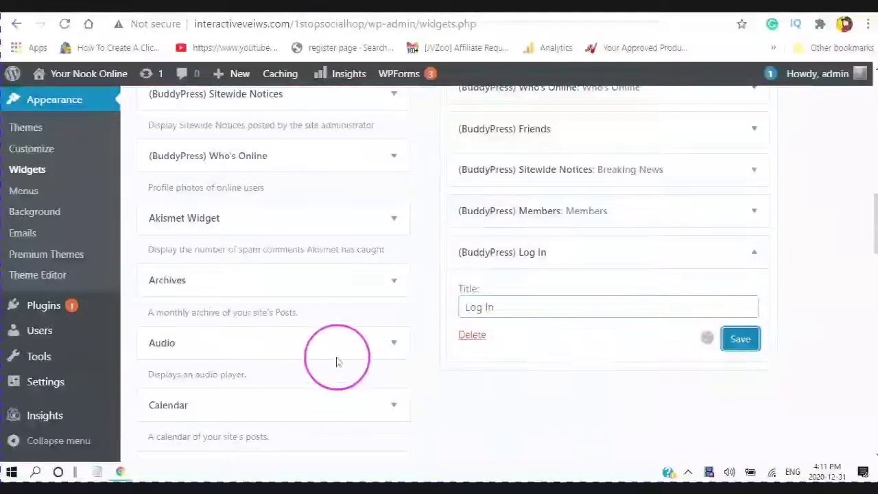
{"action": "scroll", "scroll_direction": "up", "scroll_amount": 3}
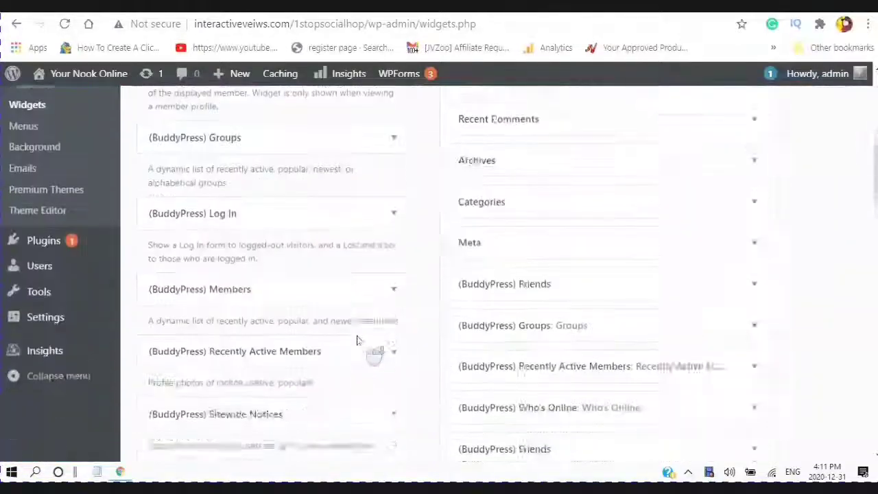
{"action": "scroll", "scroll_direction": "up", "scroll_amount": 3}
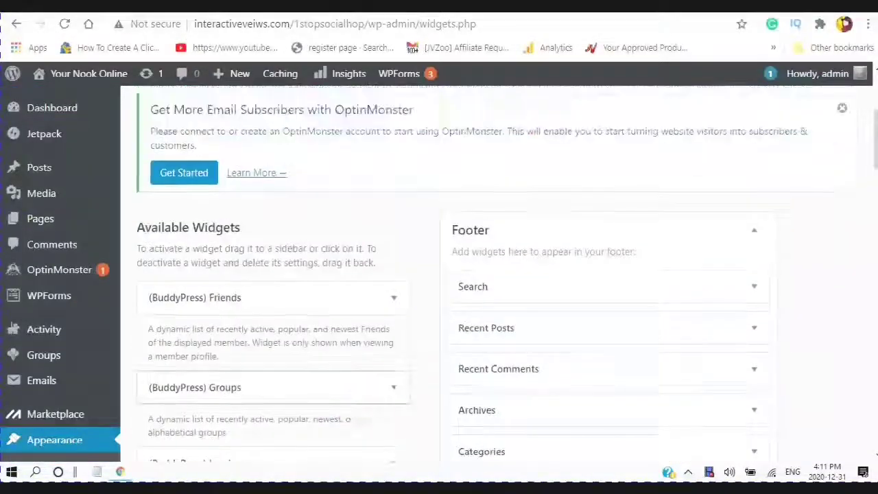
{"action": "scroll", "scroll_direction": "down", "scroll_amount": 3}
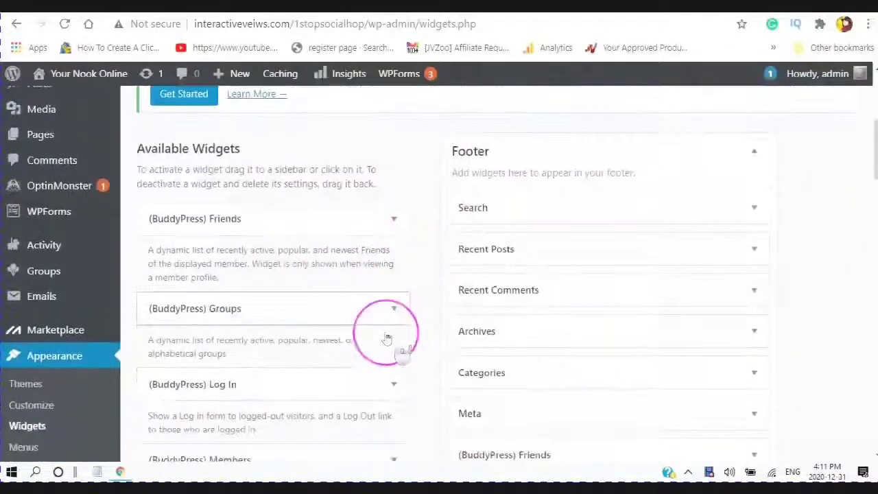
{"action": "scroll", "scroll_direction": "down", "scroll_amount": 3}
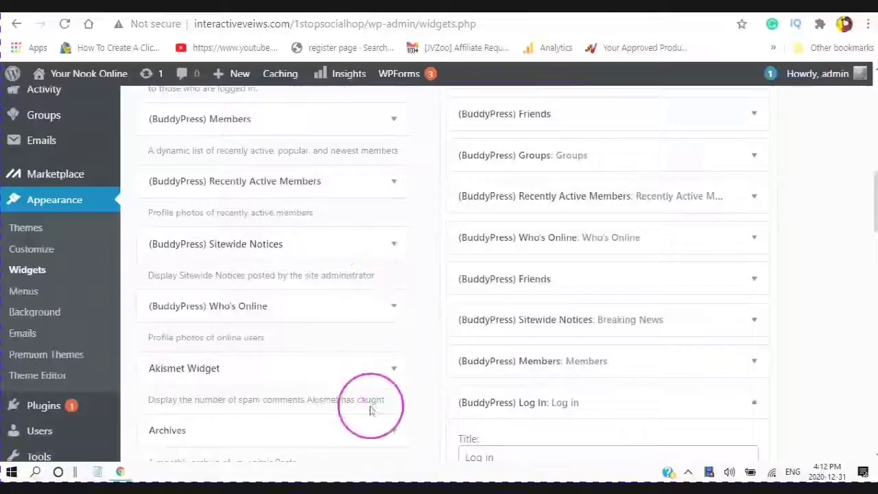
{"action": "mouse_move", "coordinate": [387, 473]}
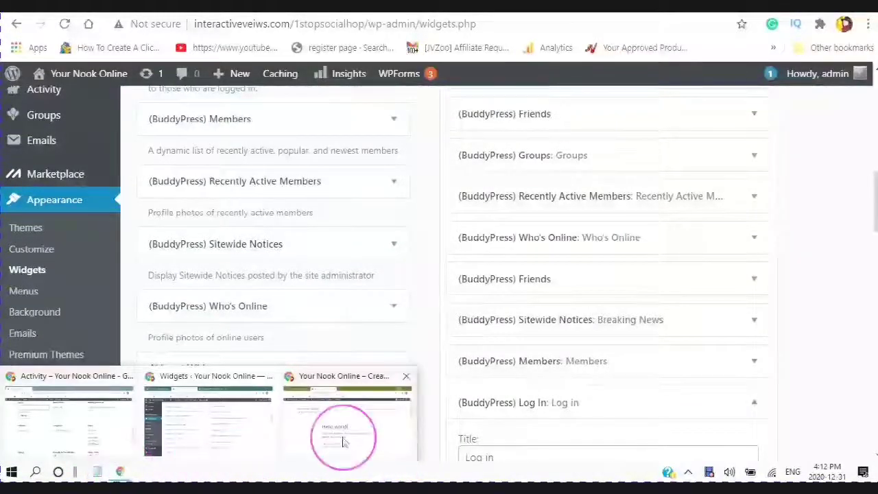
- Switch between the site's Chrome windows, close the extra window, and bring up the remaining windows
{"action": "left_click", "coordinate": [343, 425]}
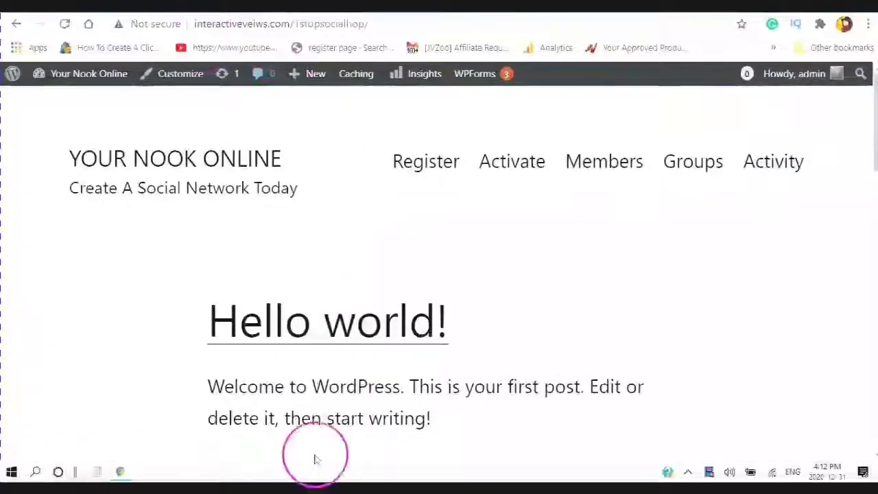
{"action": "mouse_move", "coordinate": [98, 446]}
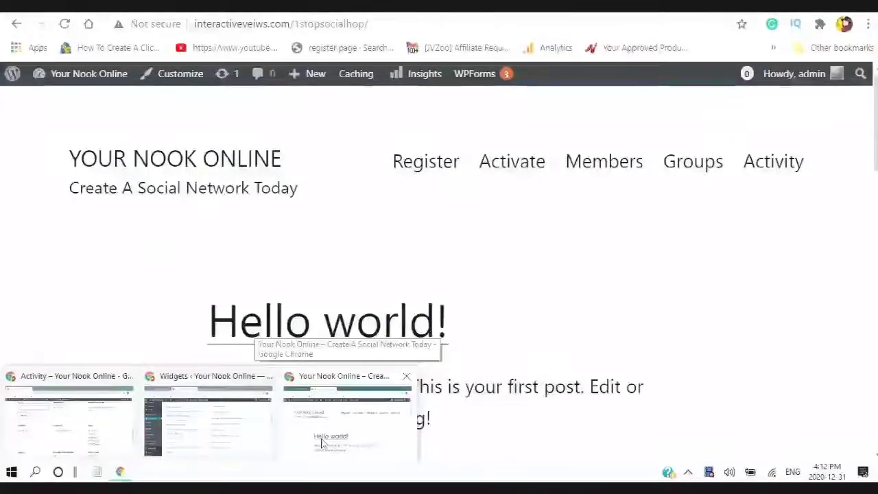
{"action": "left_click", "coordinate": [67, 422]}
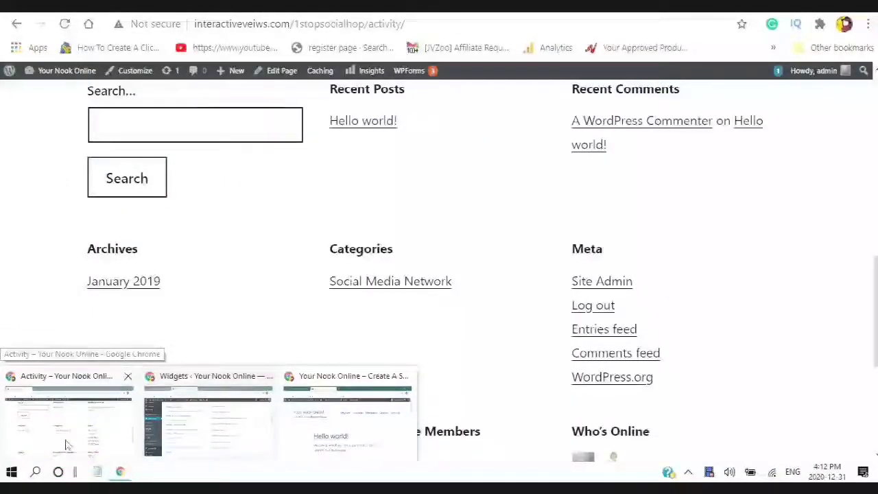
{"action": "left_click", "coordinate": [206, 421]}
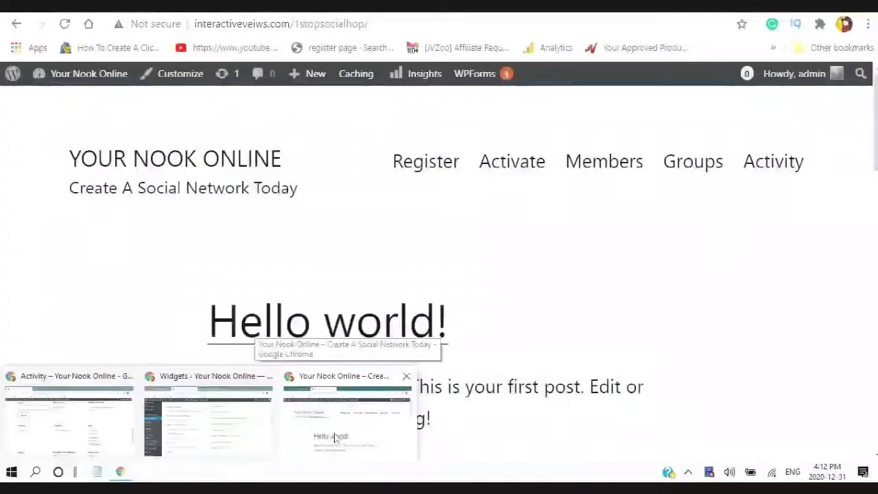
{"action": "left_click", "coordinate": [346, 411]}
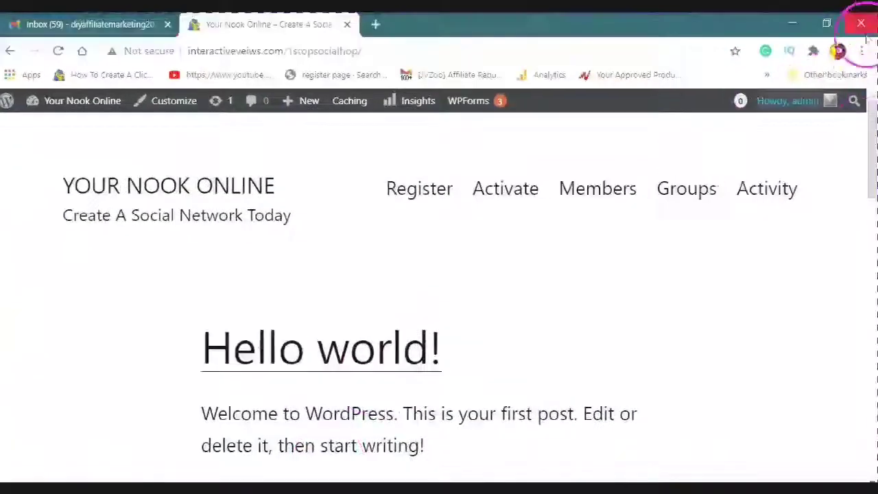
{"action": "left_click", "coordinate": [863, 51]}
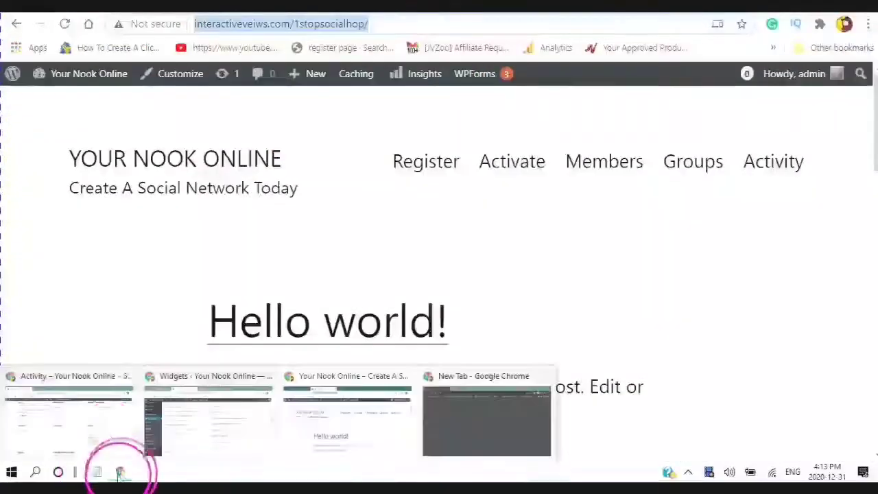
{"action": "left_click", "coordinate": [486, 421]}
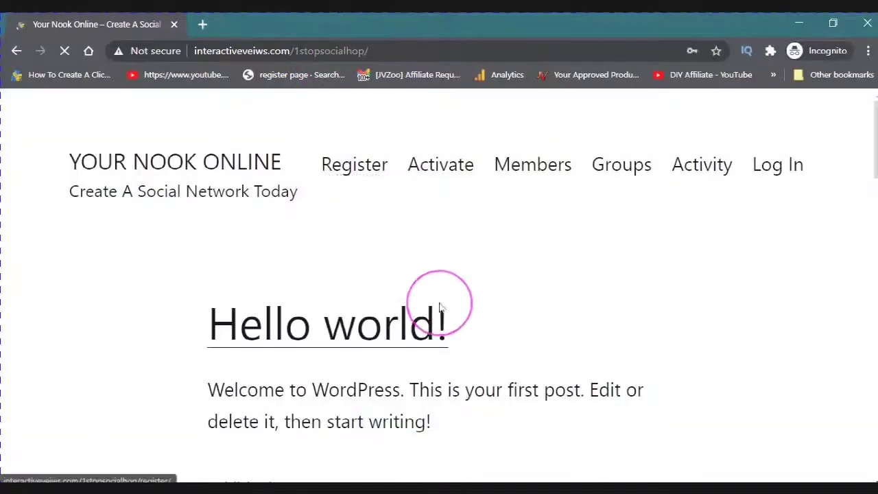
{"action": "scroll", "scroll_direction": "down", "scroll_amount": 3}
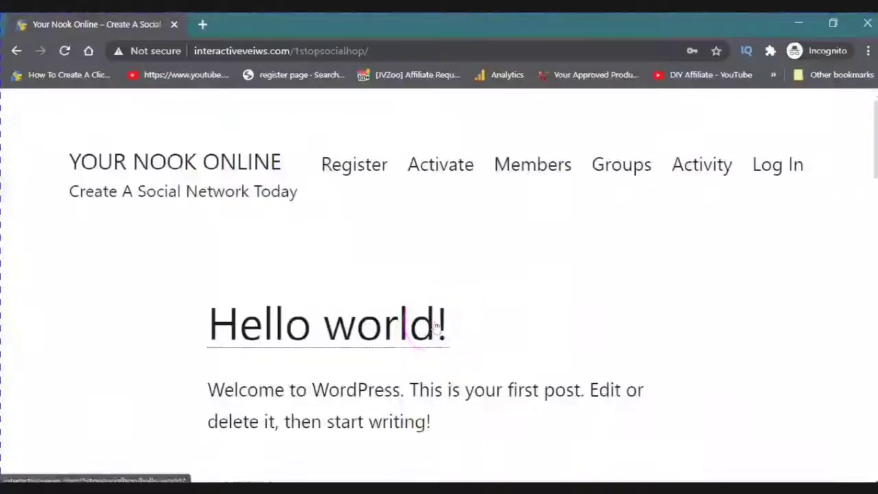
{"action": "left_click", "coordinate": [354, 165]}
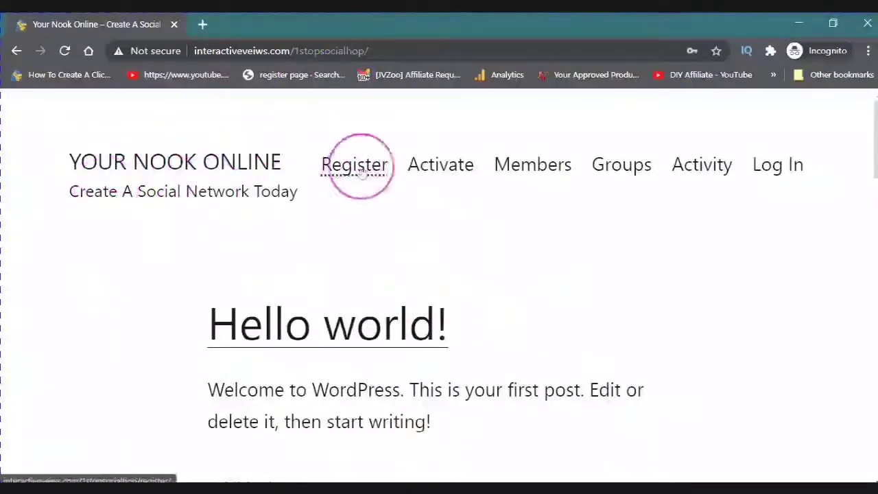
{"action": "mouse_move", "coordinate": [439, 165]}
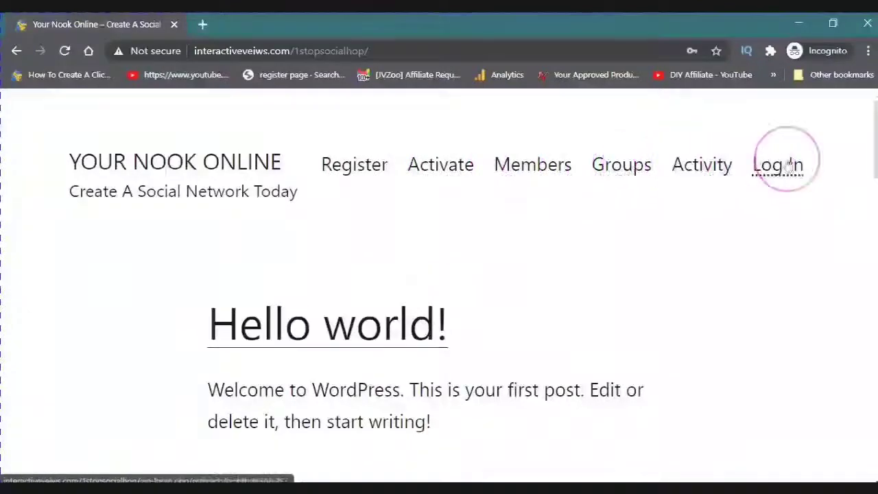
{"action": "scroll", "scroll_direction": "down", "scroll_amount": 3}
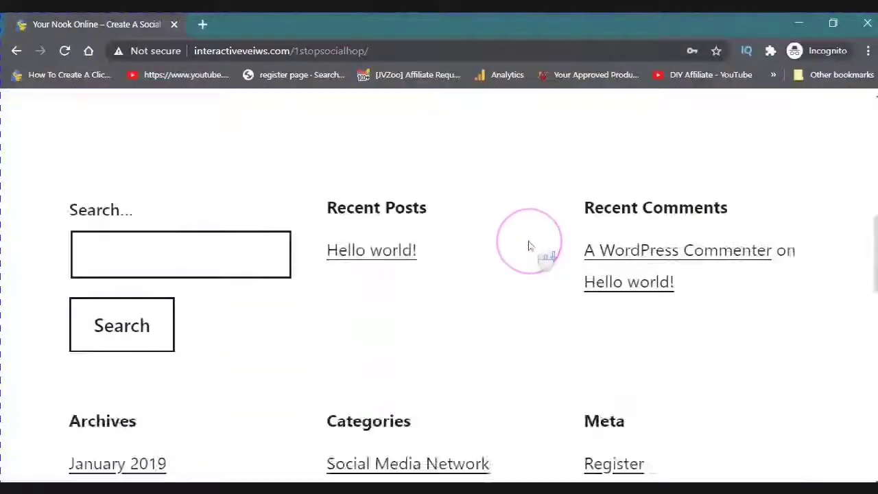
{"action": "scroll", "scroll_direction": "down", "scroll_amount": 3}
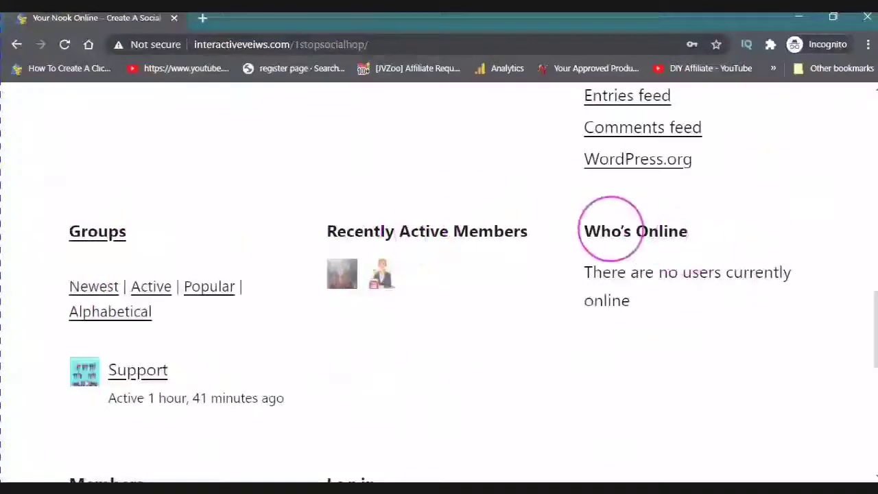
{"action": "scroll", "scroll_direction": "down", "scroll_amount": 3}
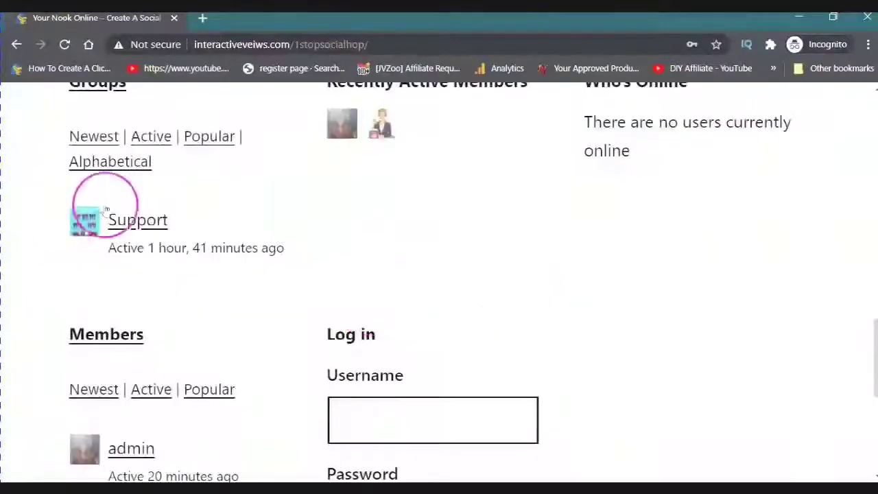
{"action": "scroll", "scroll_direction": "down", "scroll_amount": 3}
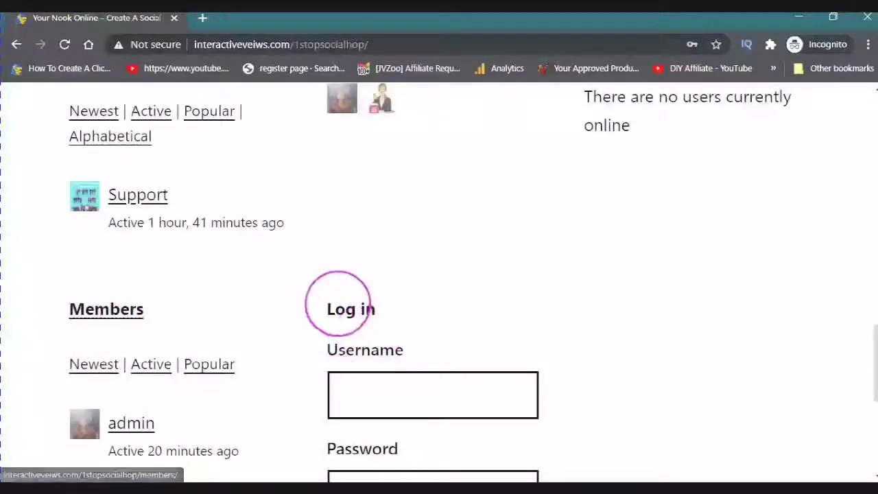
{"action": "scroll", "scroll_direction": "down", "scroll_amount": 3}
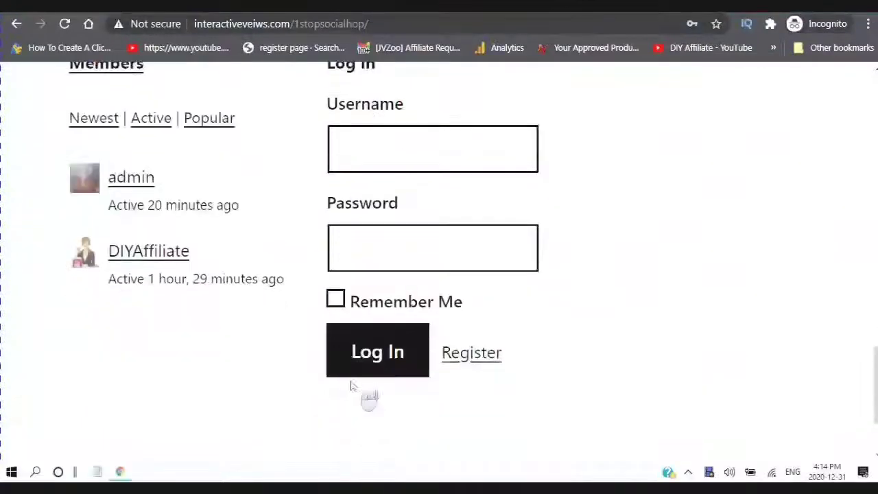
{"action": "scroll", "scroll_direction": "down", "scroll_amount": 3}
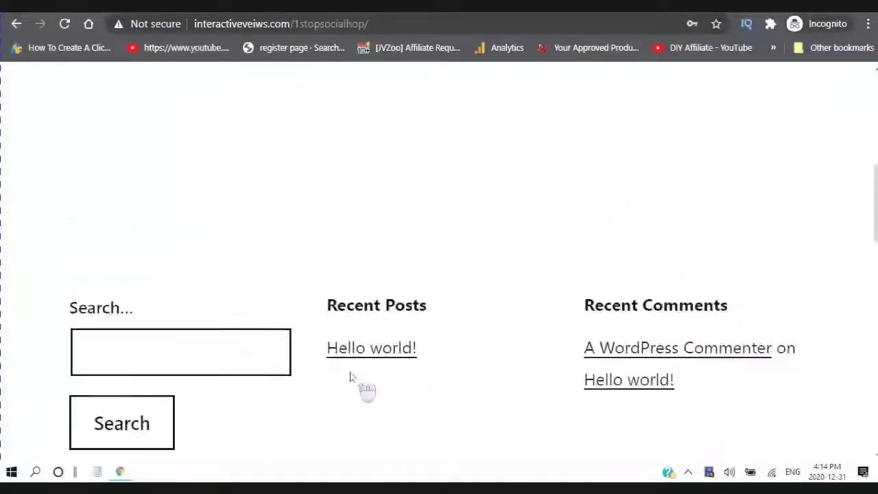
{"action": "scroll", "scroll_direction": "up", "scroll_amount": 3}
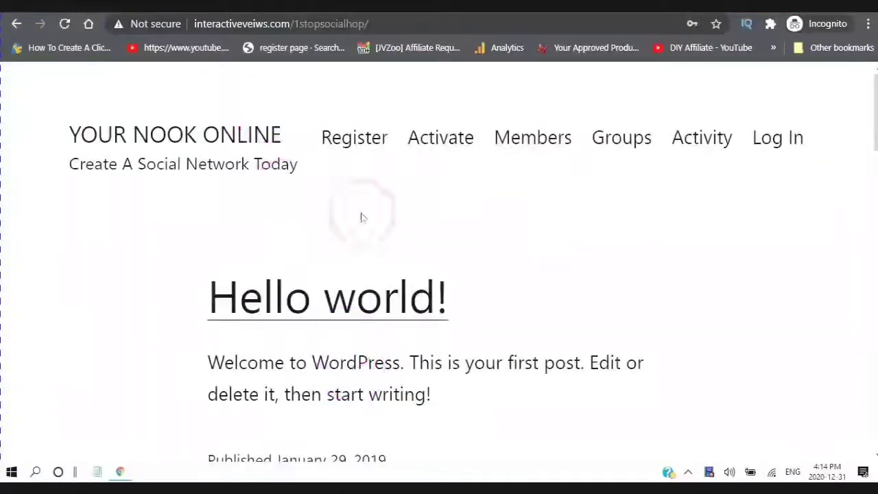
{"action": "scroll", "scroll_direction": "down", "scroll_amount": 3}
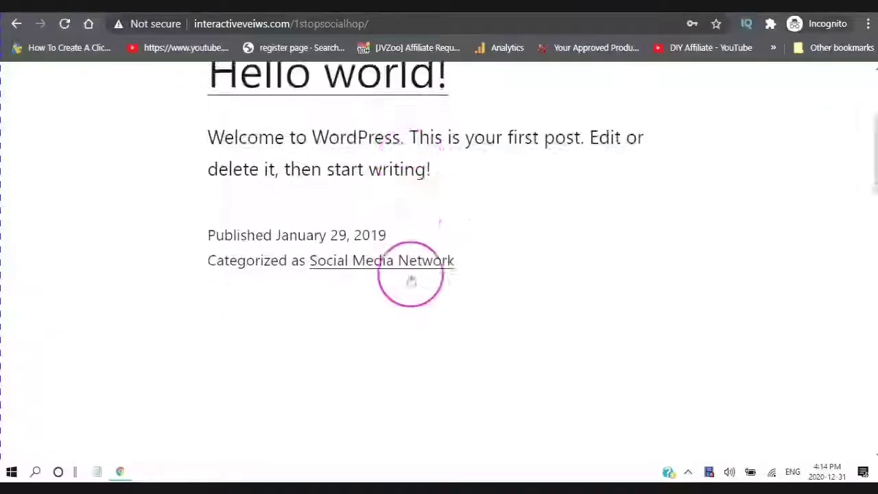
{"action": "scroll", "scroll_direction": "down", "scroll_amount": 3}
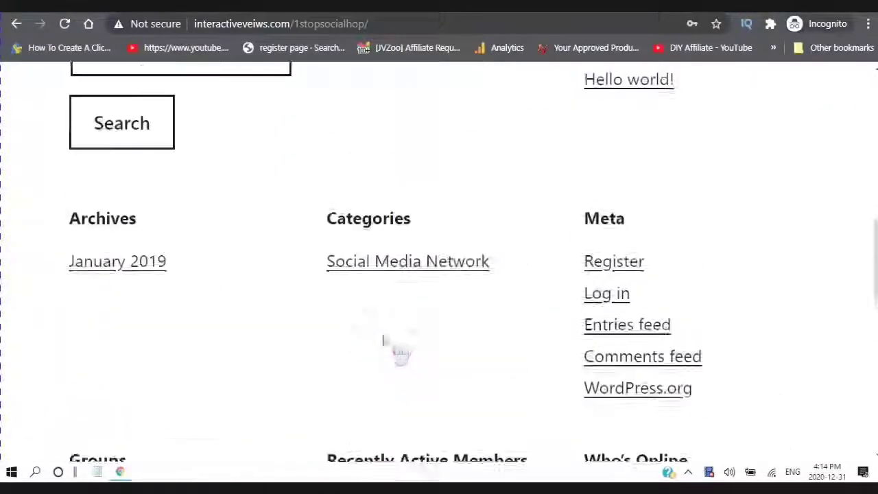
{"action": "scroll", "scroll_direction": "up", "scroll_amount": 3}
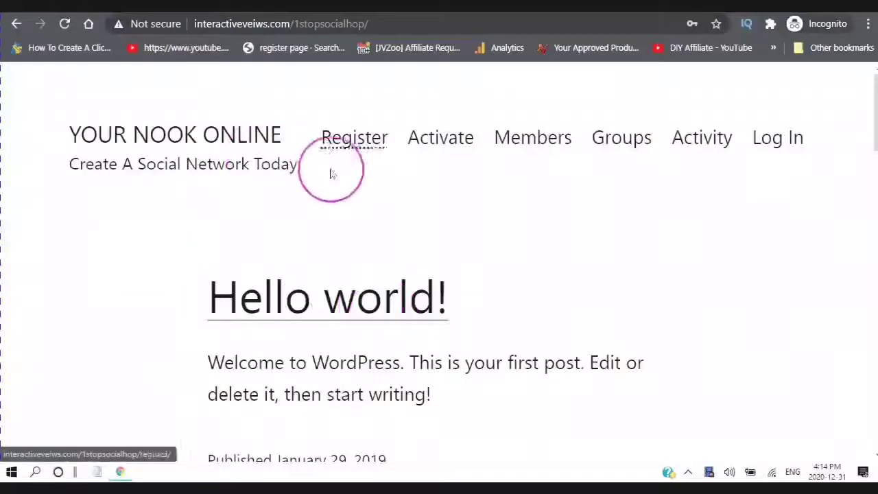
- Open Register from the top menu and scroll through the Create an Account sign-up form
{"action": "left_click", "coordinate": [353, 137]}
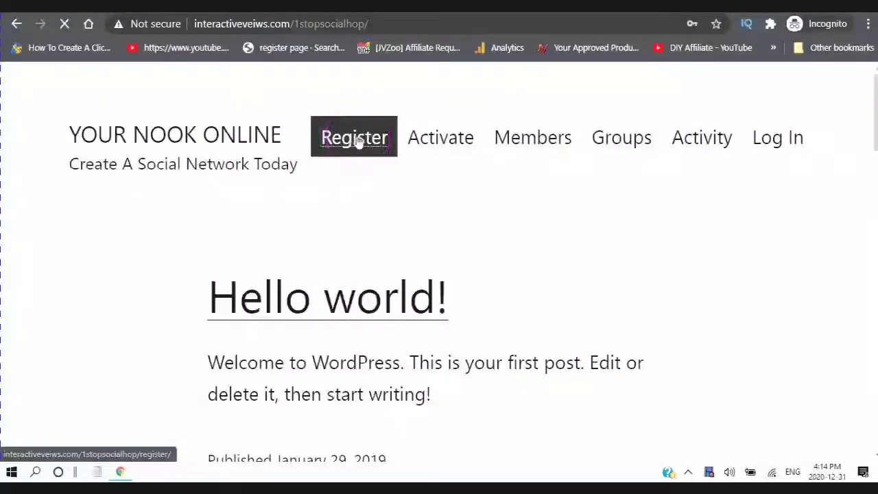
{"action": "left_click", "coordinate": [354, 137]}
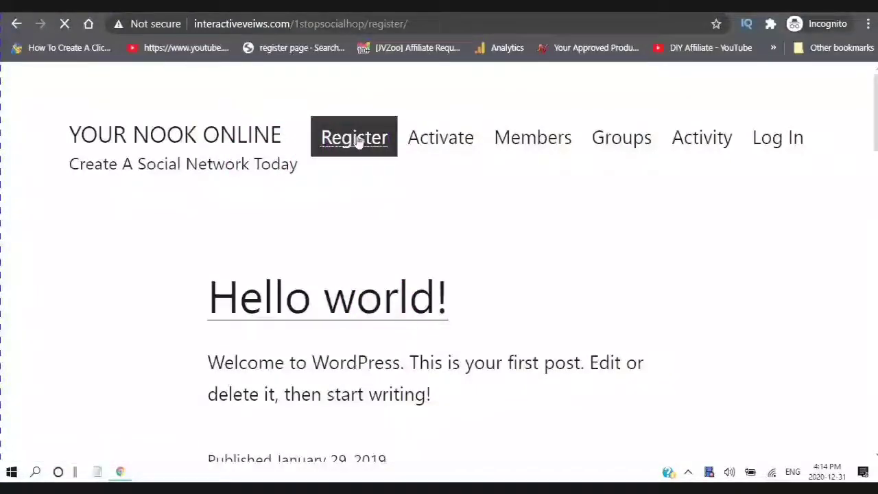
{"action": "left_click", "coordinate": [354, 136]}
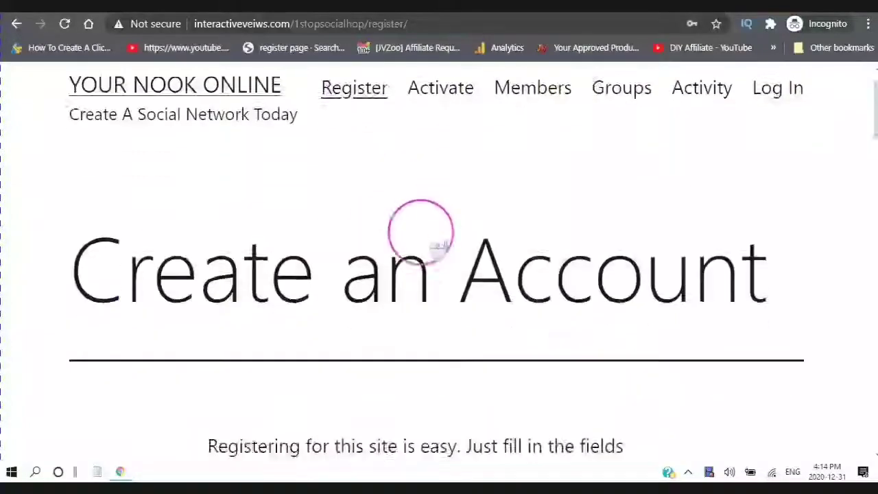
{"action": "scroll", "scroll_direction": "down", "scroll_amount": 3}
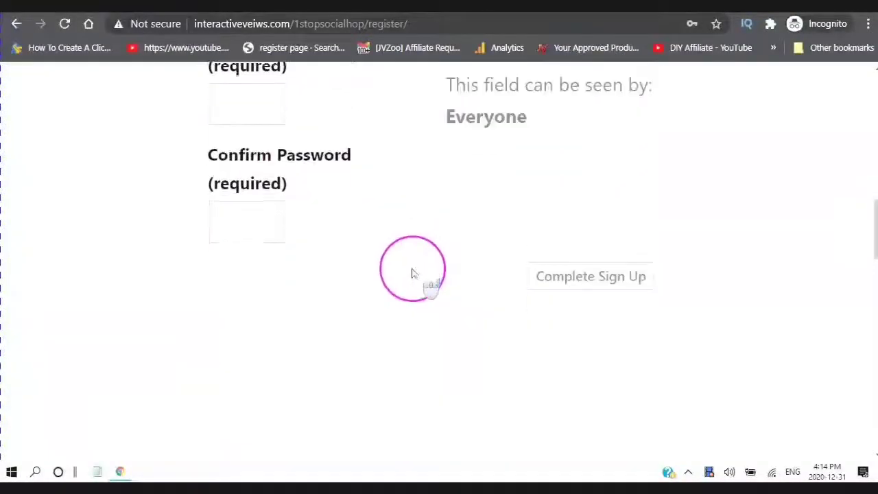
{"action": "scroll", "scroll_direction": "up", "scroll_amount": 3}
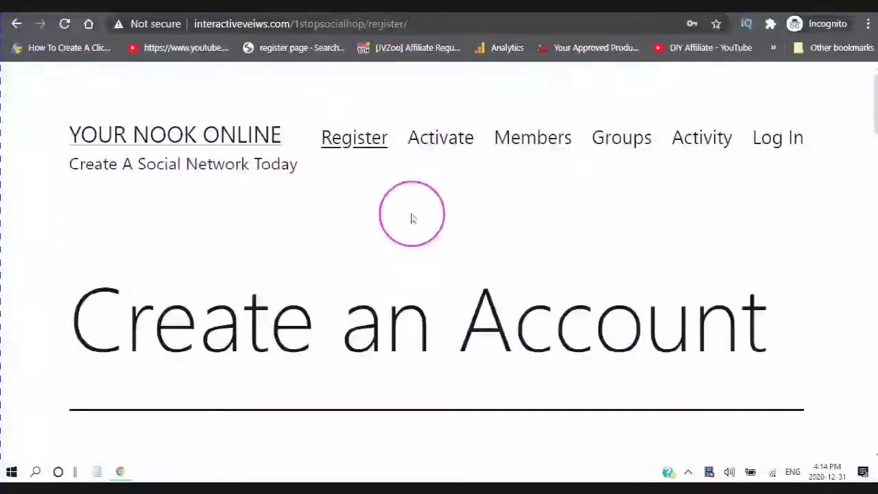
{"action": "scroll", "scroll_direction": "down", "scroll_amount": 3}
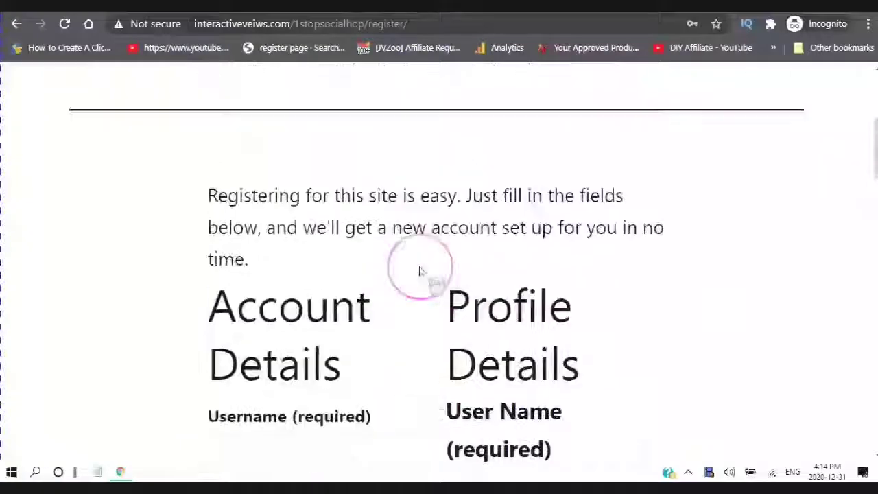
{"action": "scroll", "scroll_direction": "up", "scroll_amount": 3}
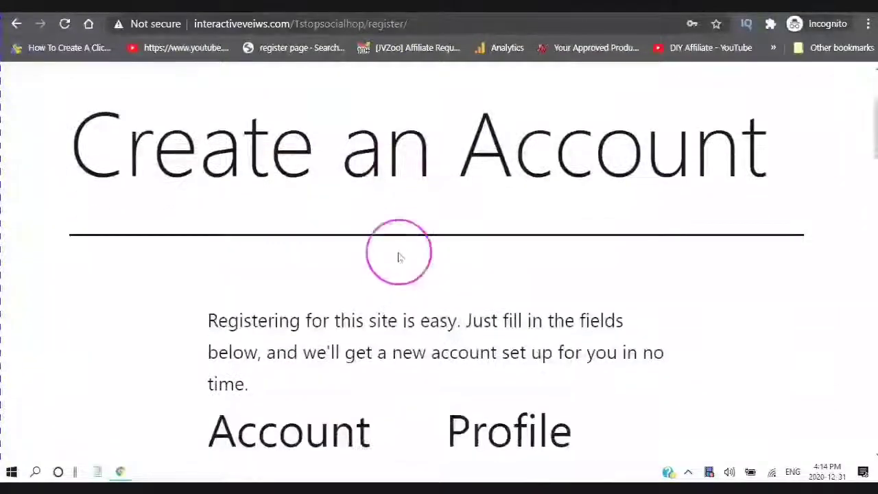